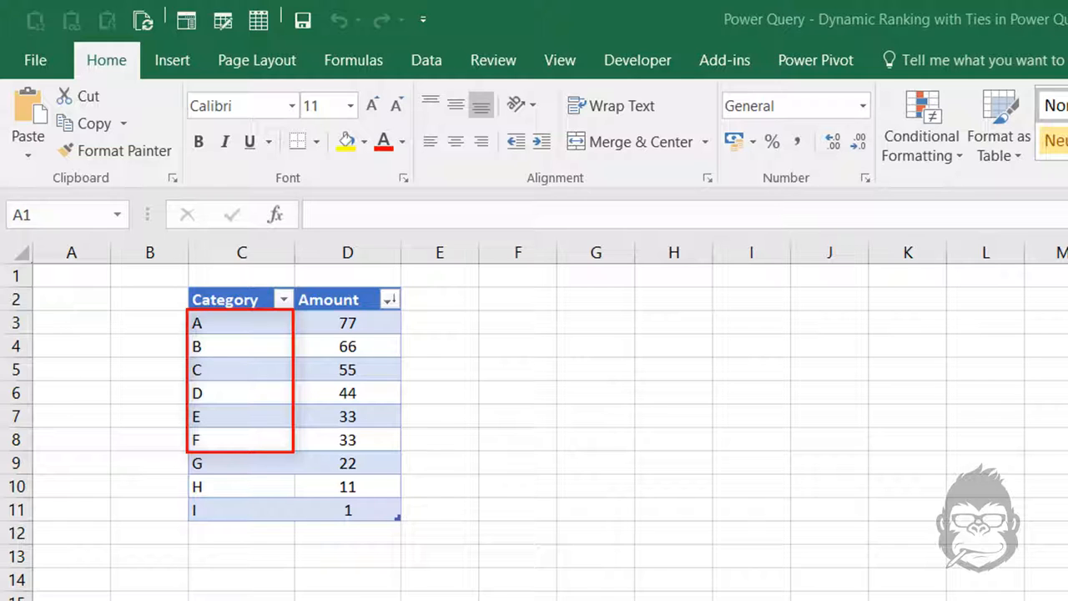
- Load the Category/Amount table into the Power Query Editor using From Table/Range
left_click(71, 274)
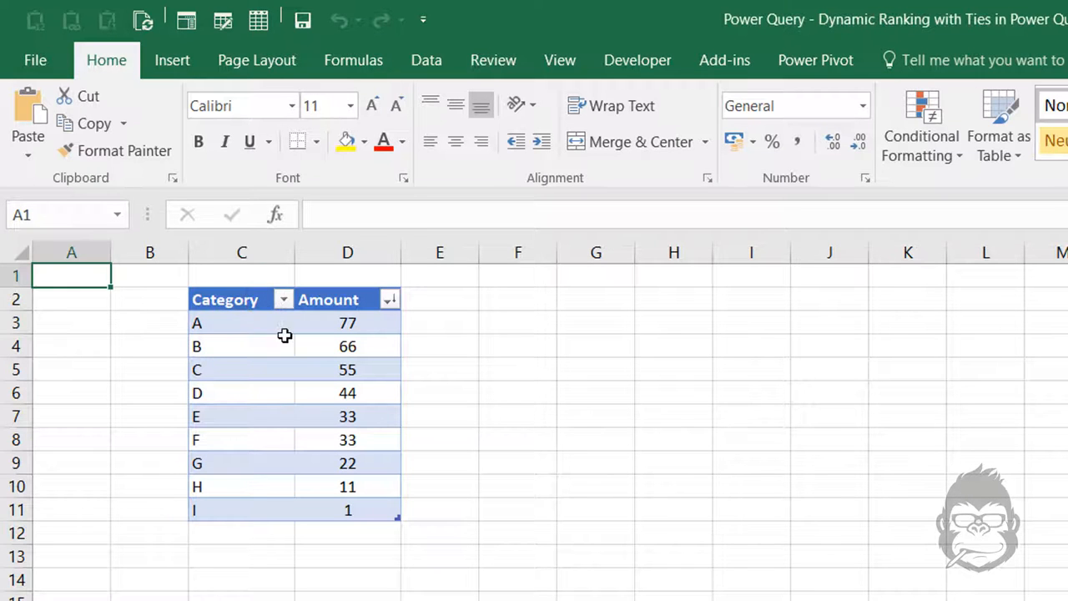
left_click(242, 323)
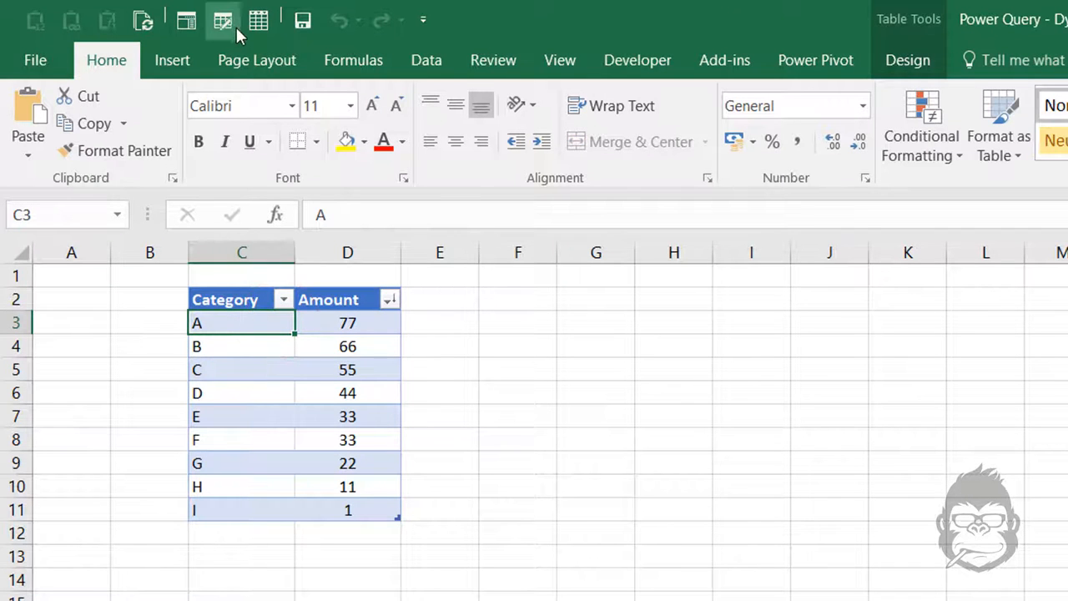
left_click(426, 60)
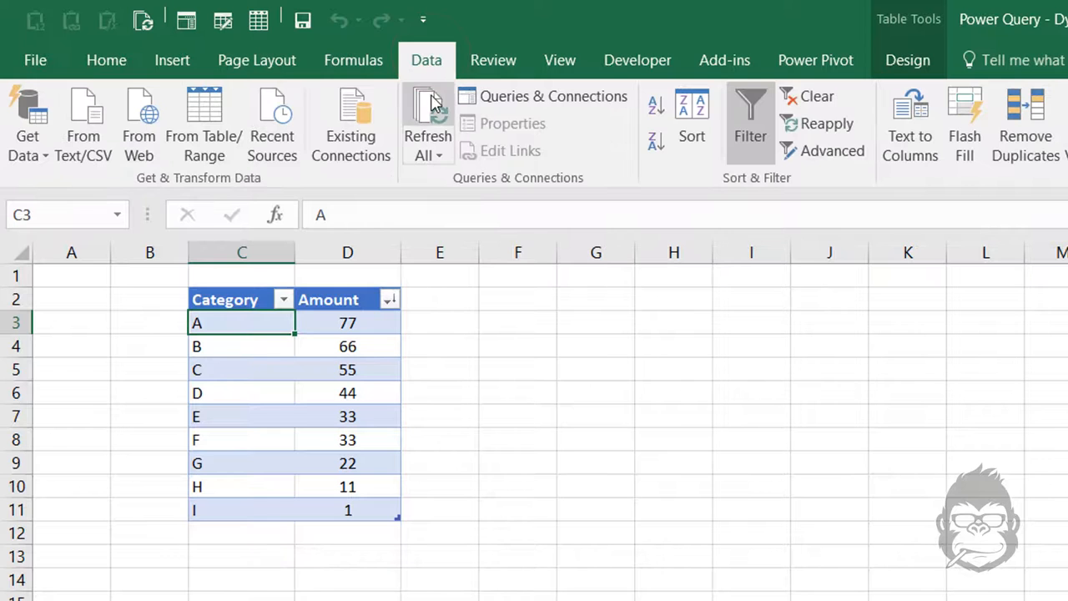
mouse_move(204, 125)
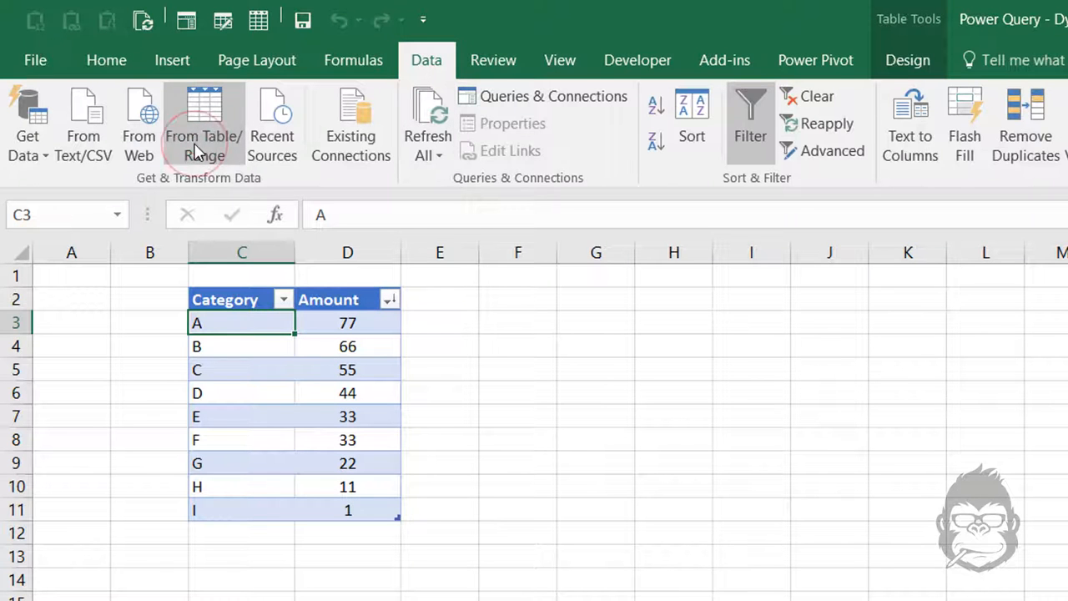
left_click(204, 126)
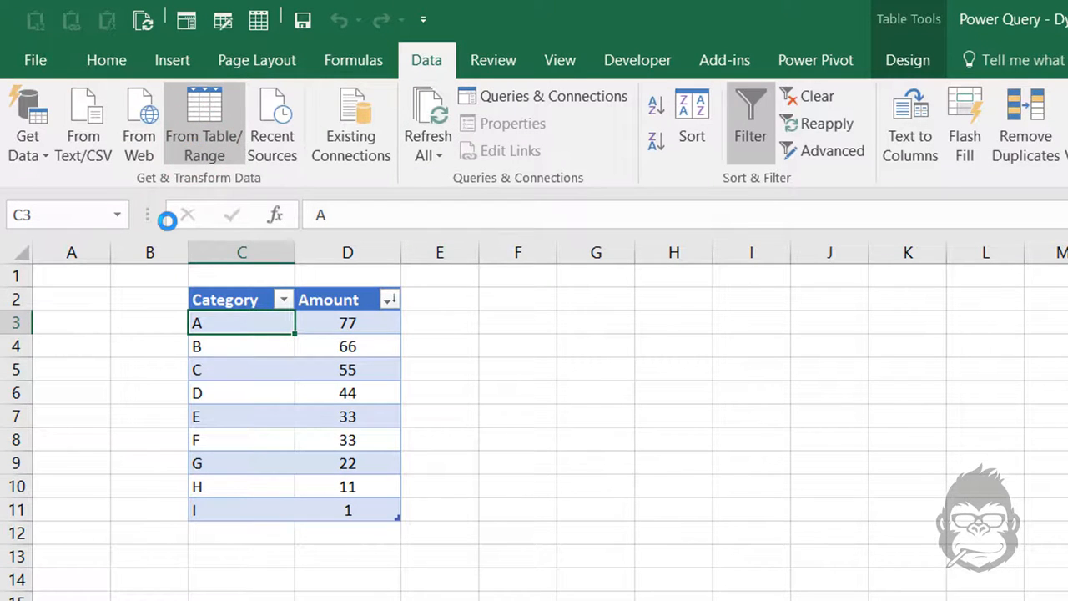
left_click(204, 125)
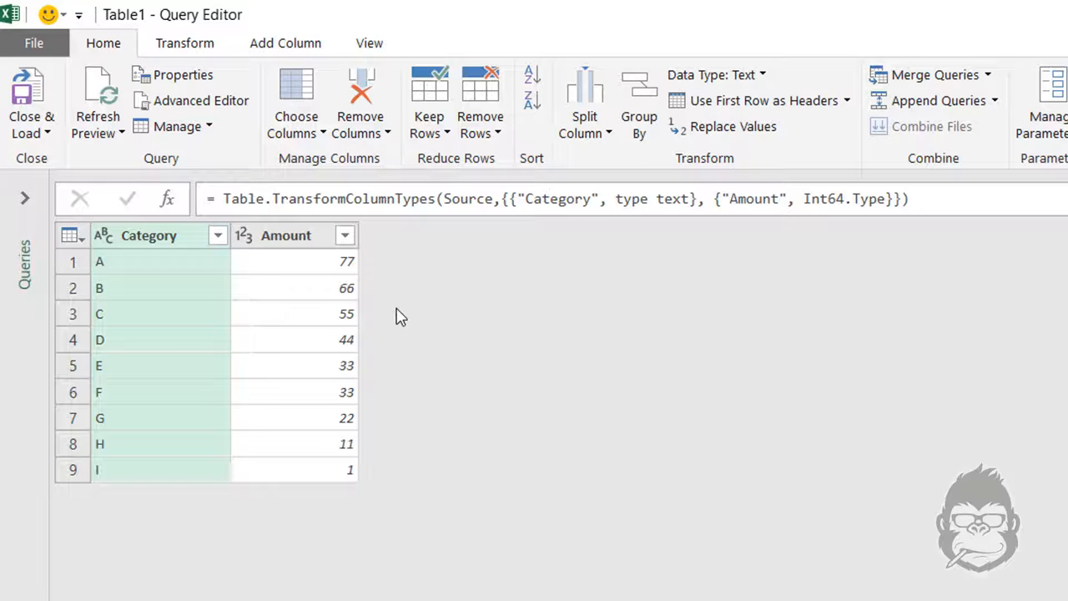
mouse_move(307, 375)
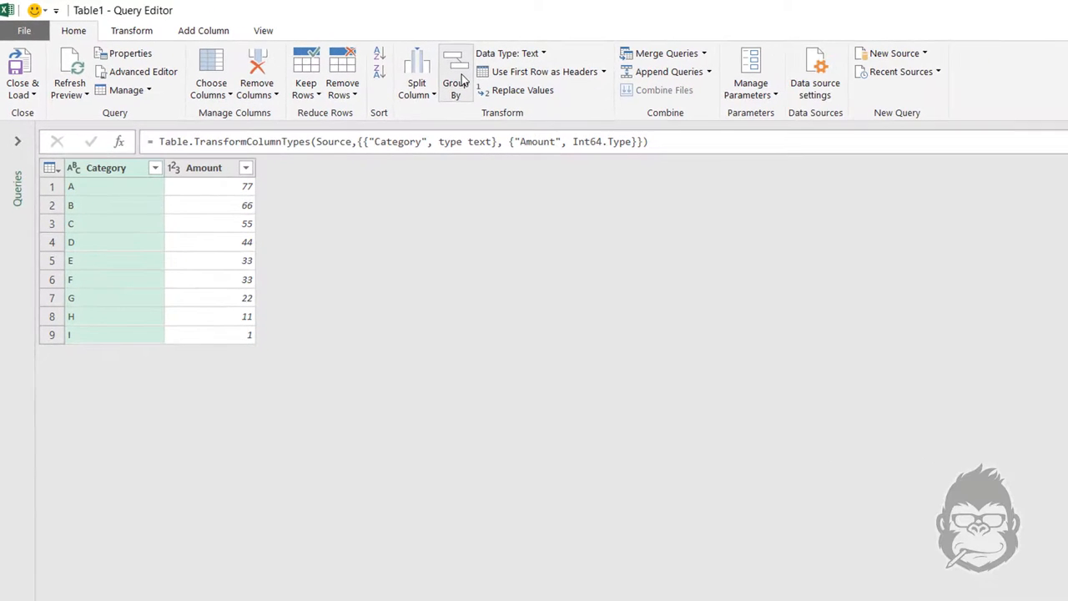
- Group rows by Amount with a Count Rows column
left_click(455, 71)
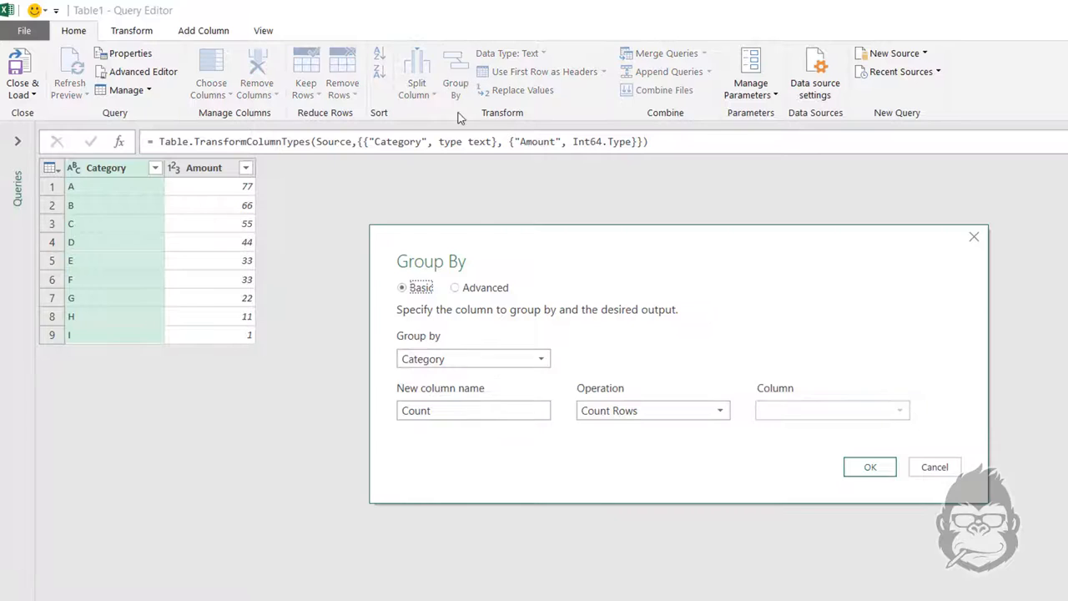
left_click(540, 358)
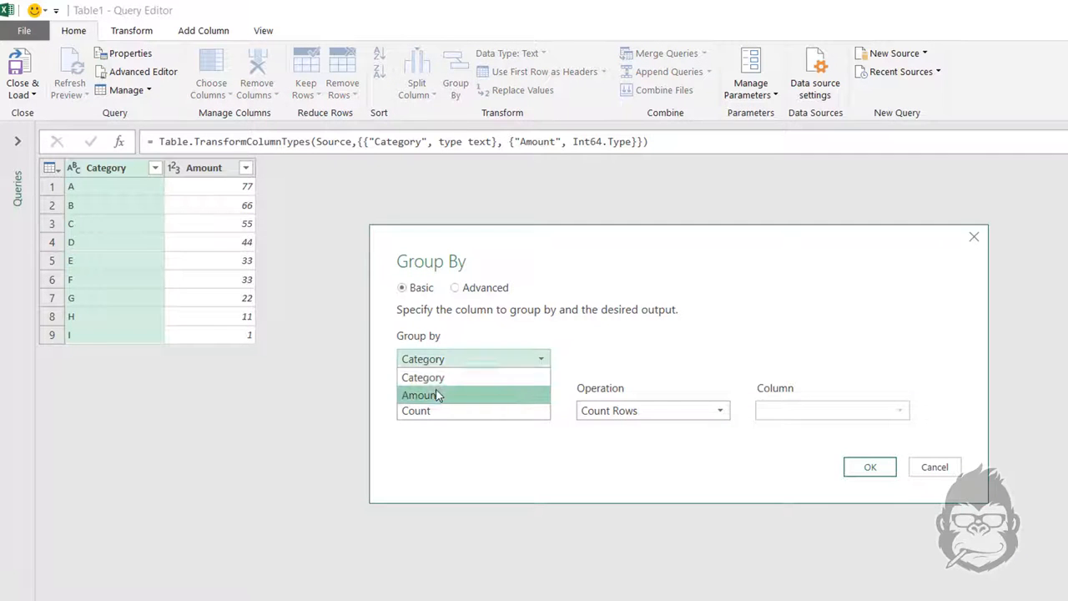
left_click(420, 394)
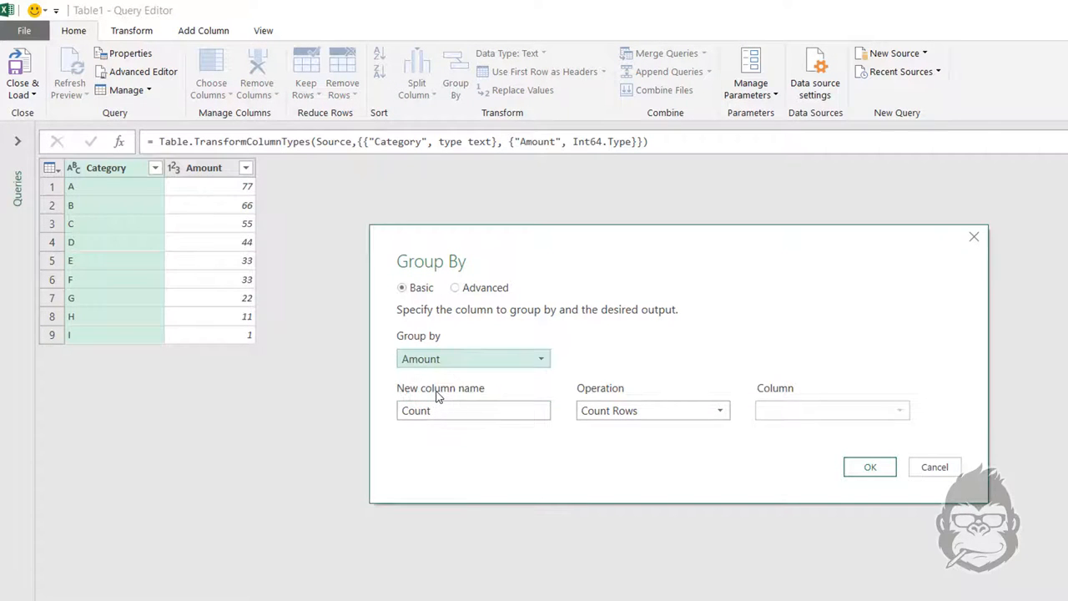
mouse_move(750, 431)
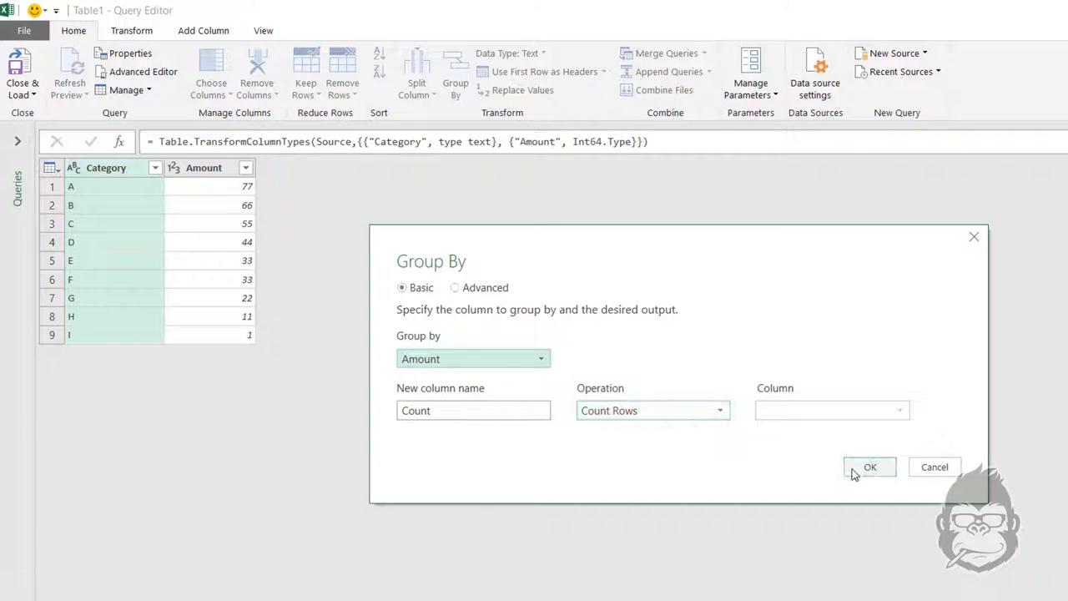
left_click(869, 466)
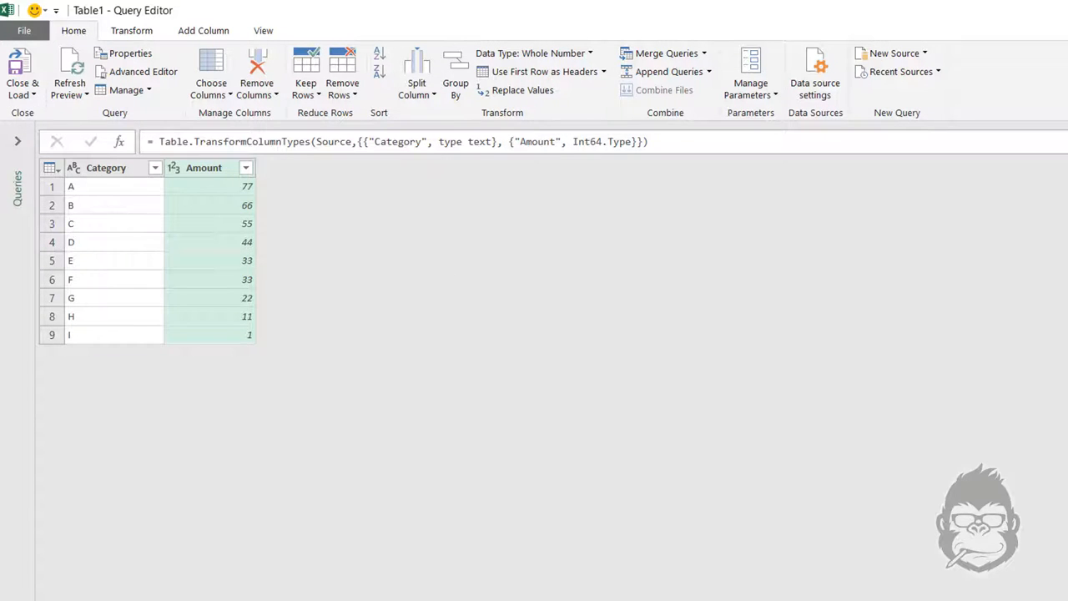
left_click(455, 71)
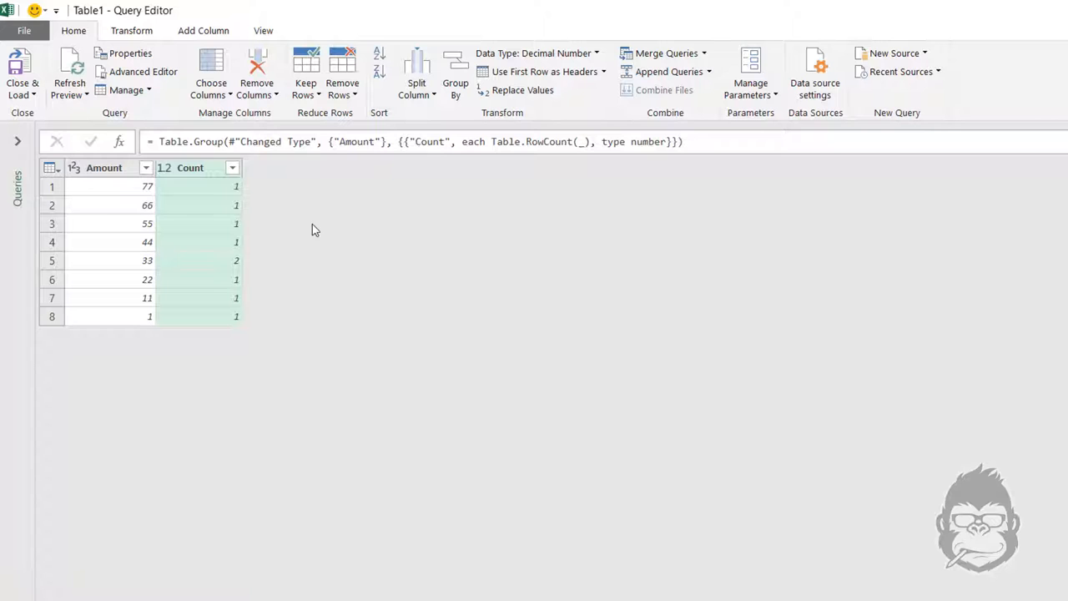
mouse_move(122, 319)
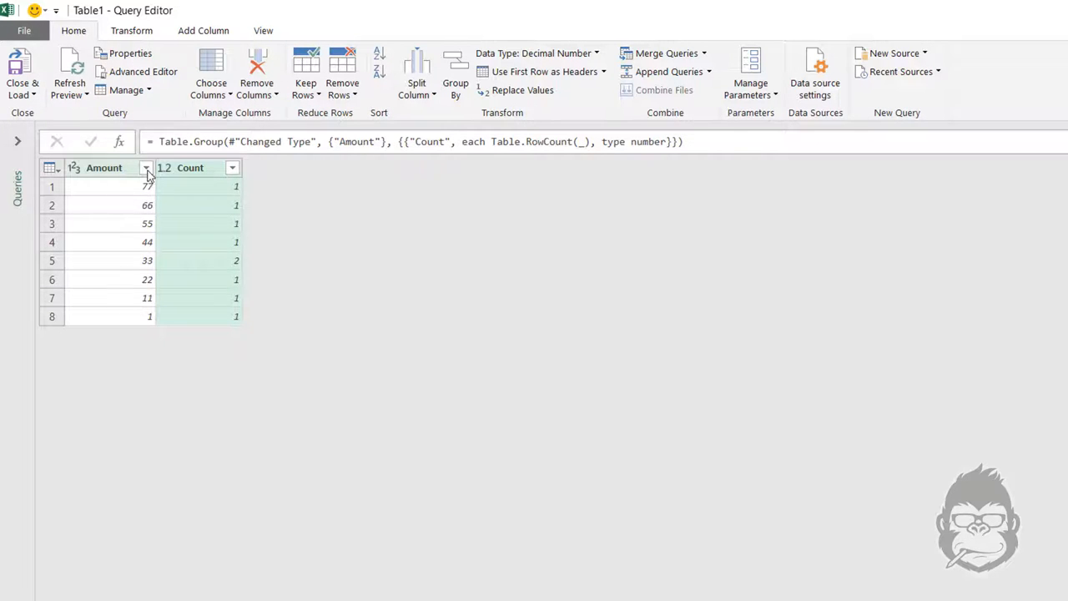
- Sort Amount descending and add an Index column starting from 1
left_click(146, 168)
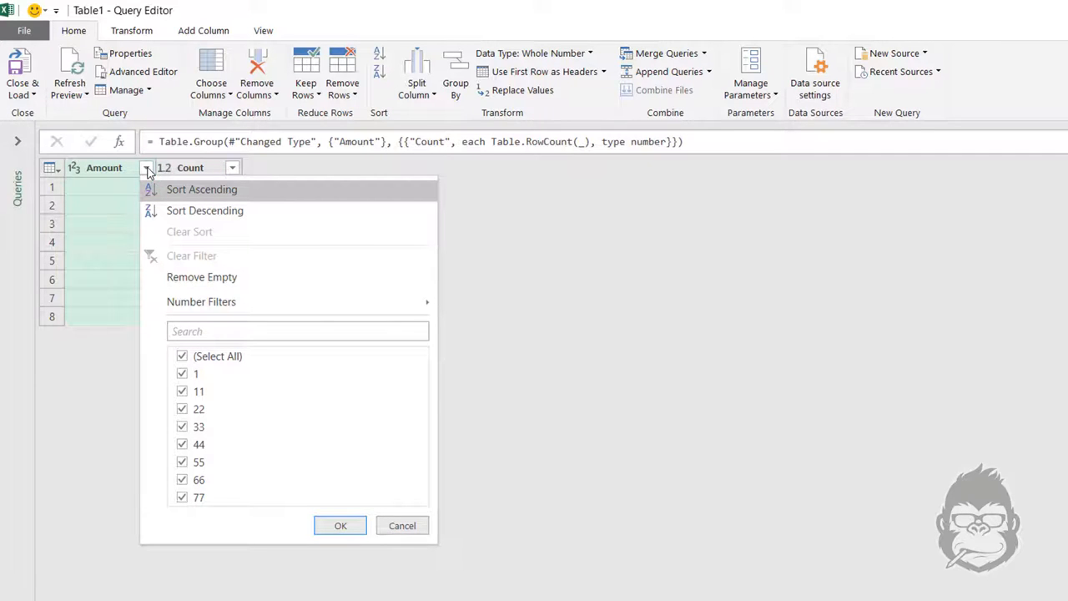
mouse_move(317, 210)
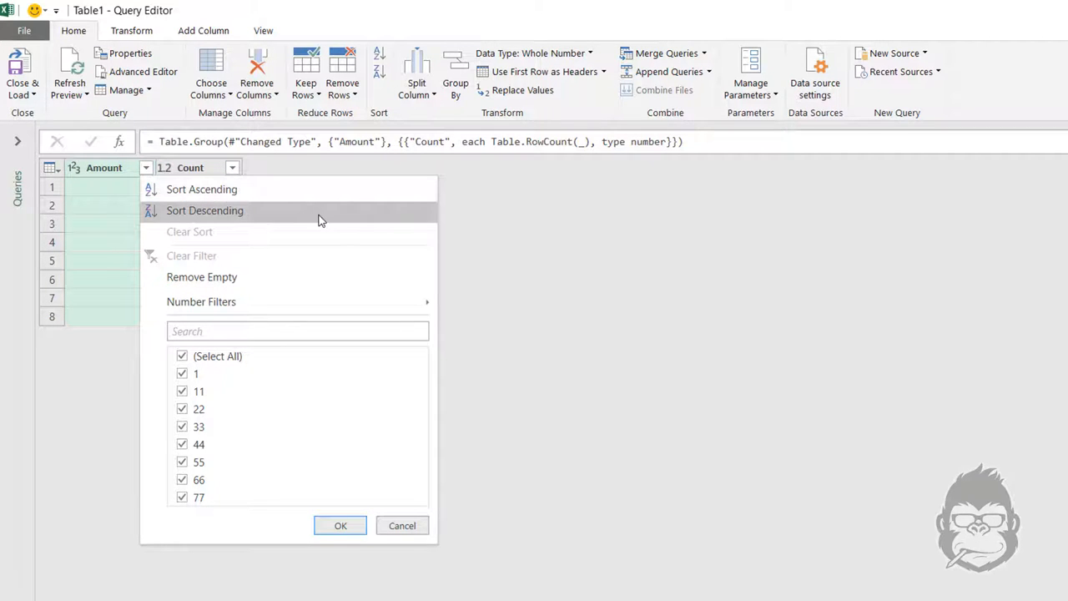
left_click(204, 210)
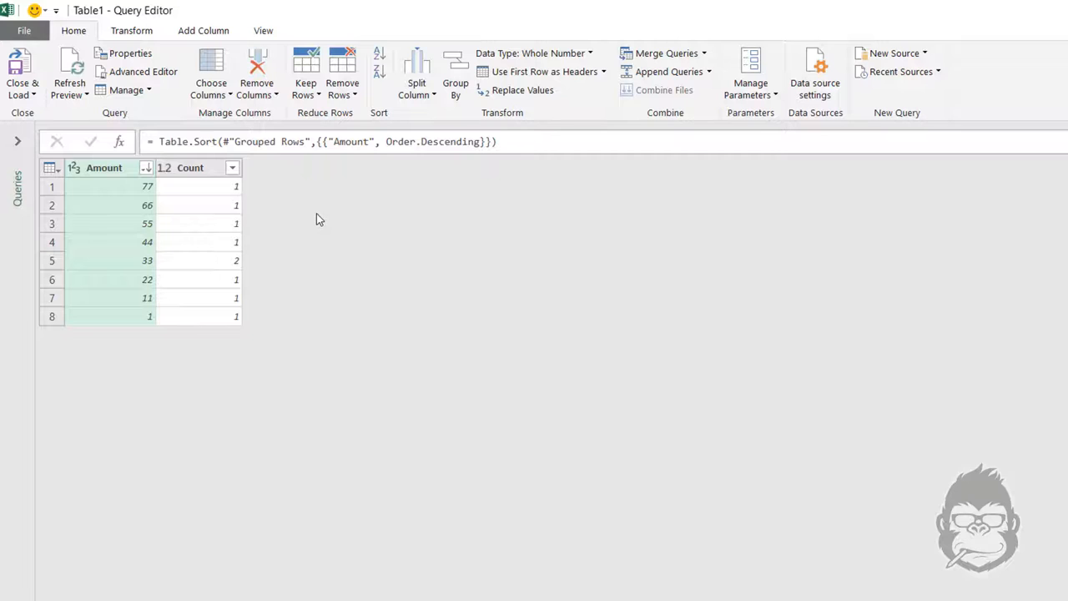
mouse_move(259, 43)
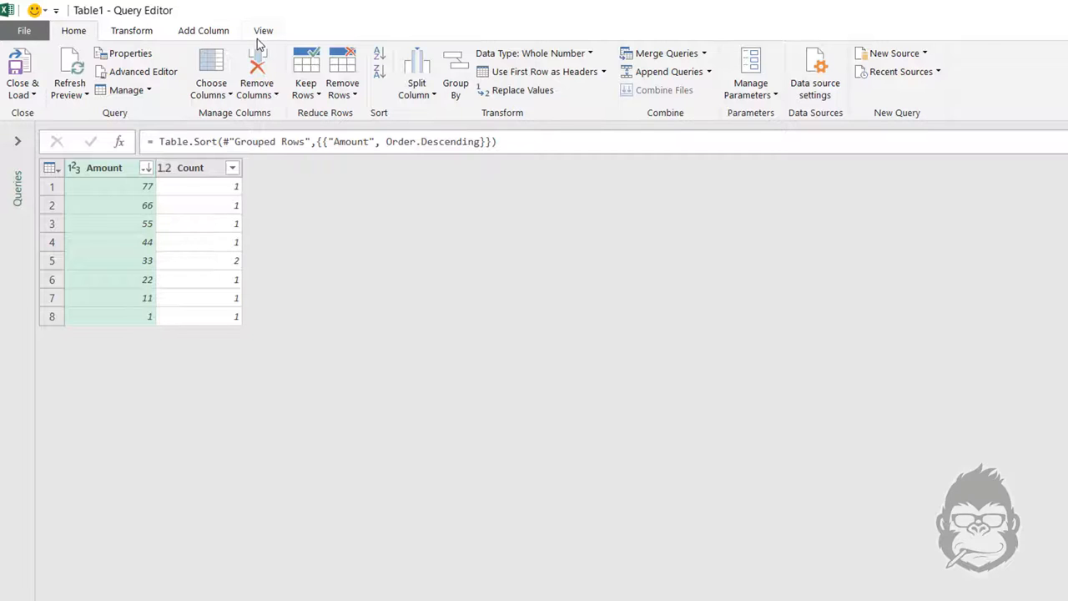
left_click(203, 31)
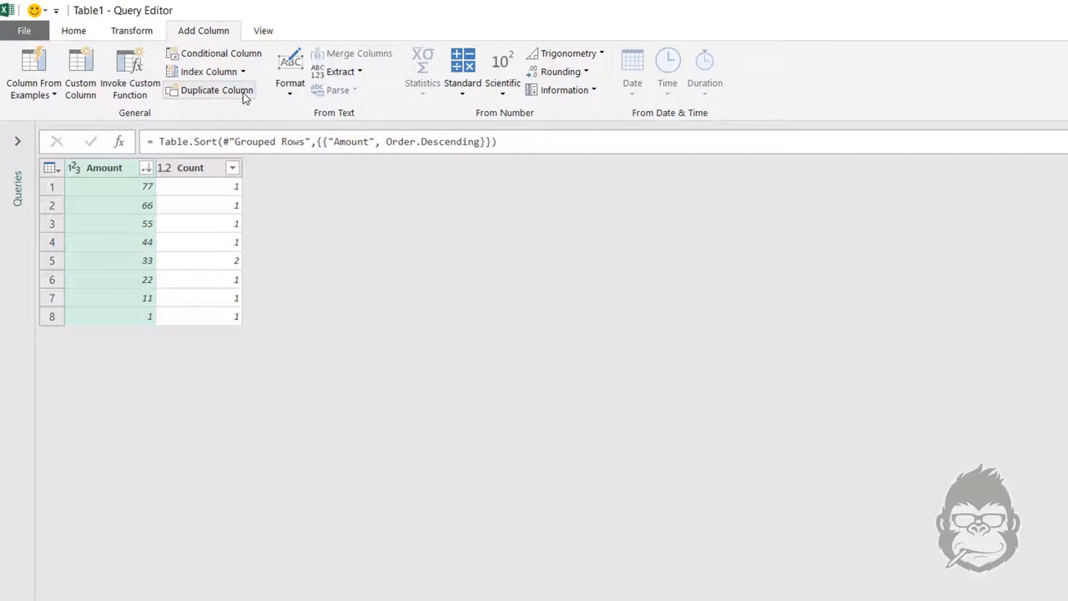
left_click(242, 71)
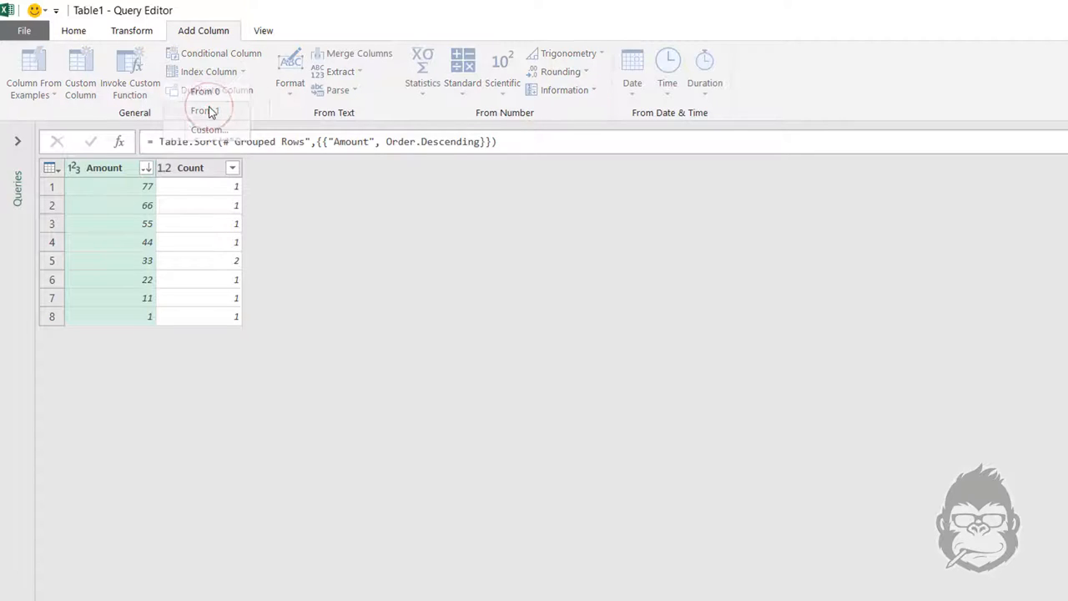
left_click(200, 110)
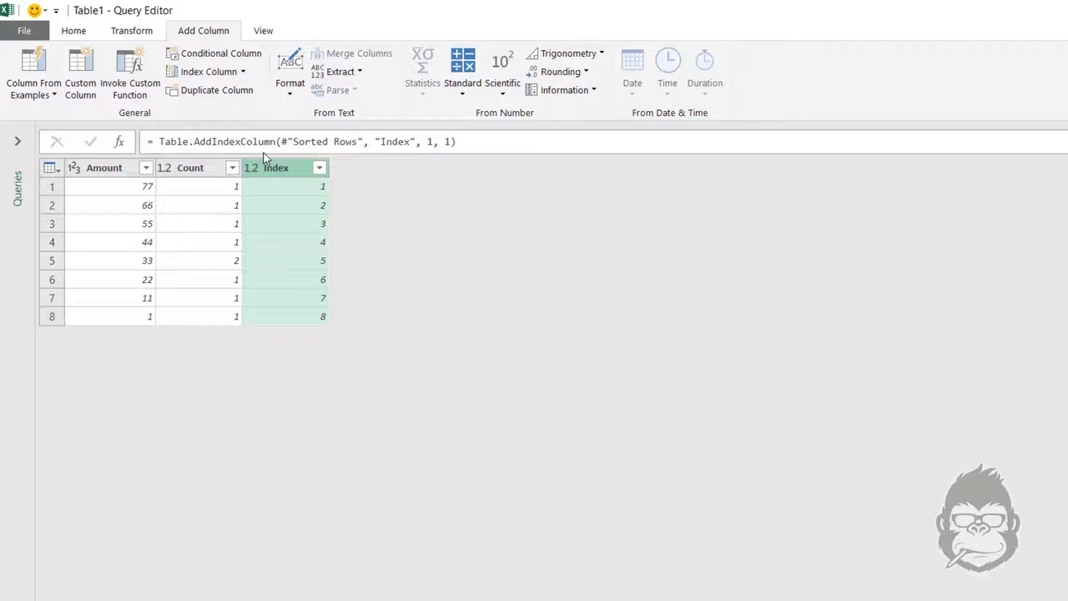
mouse_move(305, 271)
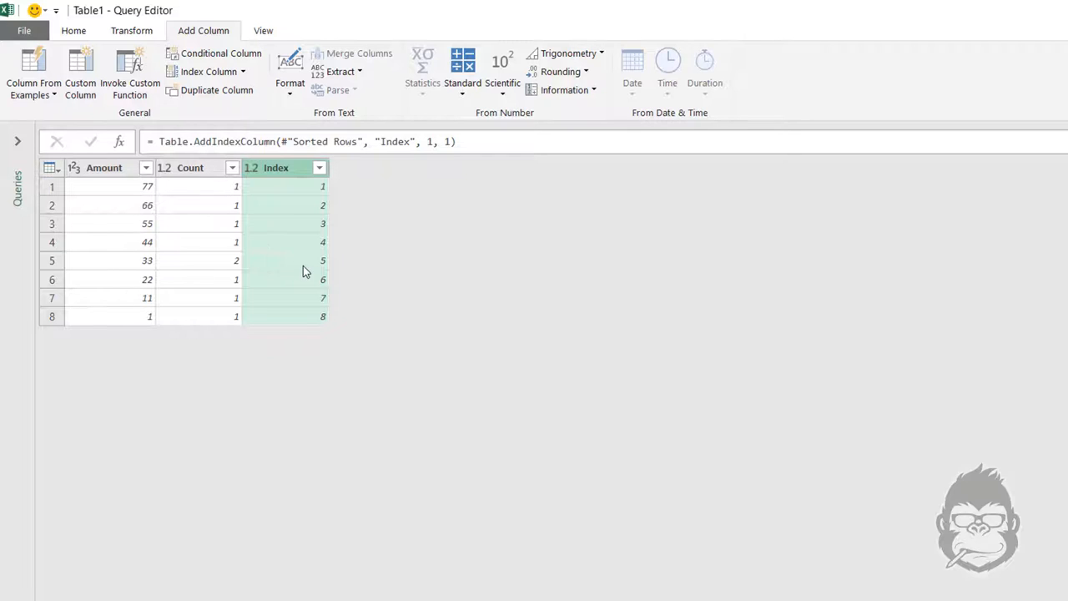
mouse_move(138, 262)
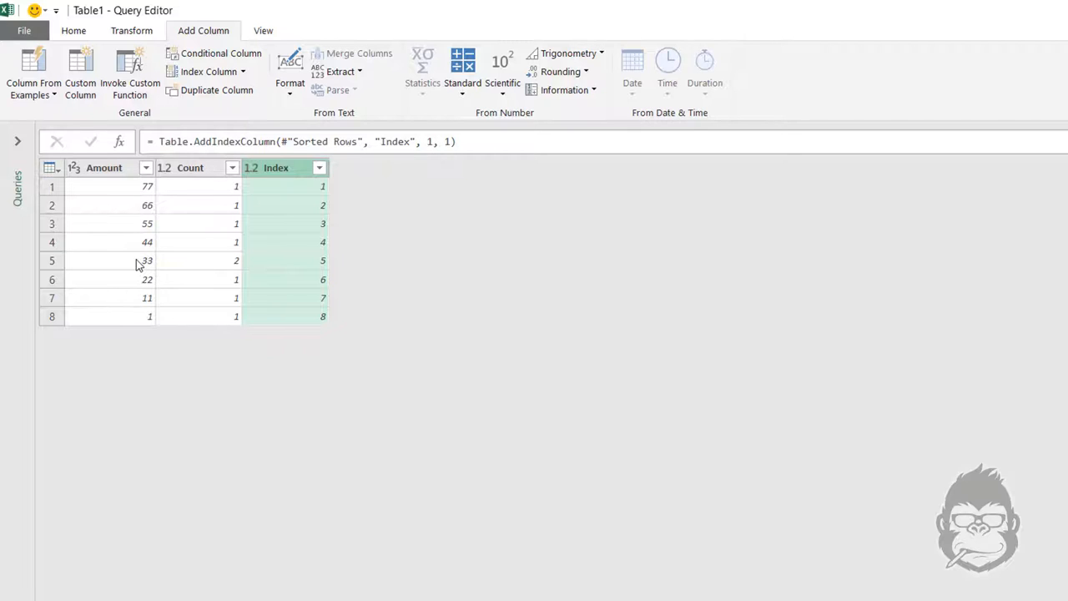
mouse_move(315, 245)
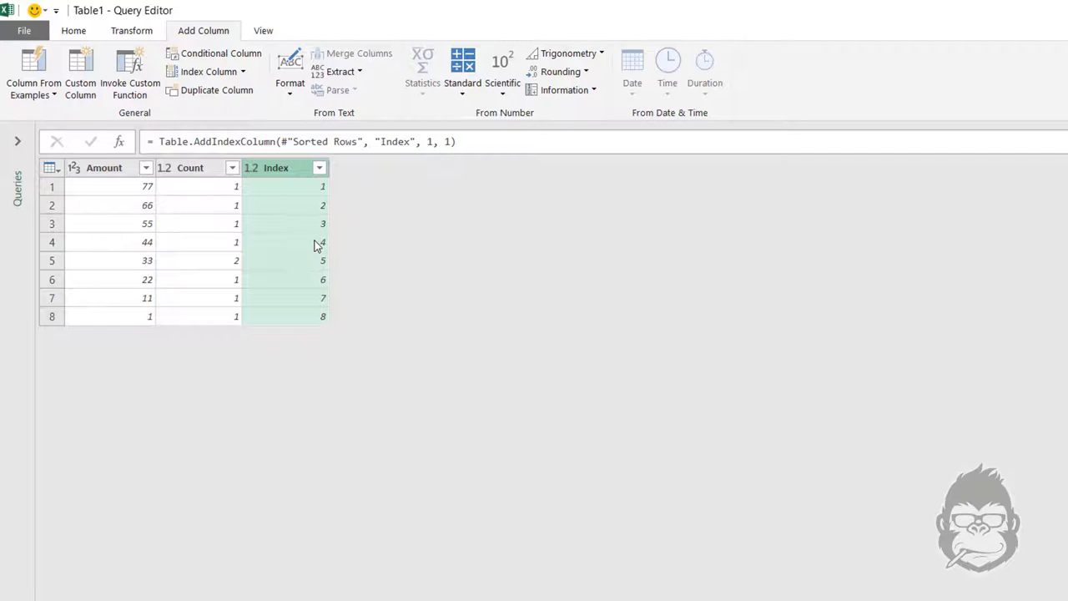
mouse_move(325, 181)
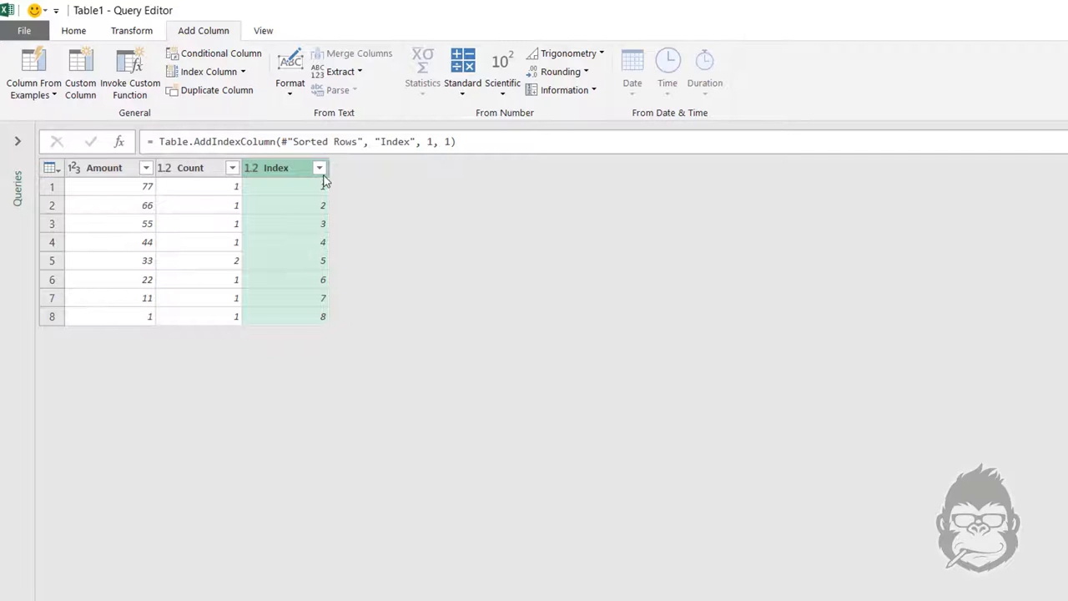
- Filter the Index column to keep only row 5
left_click(318, 167)
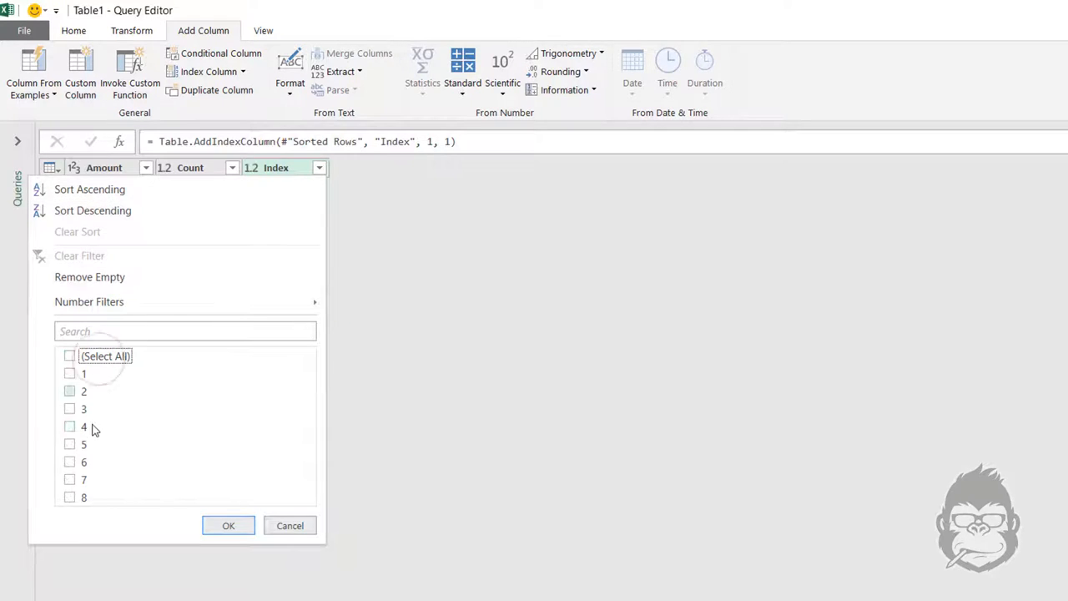
left_click(70, 443)
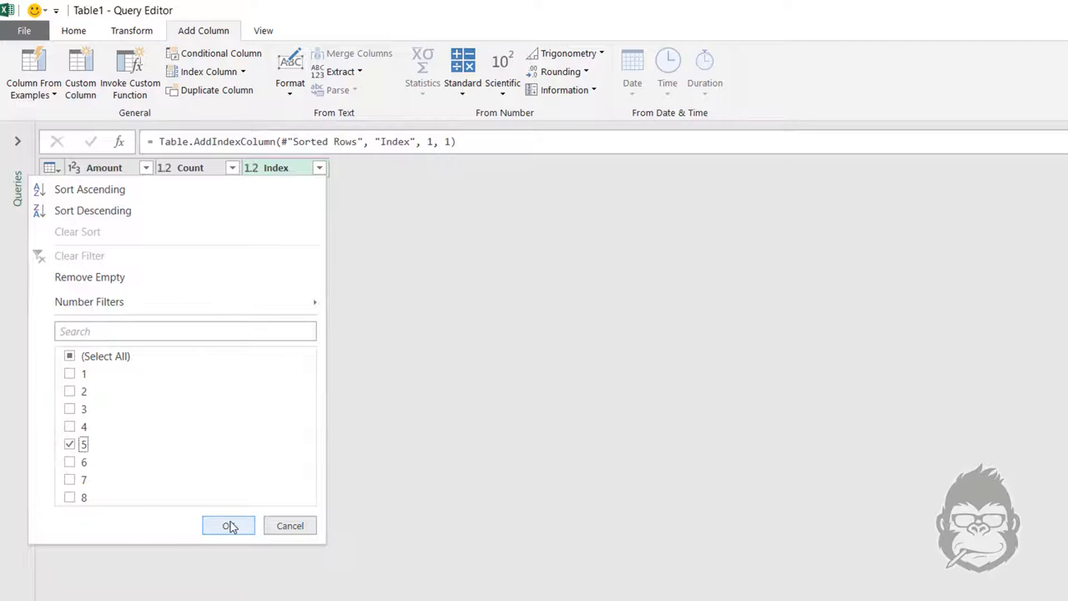
left_click(227, 524)
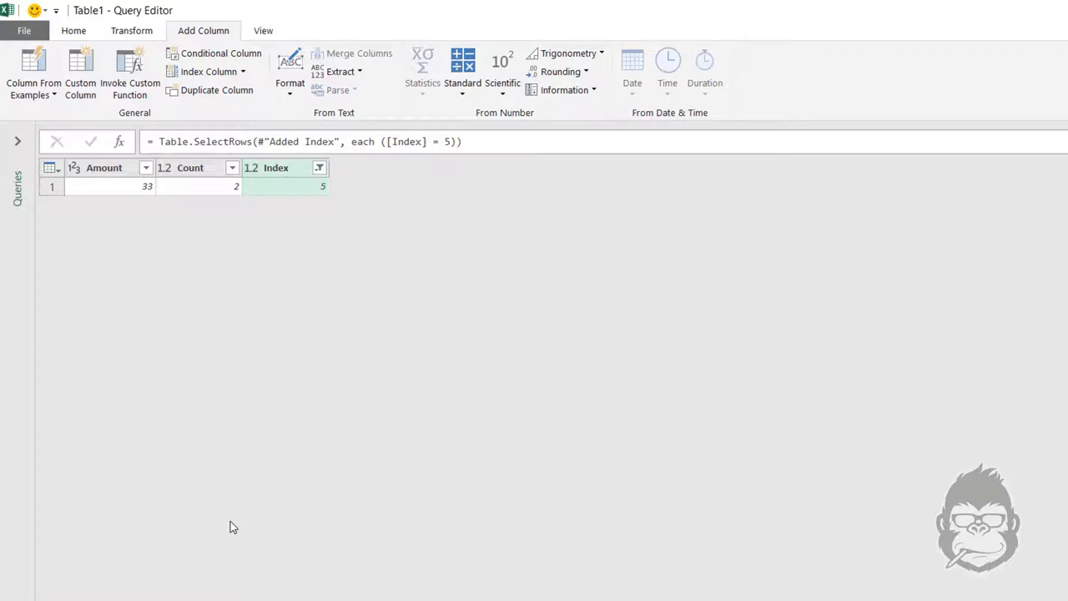
mouse_move(141, 361)
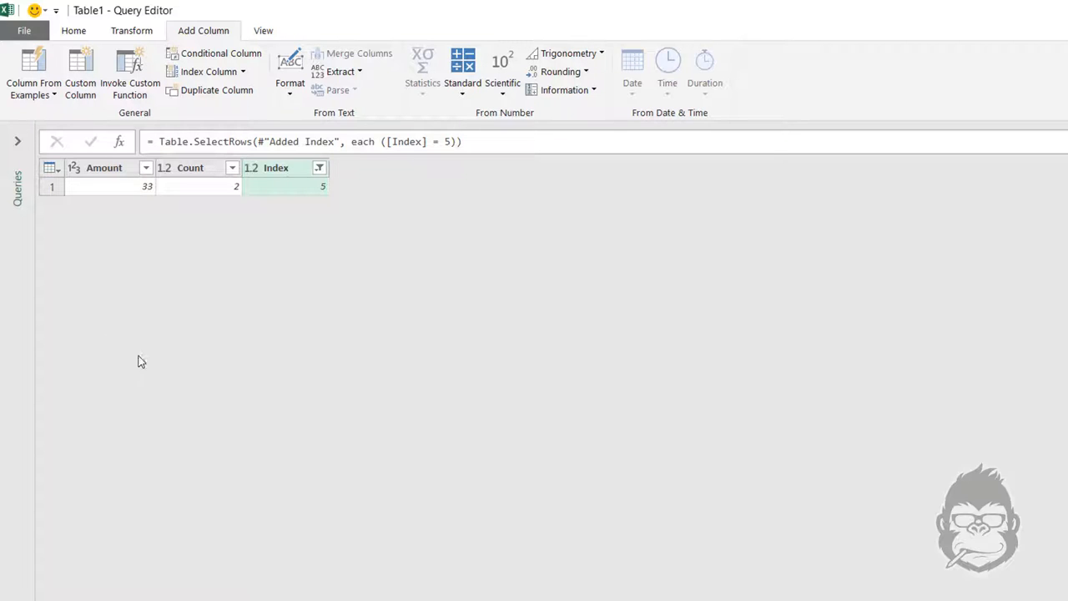
mouse_move(133, 194)
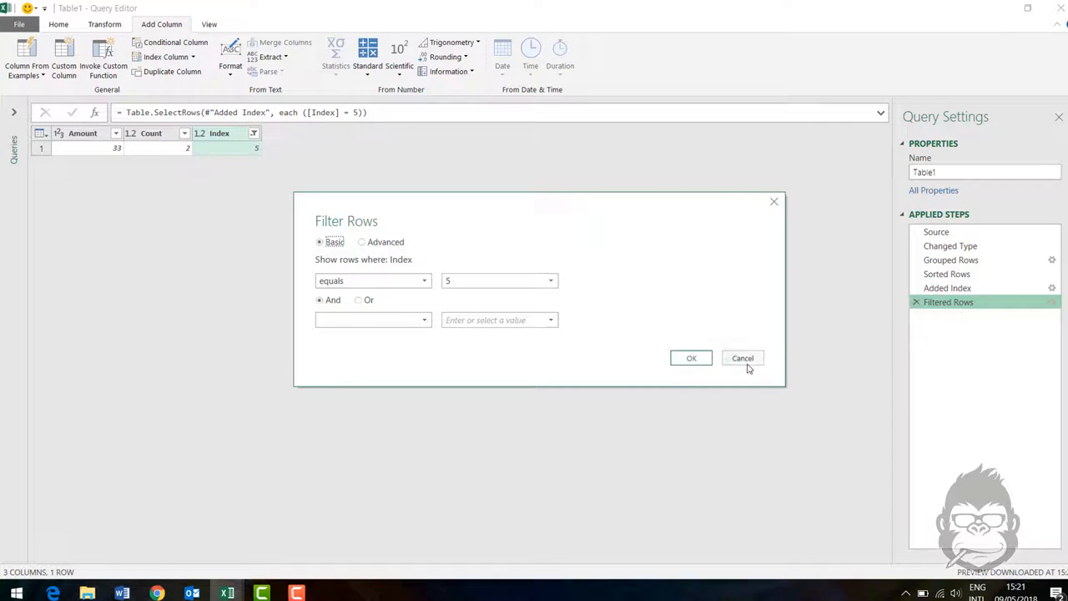
- Rename the Filtered Rows step to Top5Value
right_click(948, 301)
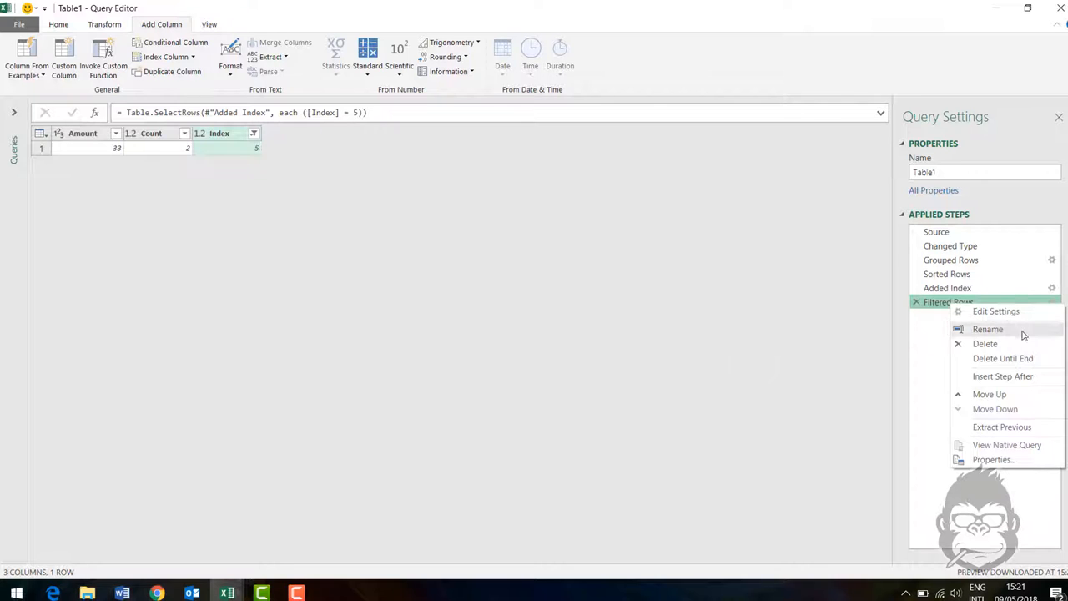
left_click(988, 329)
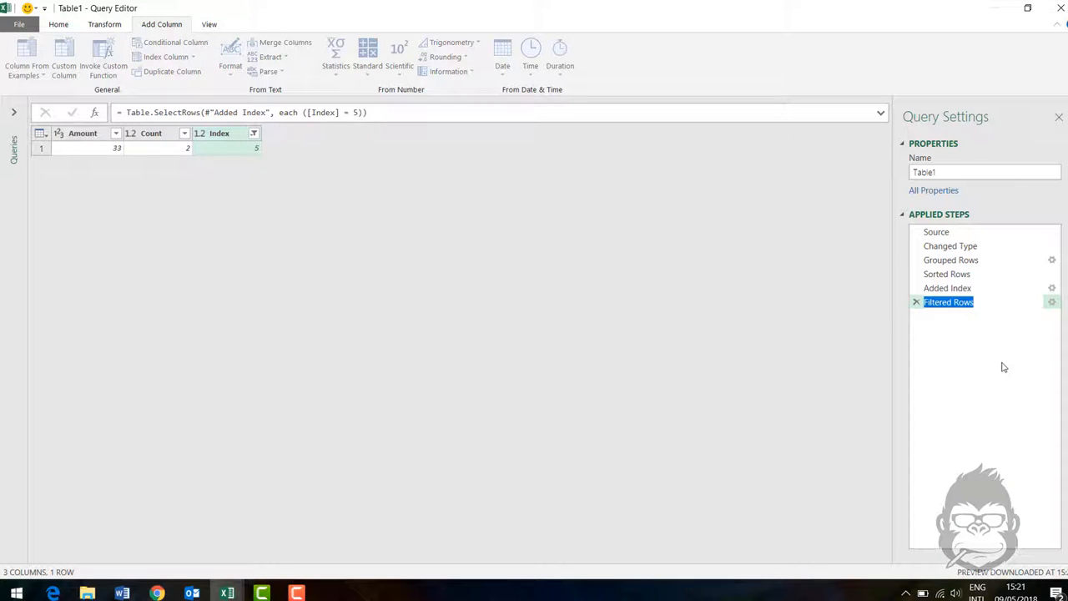
type("Top5Value")
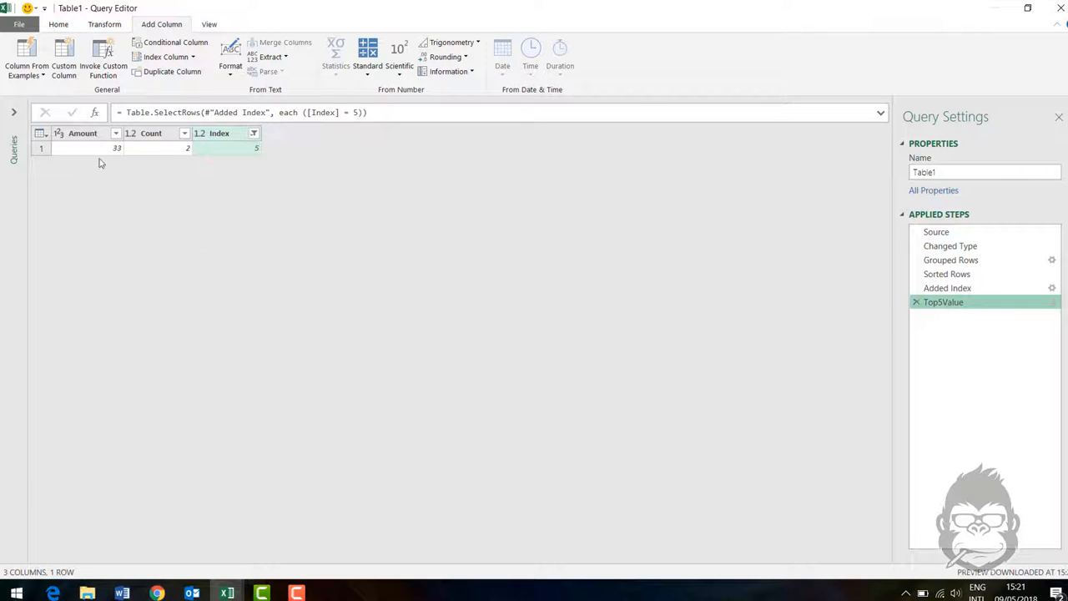
- Review the M code and preview the Changed Type and Top5Value steps
left_click(82, 133)
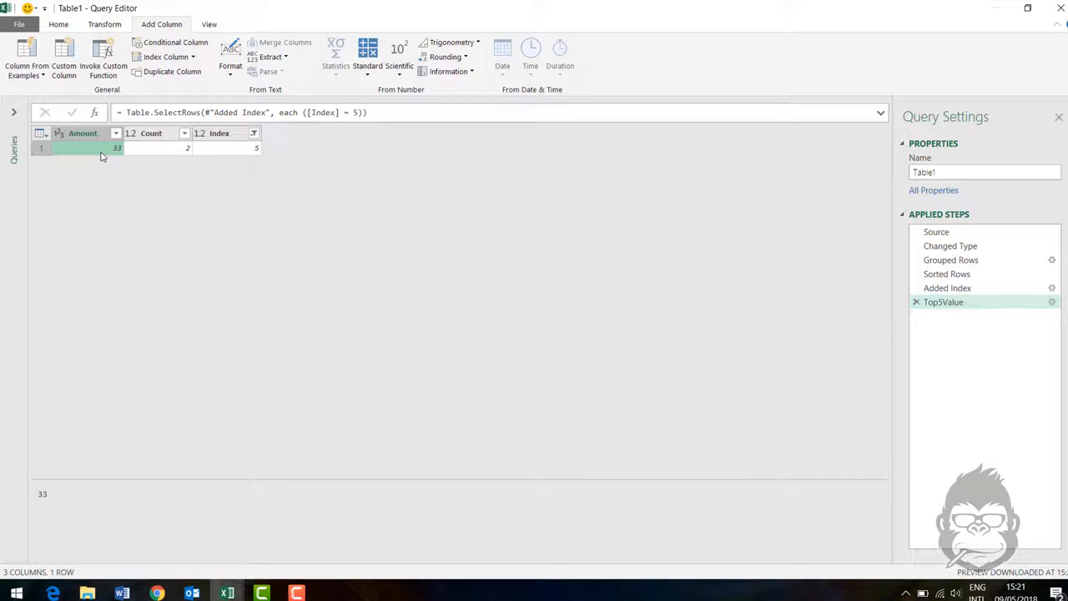
mouse_move(120, 154)
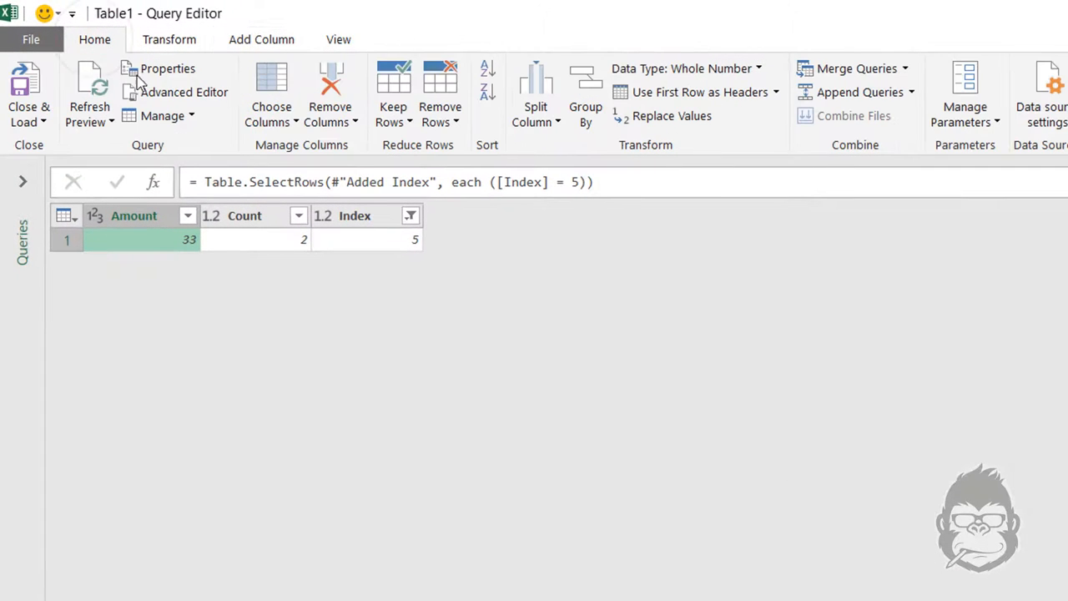
mouse_move(221, 113)
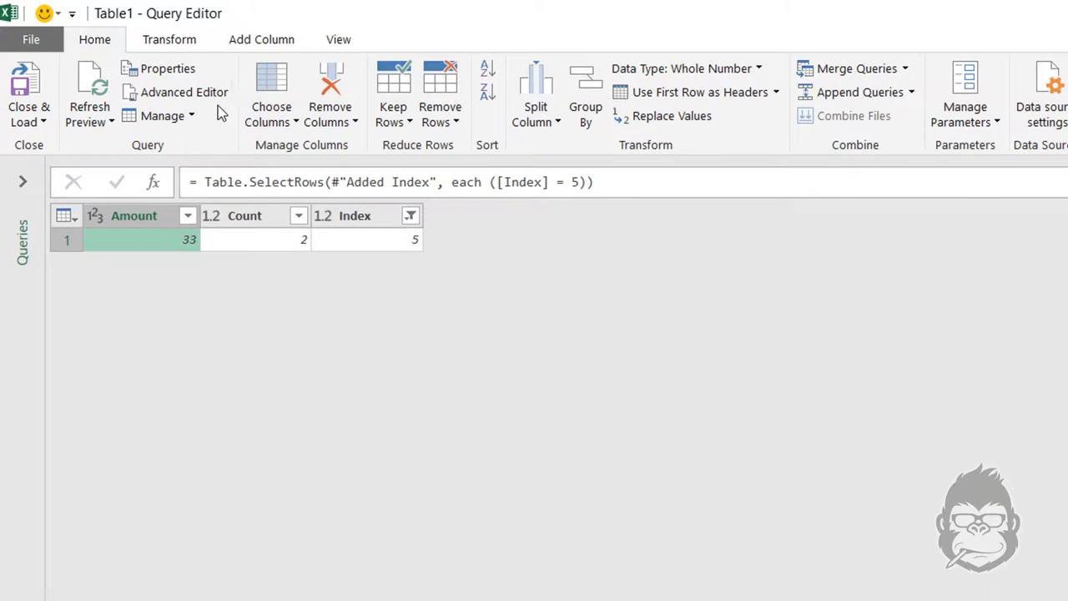
left_click(183, 91)
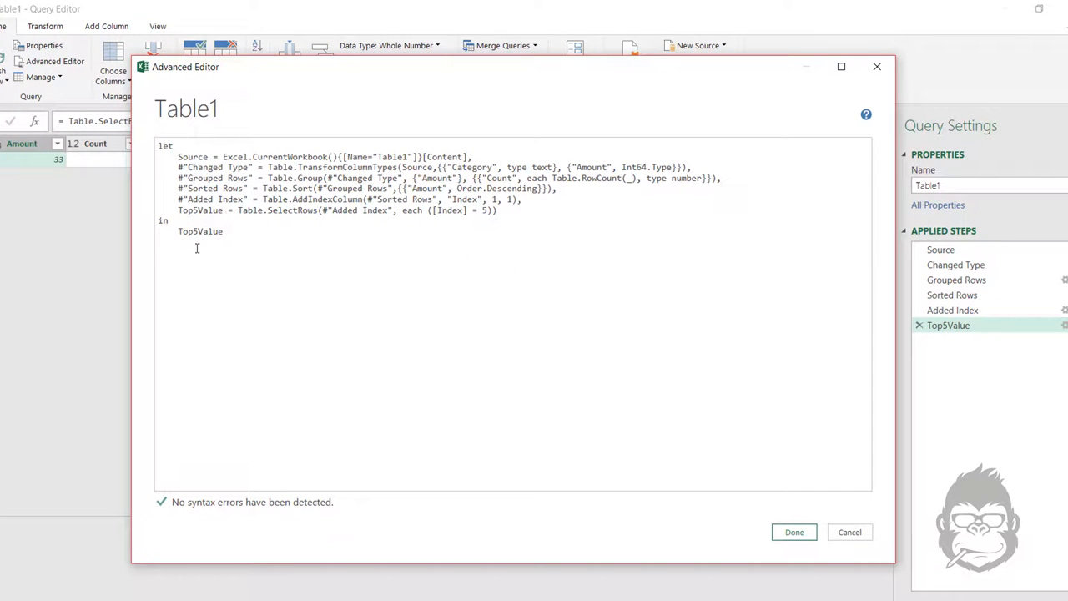
mouse_move(740, 451)
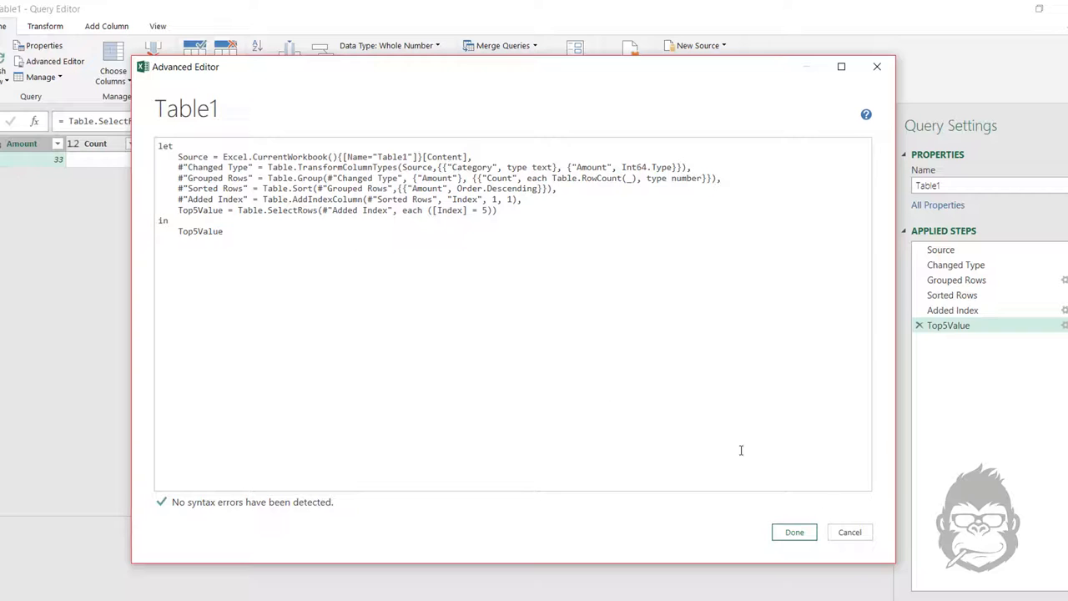
left_click(793, 532)
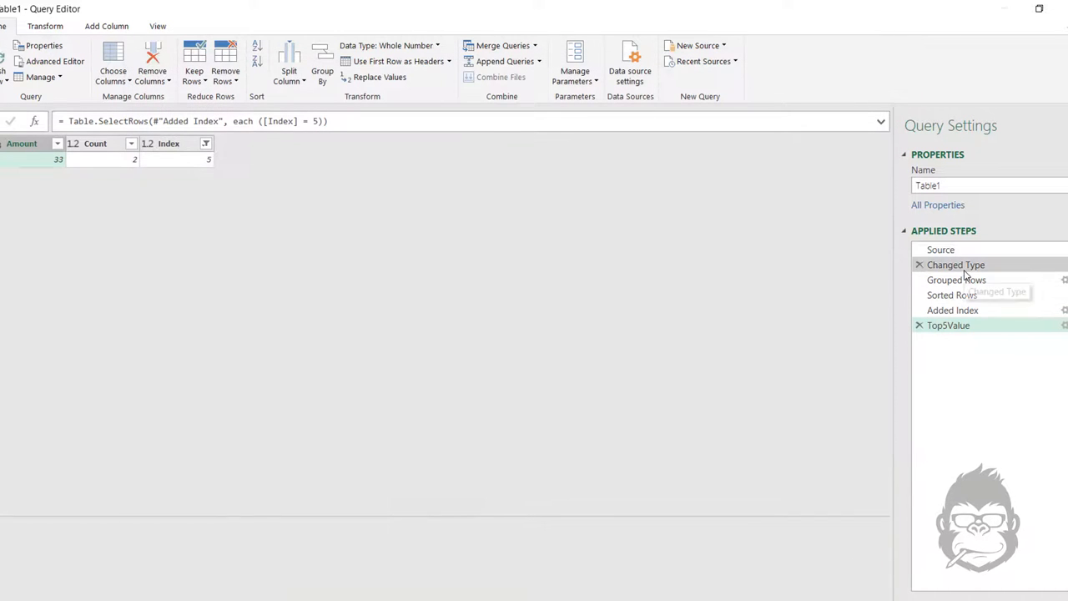
left_click(955, 264)
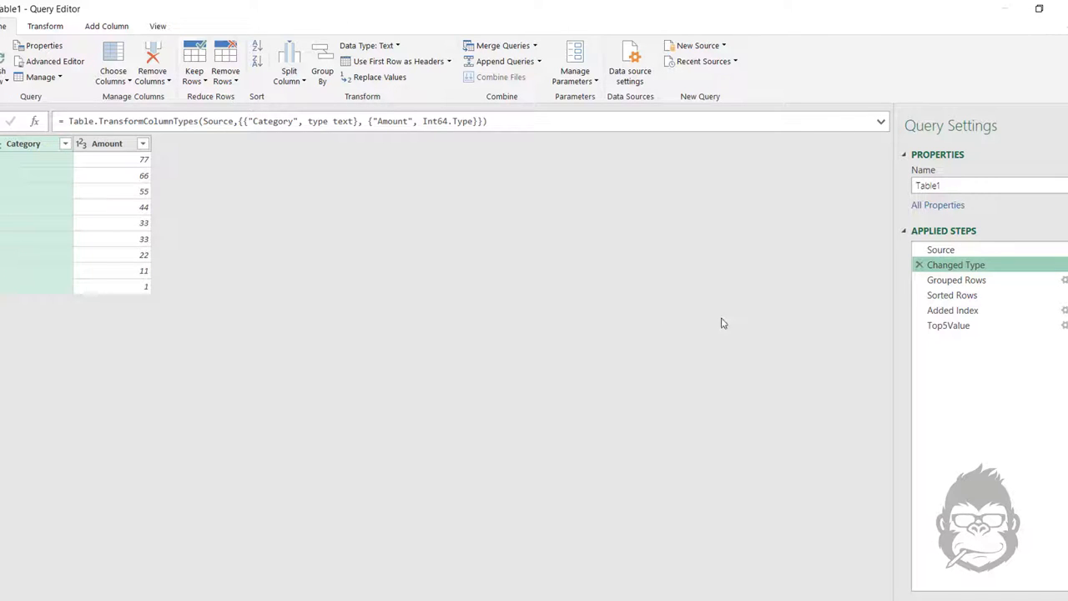
mouse_move(984, 275)
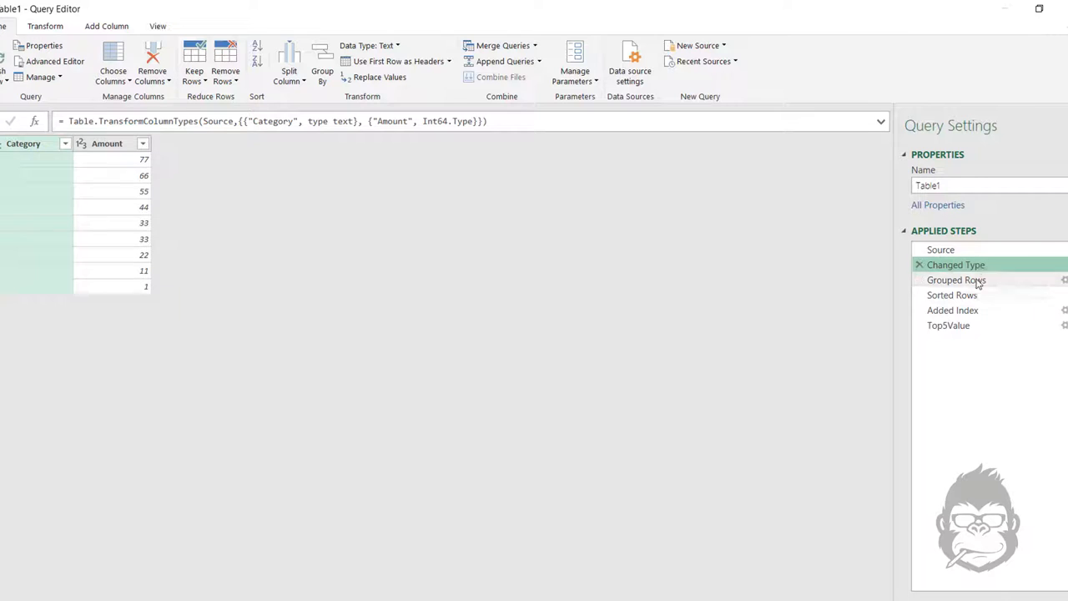
left_click(948, 323)
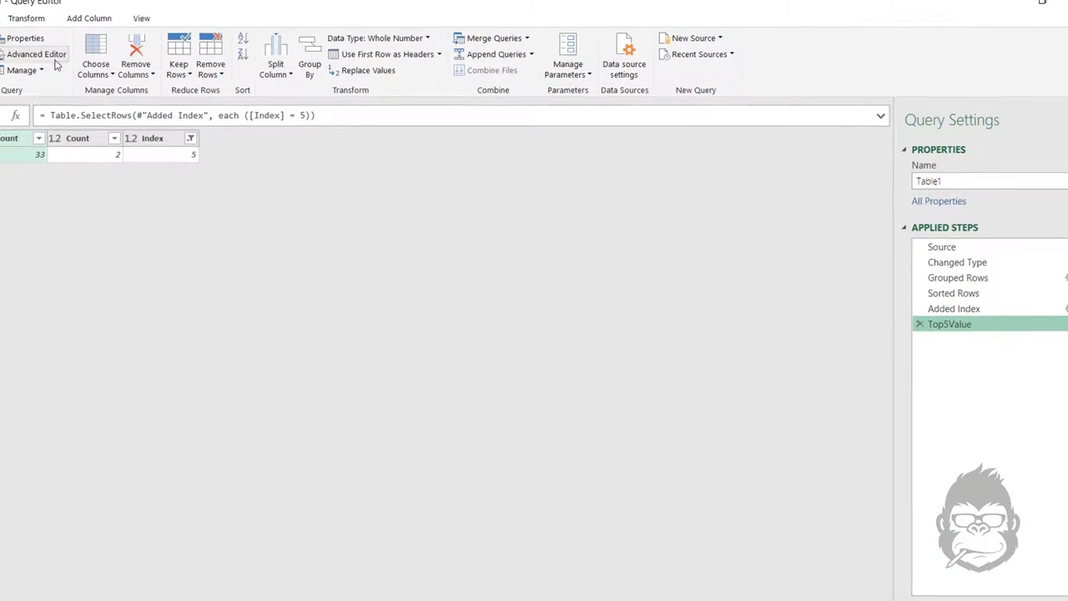
- In the Advanced Editor, add the line Base = #"Changed Type" after Top5Value
left_click(36, 54)
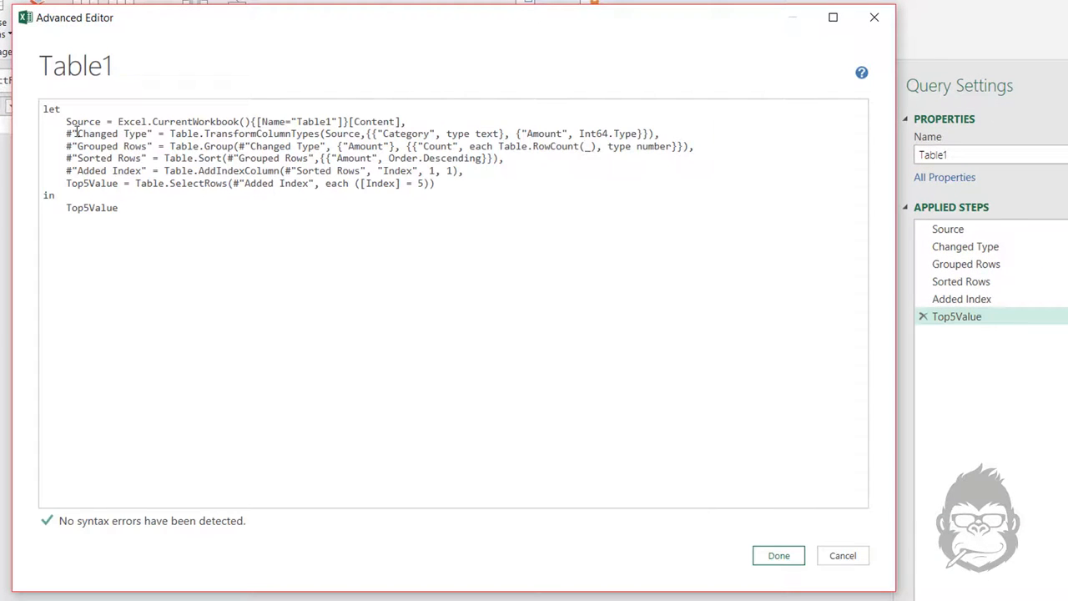
left_click(434, 183)
type(",")
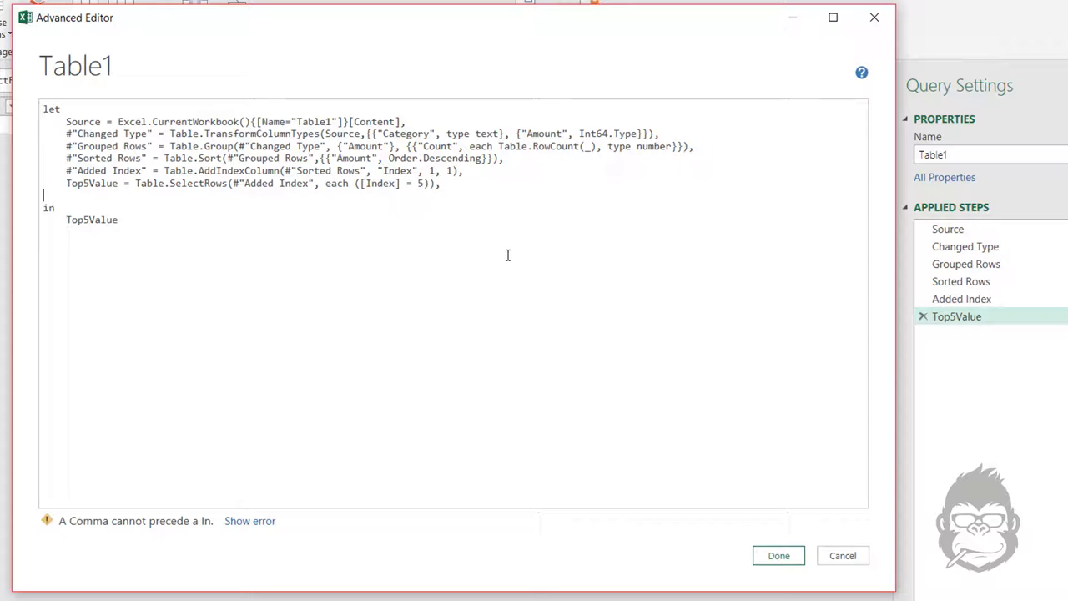
type("B")
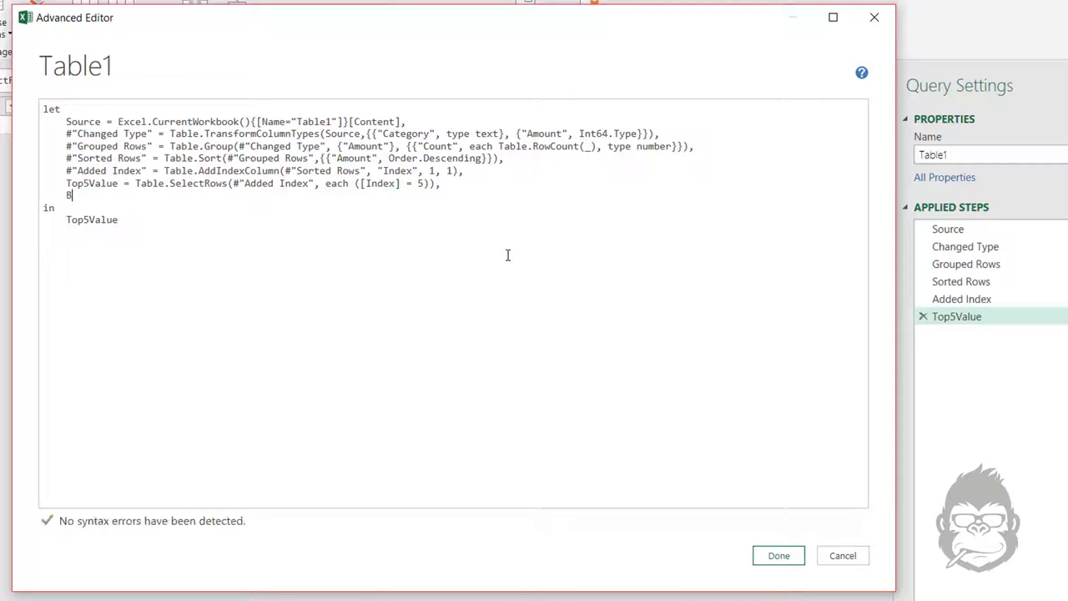
type("ase")
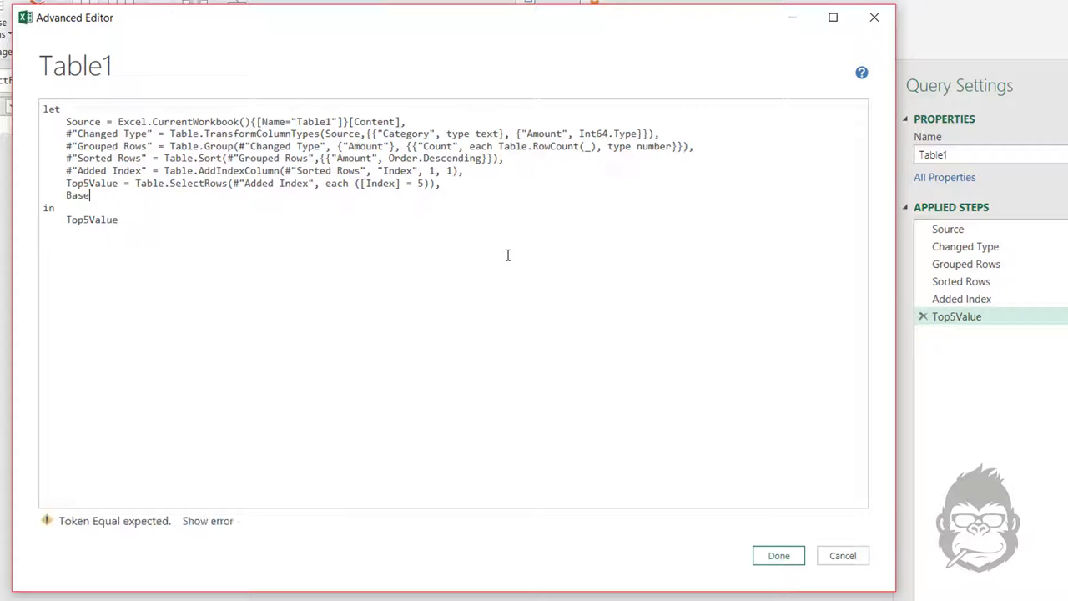
type("=")
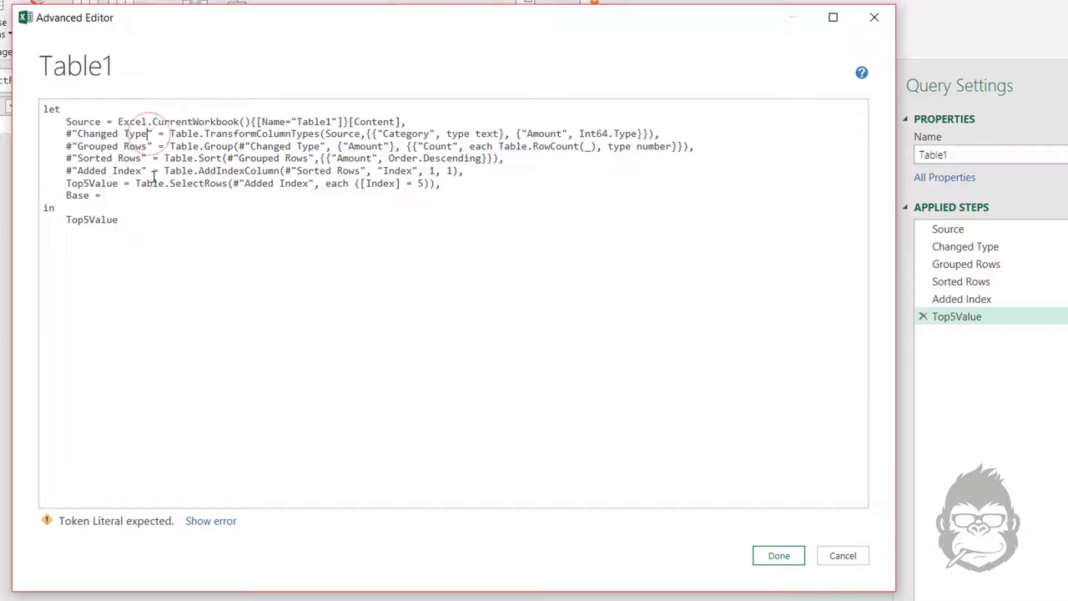
double_click(109, 134)
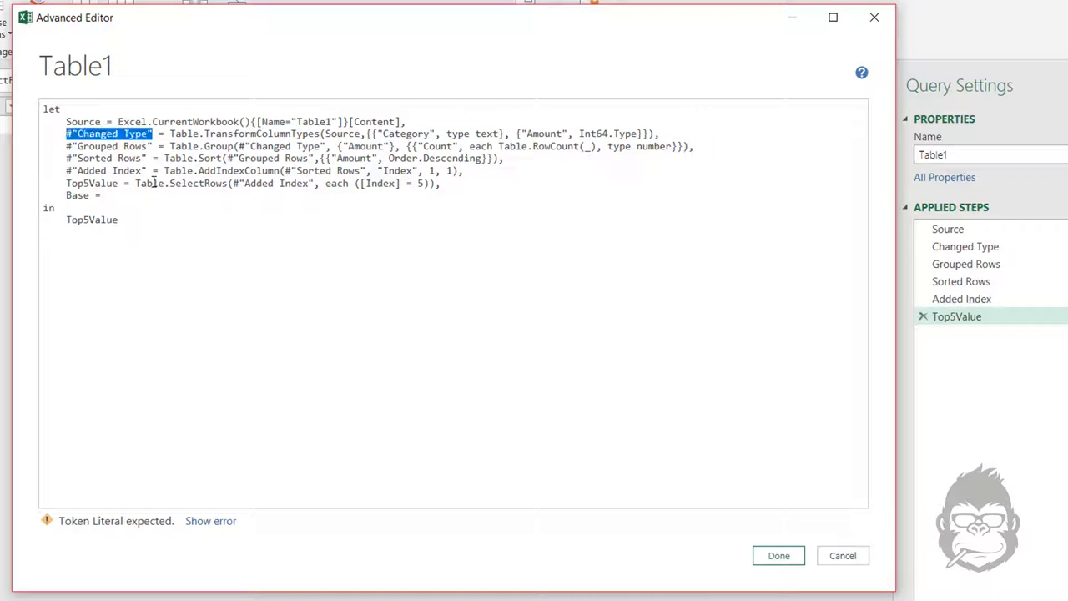
left_click(121, 195)
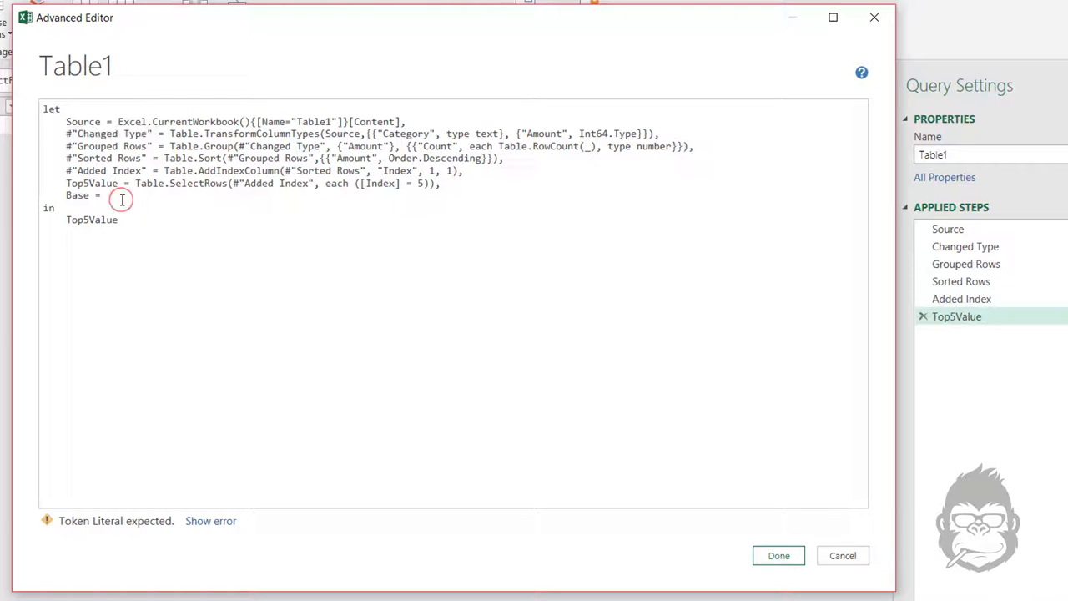
type("#\"Changed Type\"")
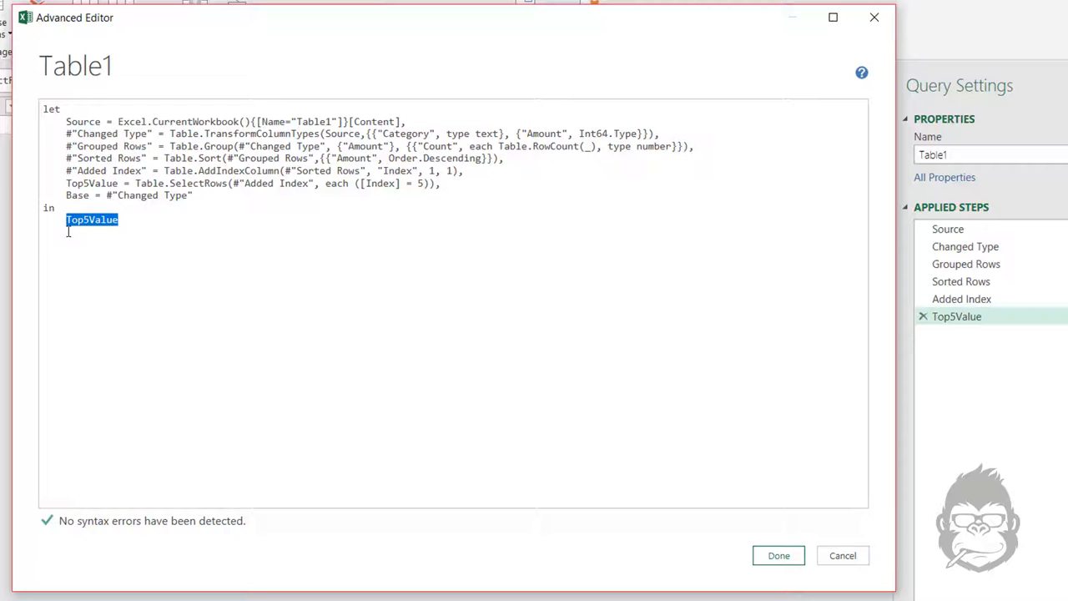
type("#\"Changed Type\"")
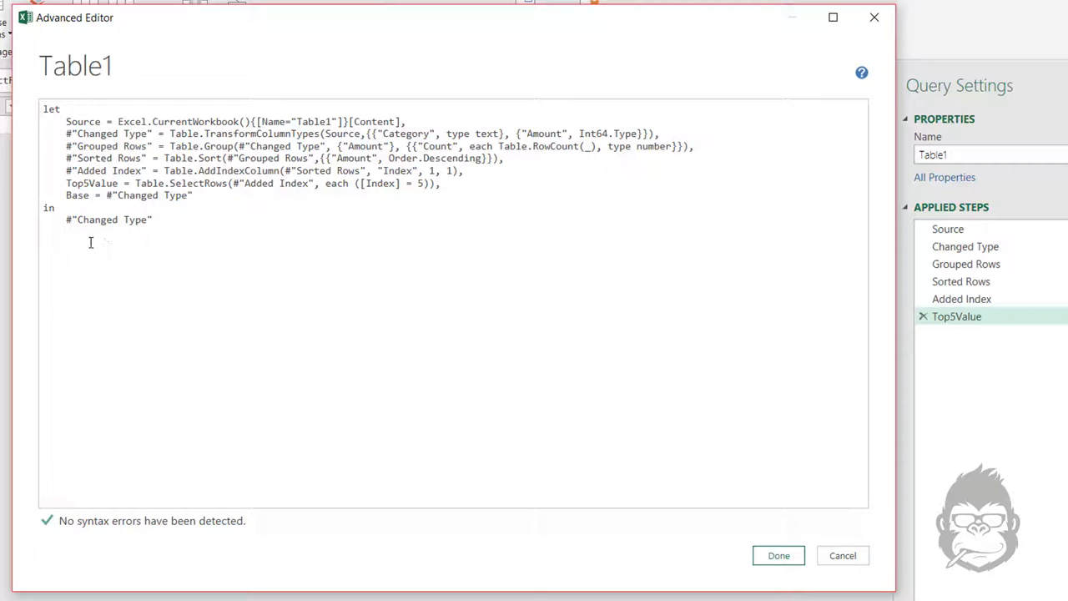
- Change the query's 'in' clause to return Base
double_click(114, 219)
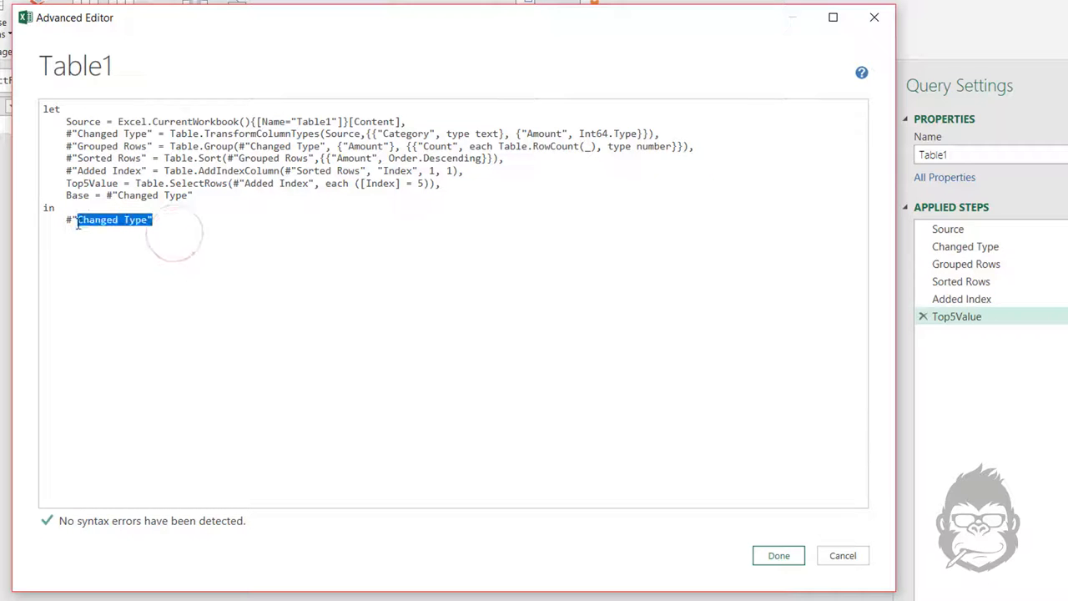
type("Ba")
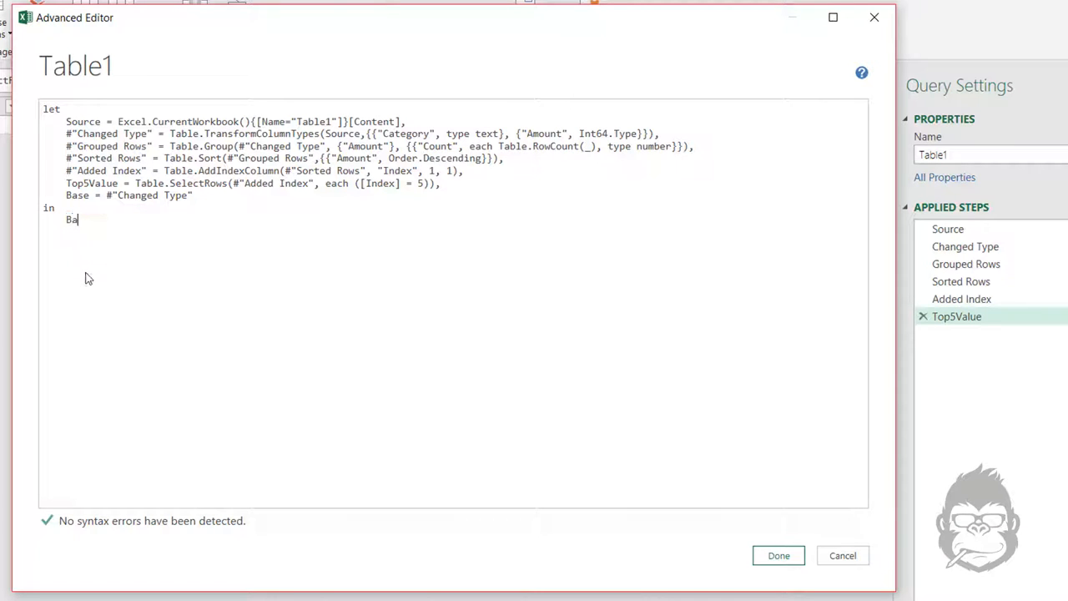
type("se")
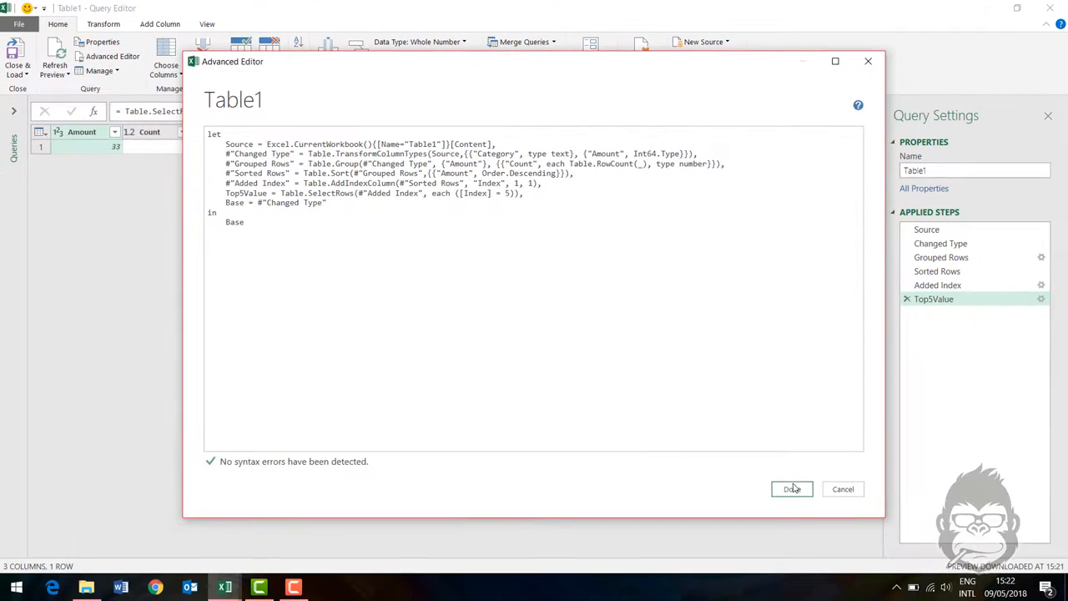
- Apply the edited code so Base returns the nine-row Category/Amount table
left_click(790, 488)
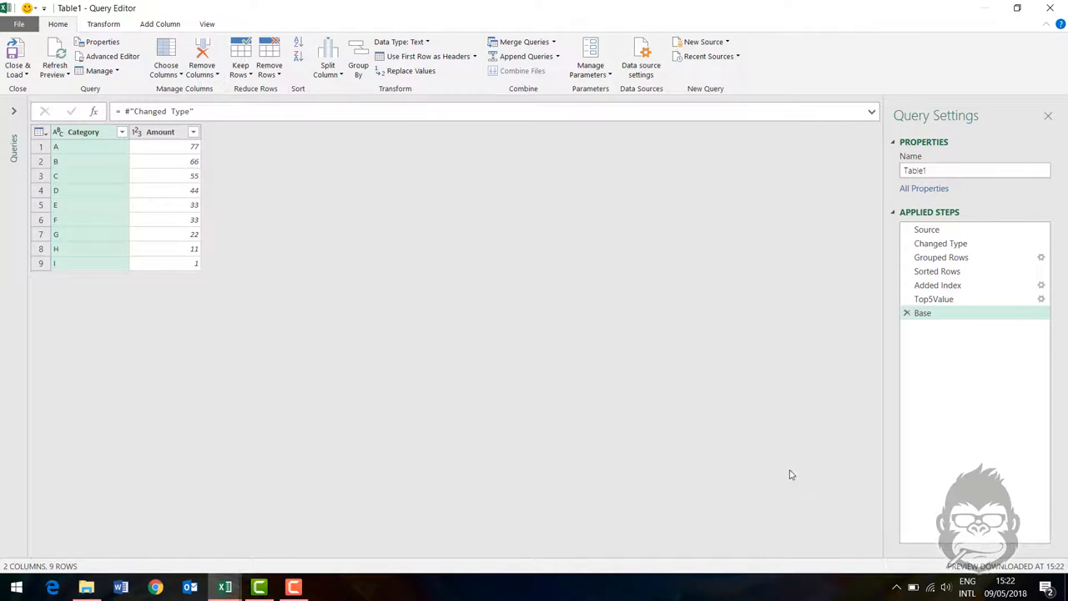
mouse_move(259, 259)
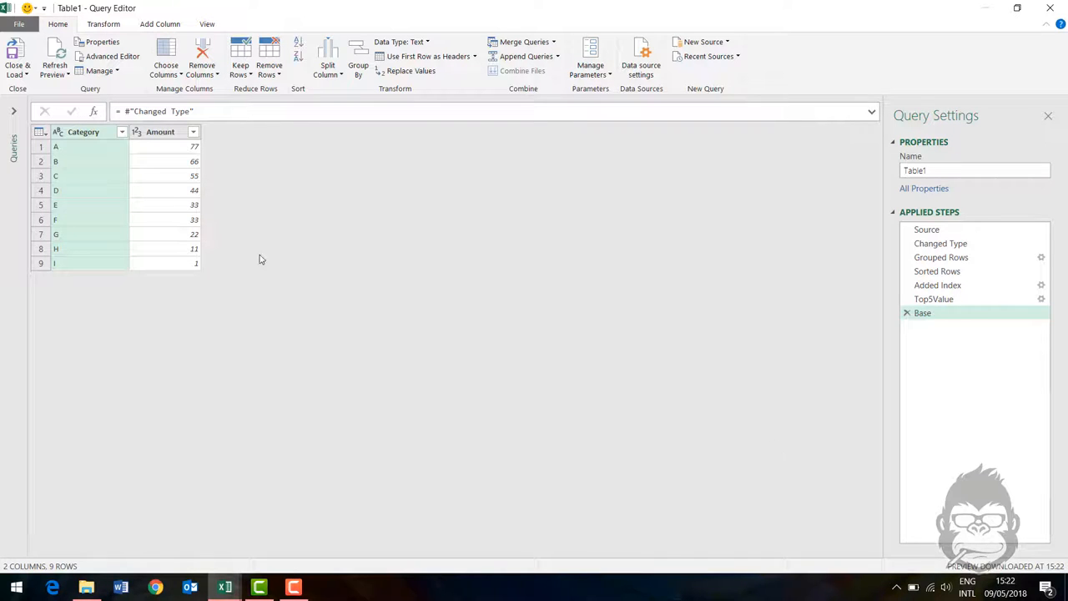
mouse_move(152, 186)
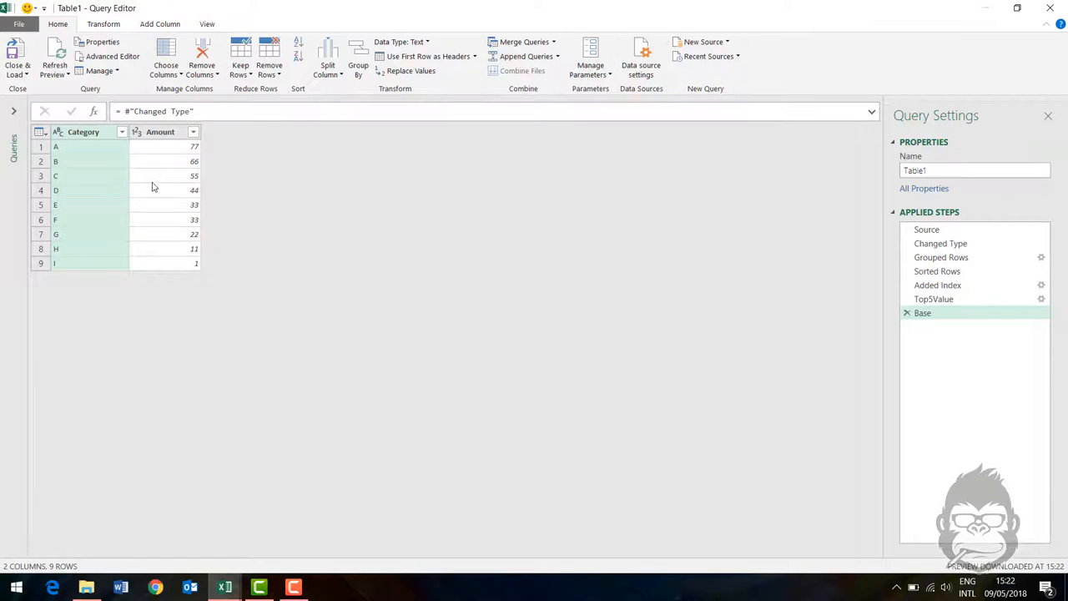
mouse_move(141, 176)
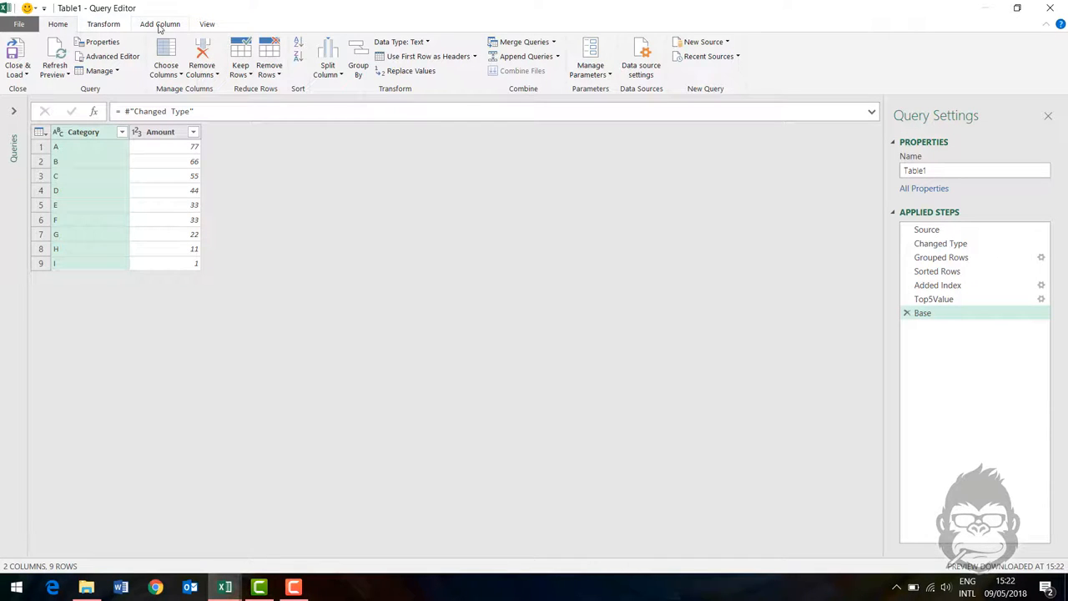
left_click(160, 23)
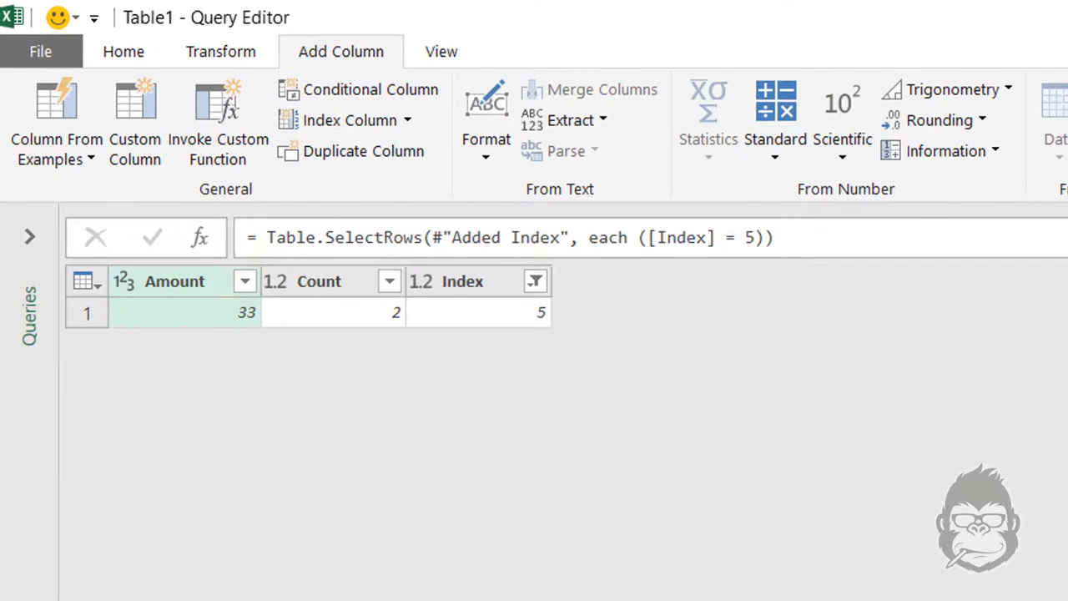
mouse_move(220, 347)
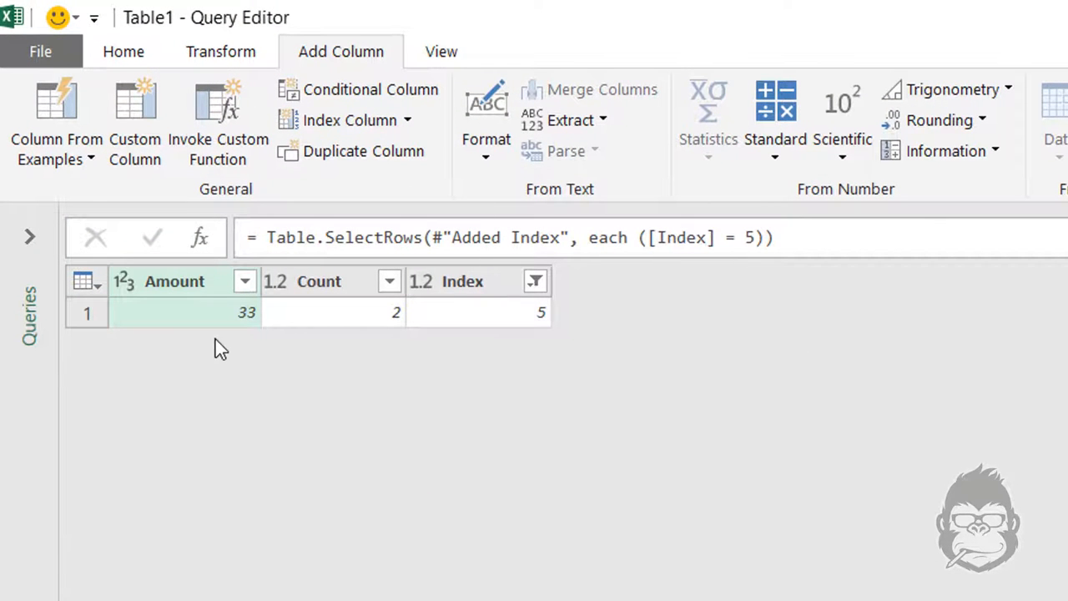
mouse_move(184, 334)
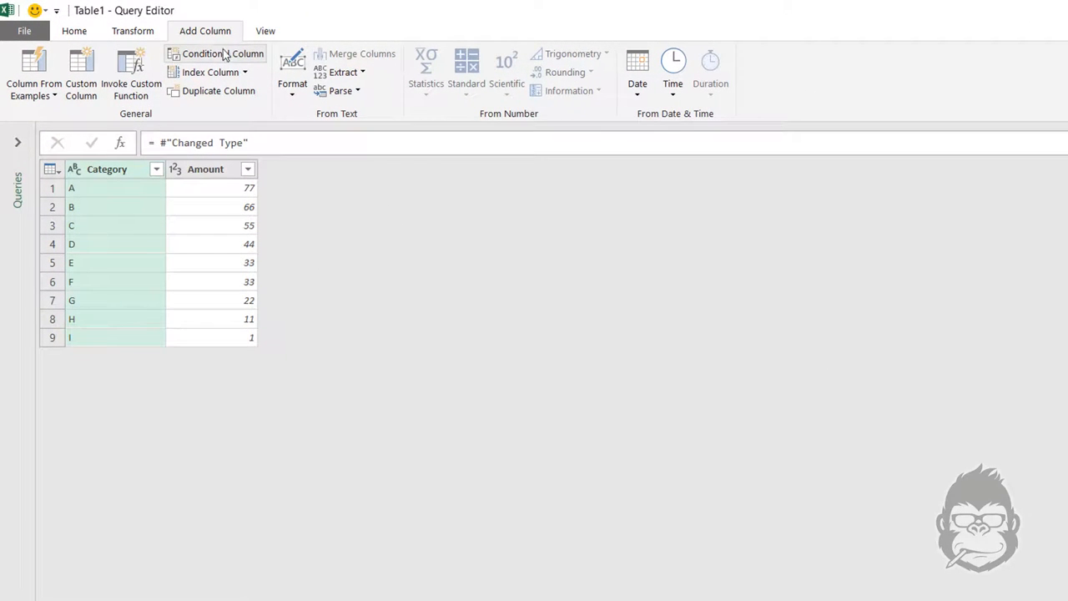
mouse_move(339, 198)
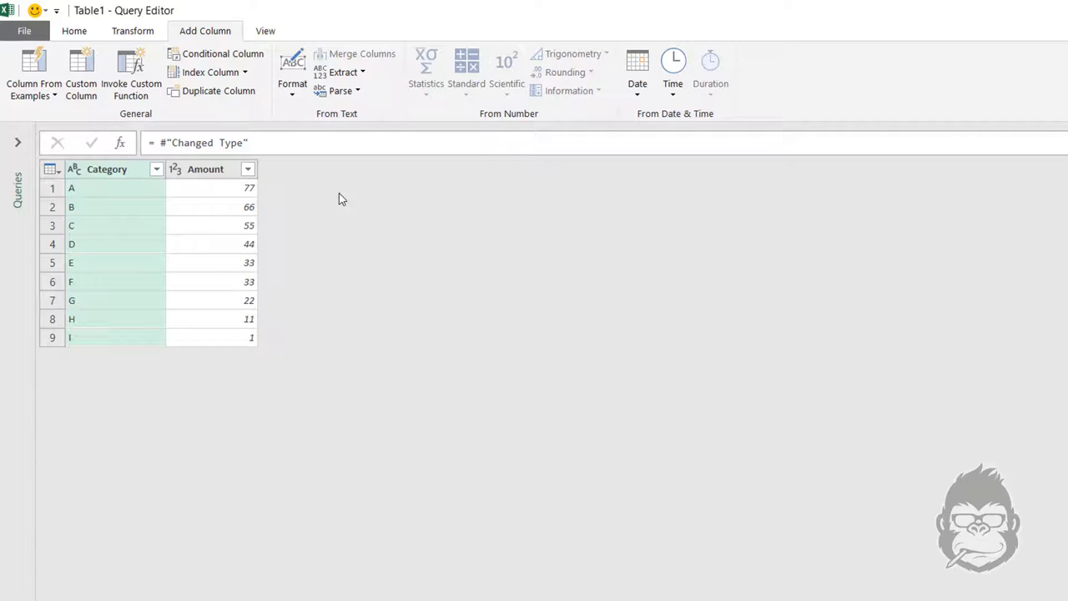
mouse_move(81, 75)
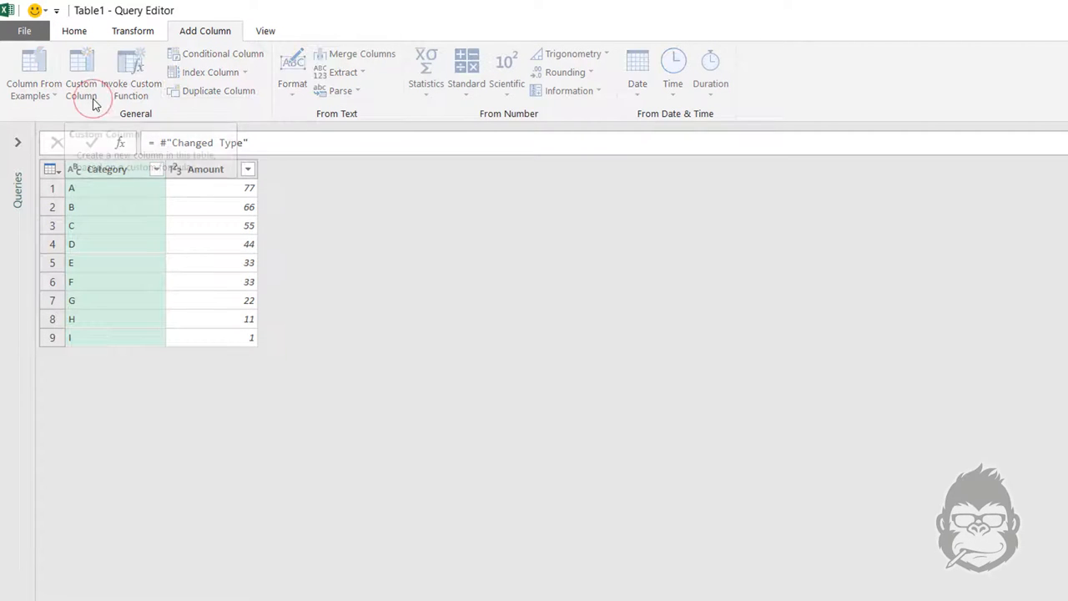
- Start a Custom Column and name it AdjustedCategory
left_click(81, 75)
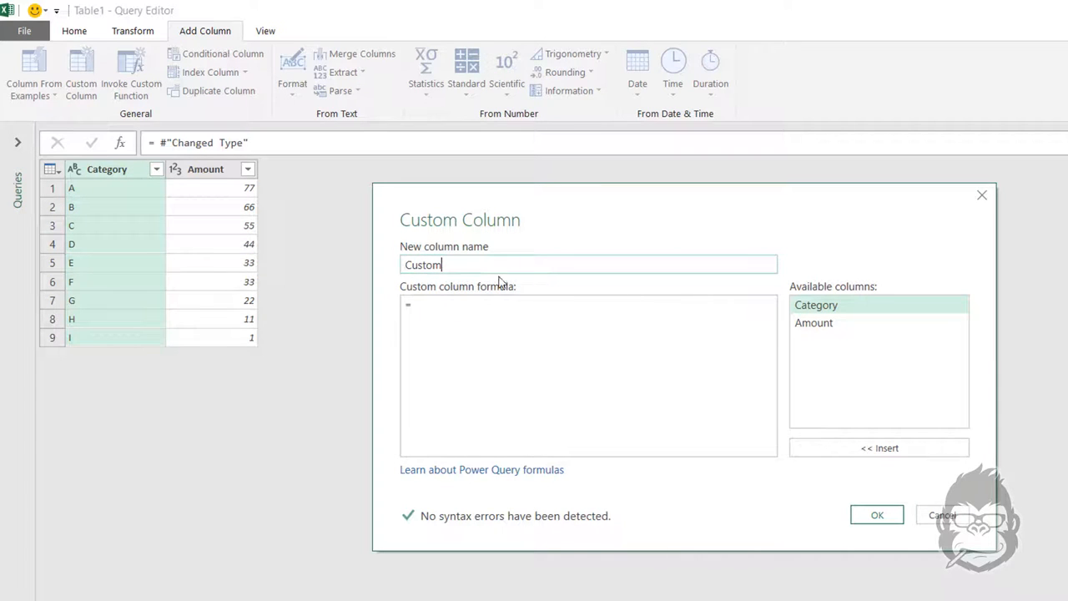
type("Index")
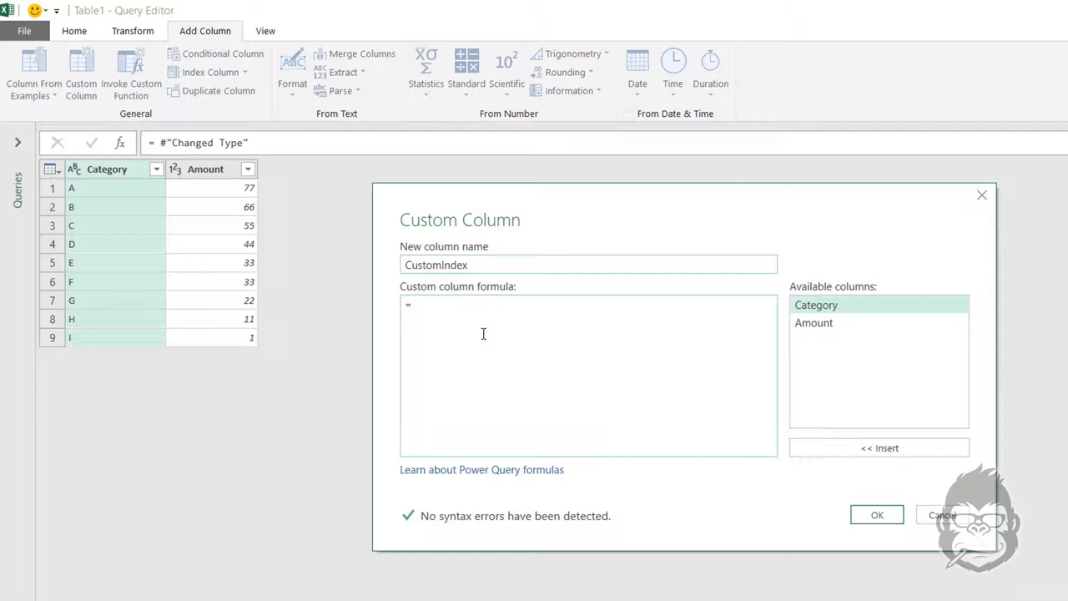
mouse_move(501, 329)
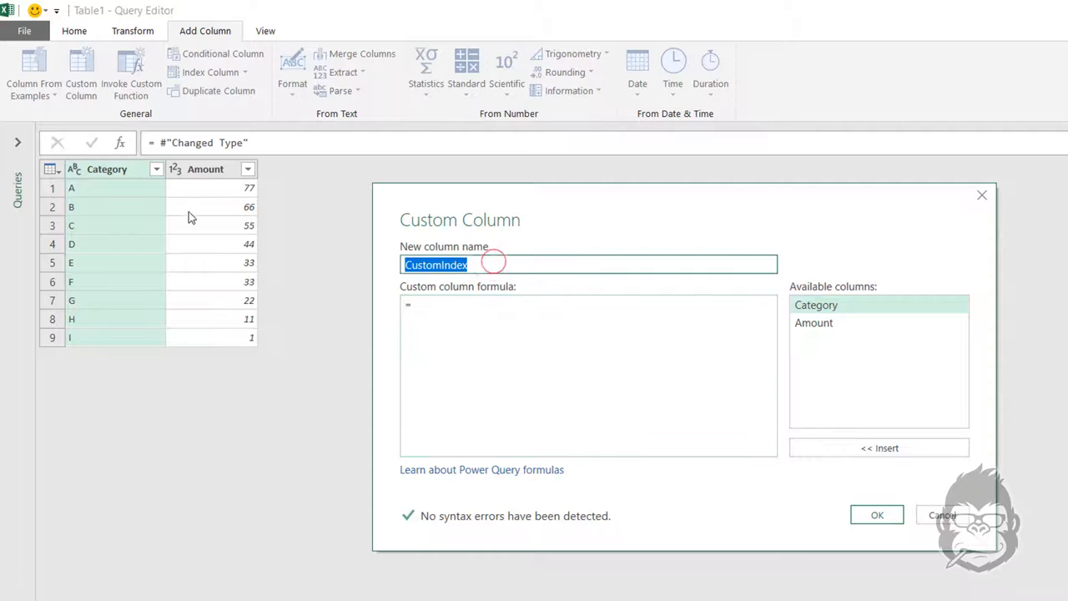
type("Cate")
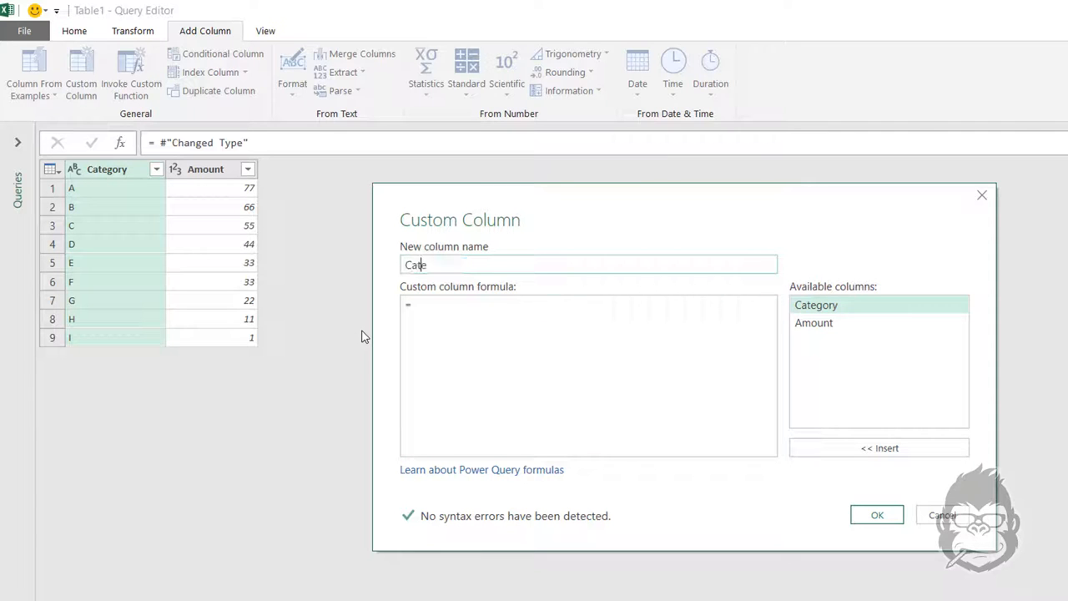
type("Adjusted")
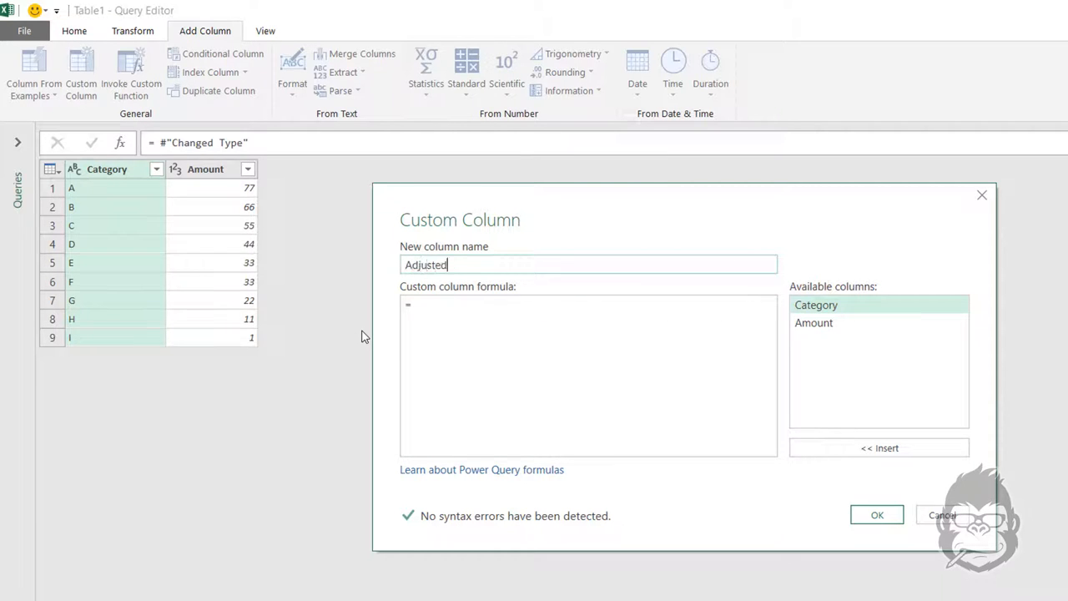
type("Category")
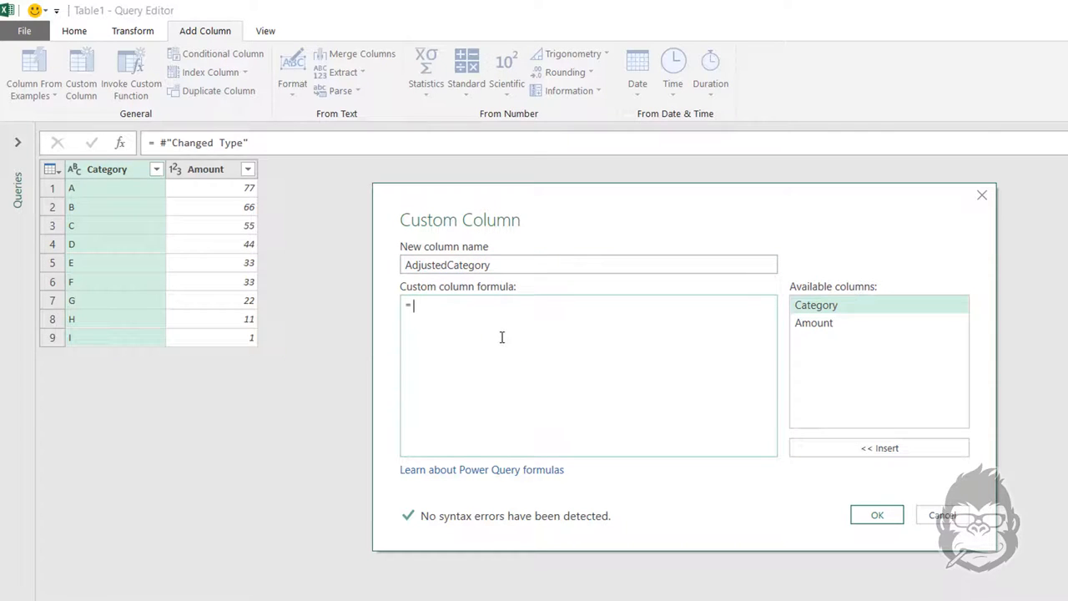
- Enter the formula if [Amount] >= Top5Value[Amount]{0} then "TRUE" else "FALSE"
type("if [Amount")
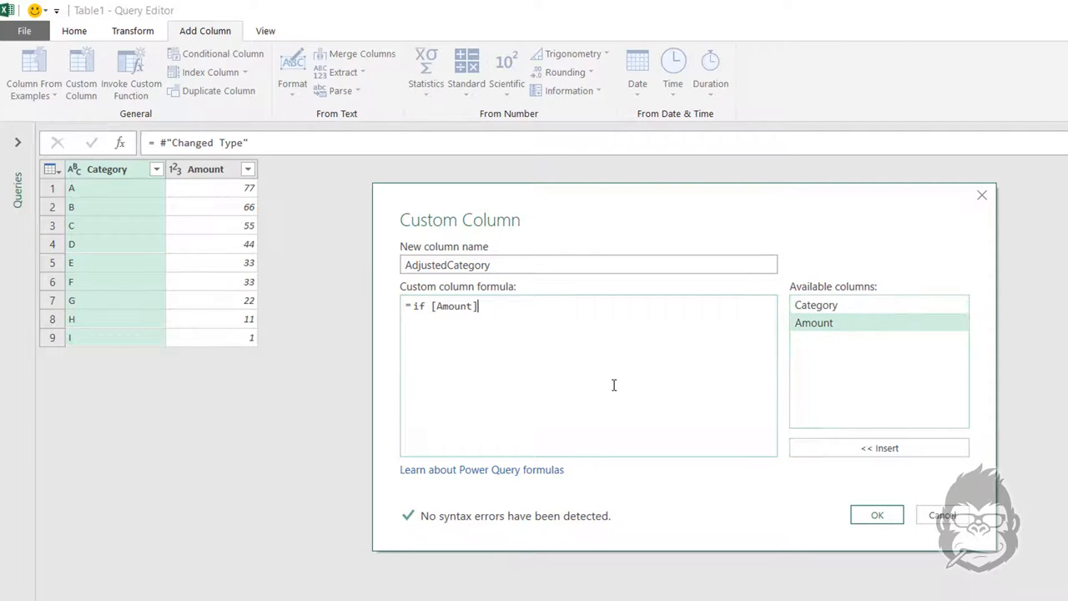
type(">")
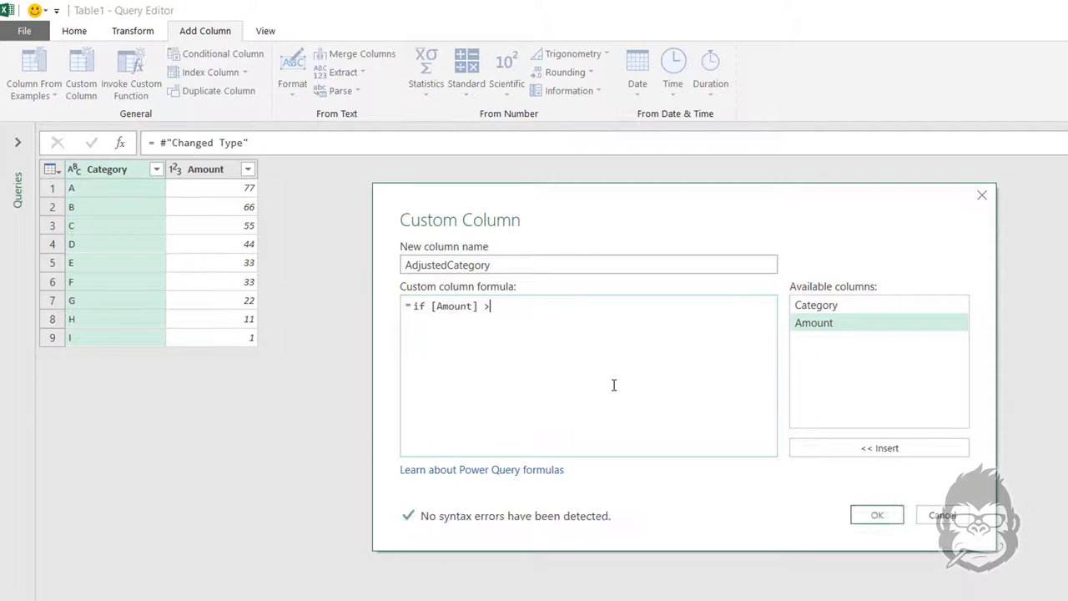
type("=")
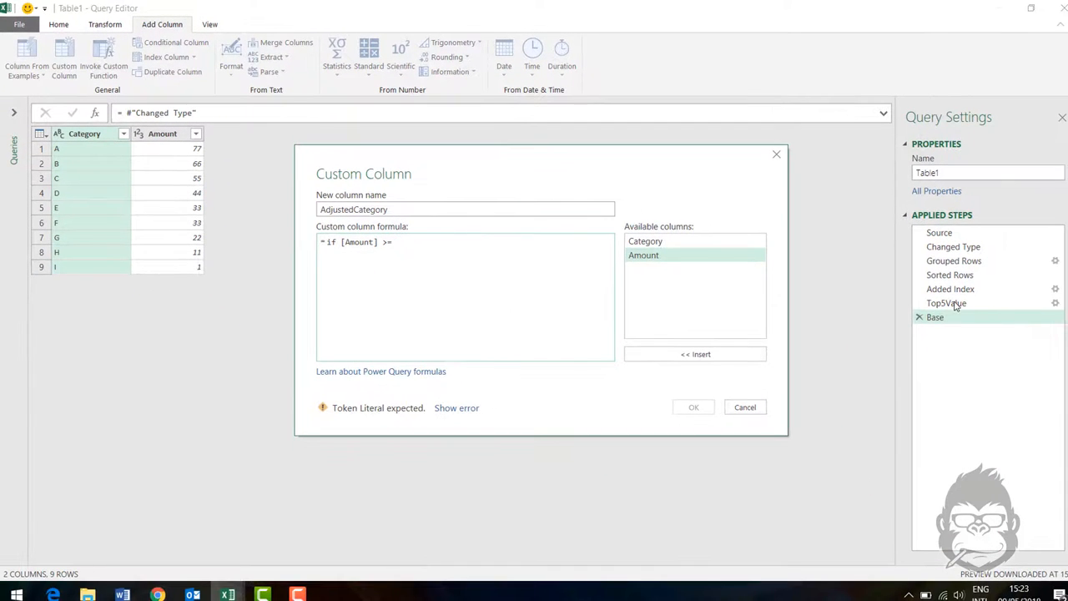
type("Top5")
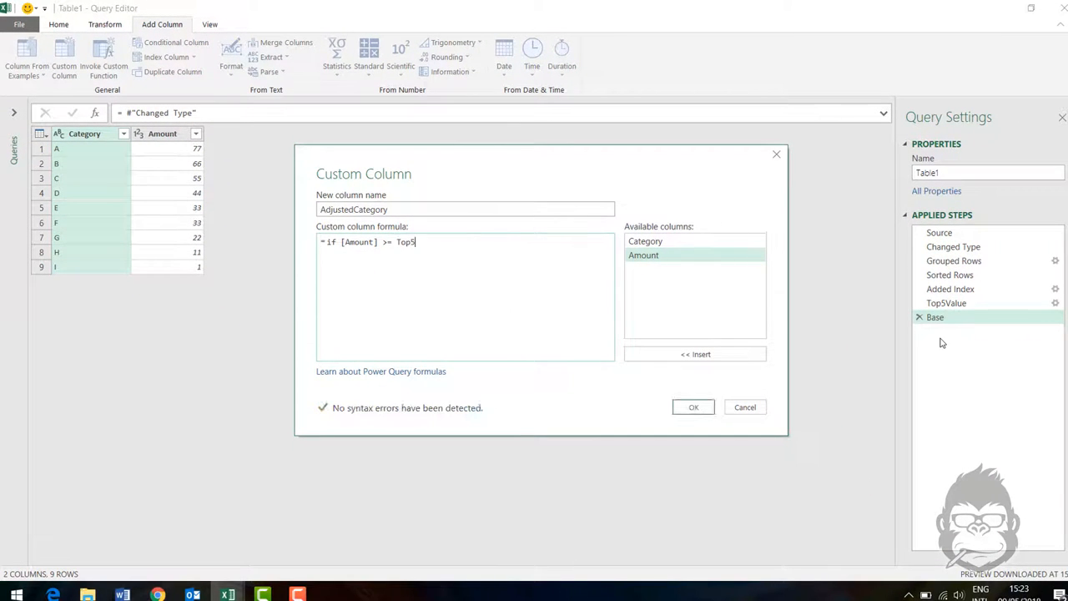
type("Value")
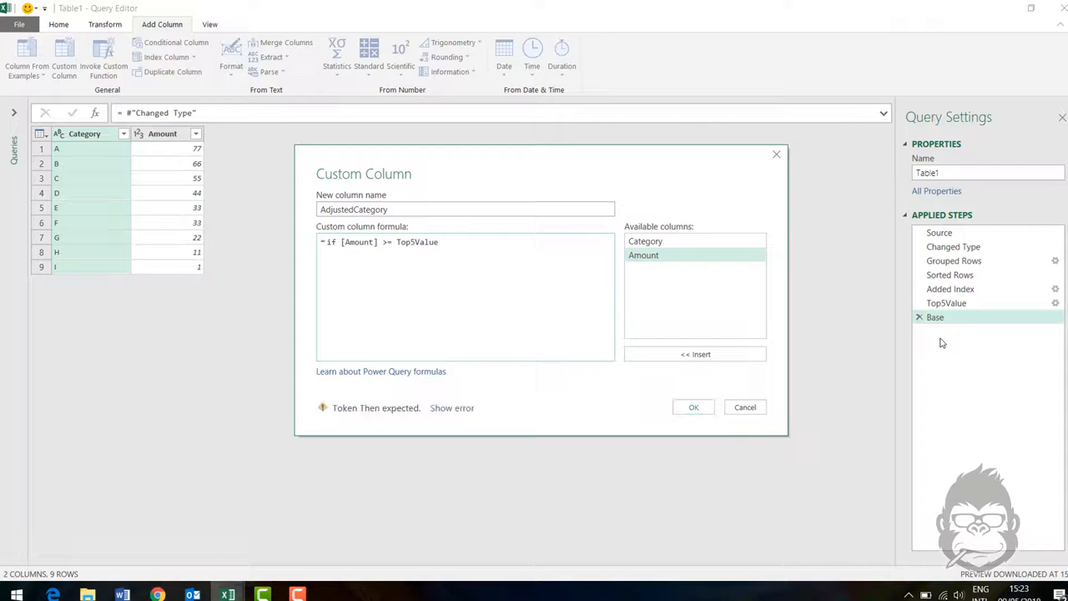
type("[")
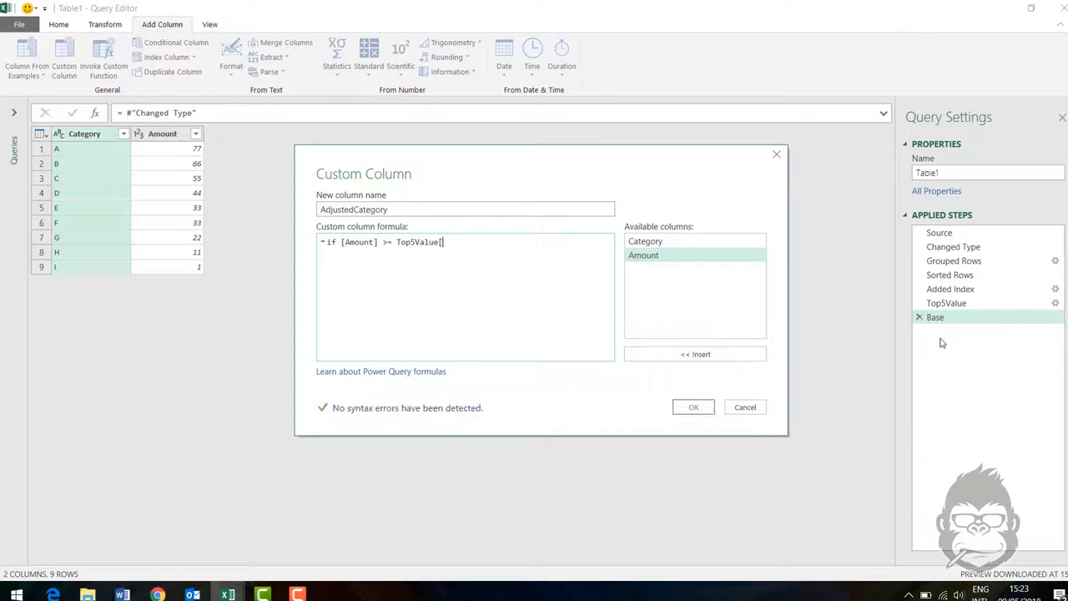
type("Amount")
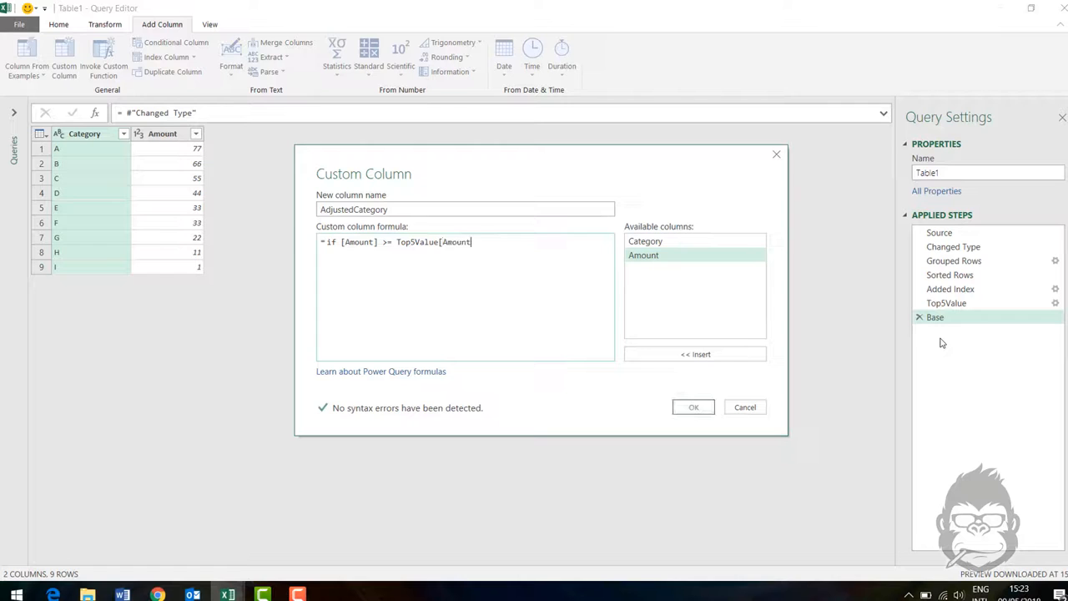
type("{")
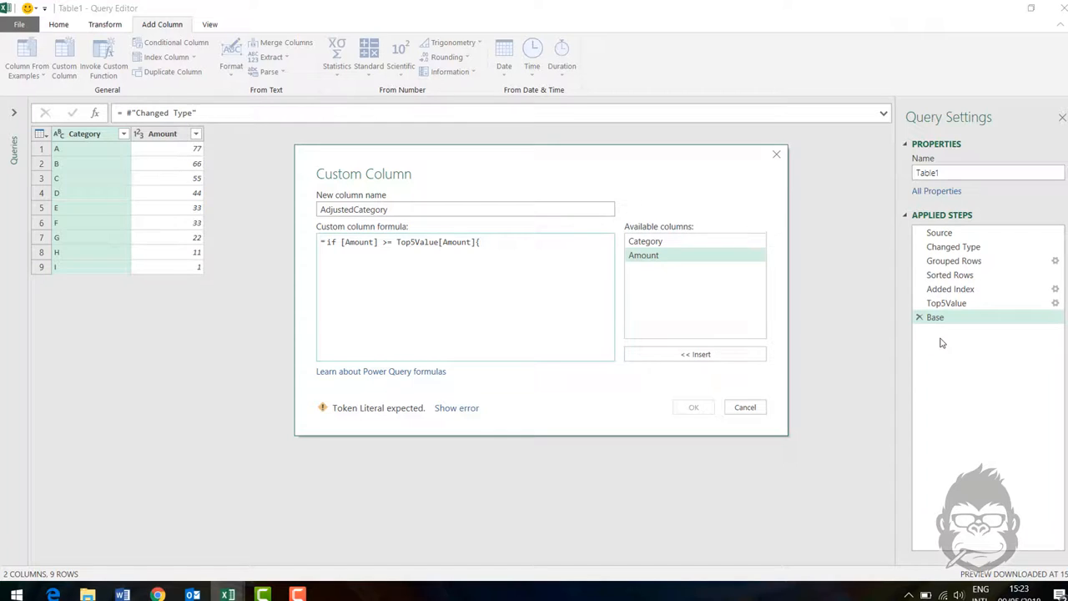
type("0")
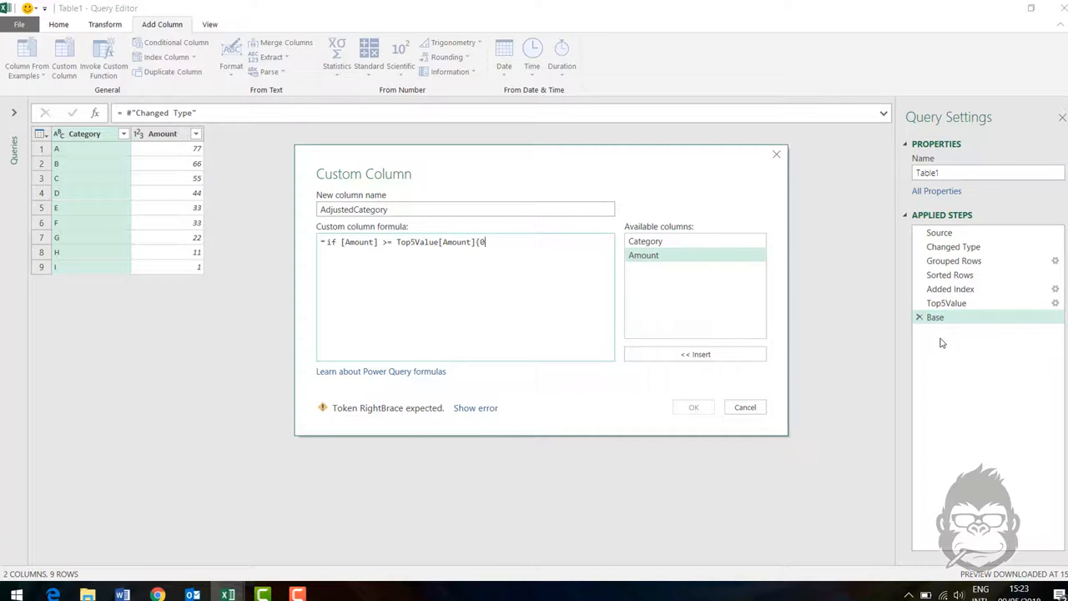
type("}")
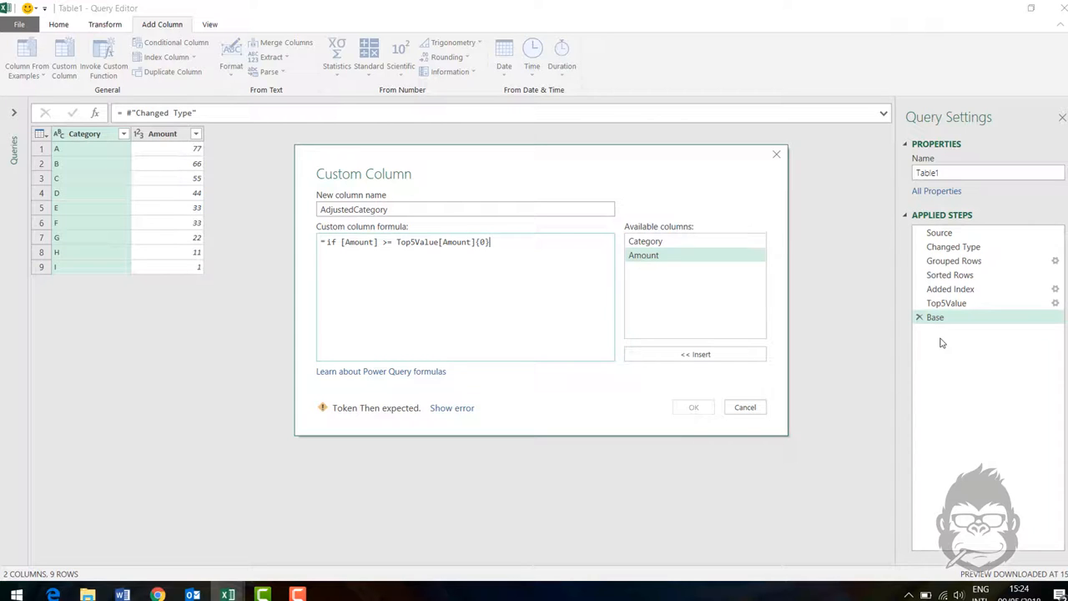
type("then")
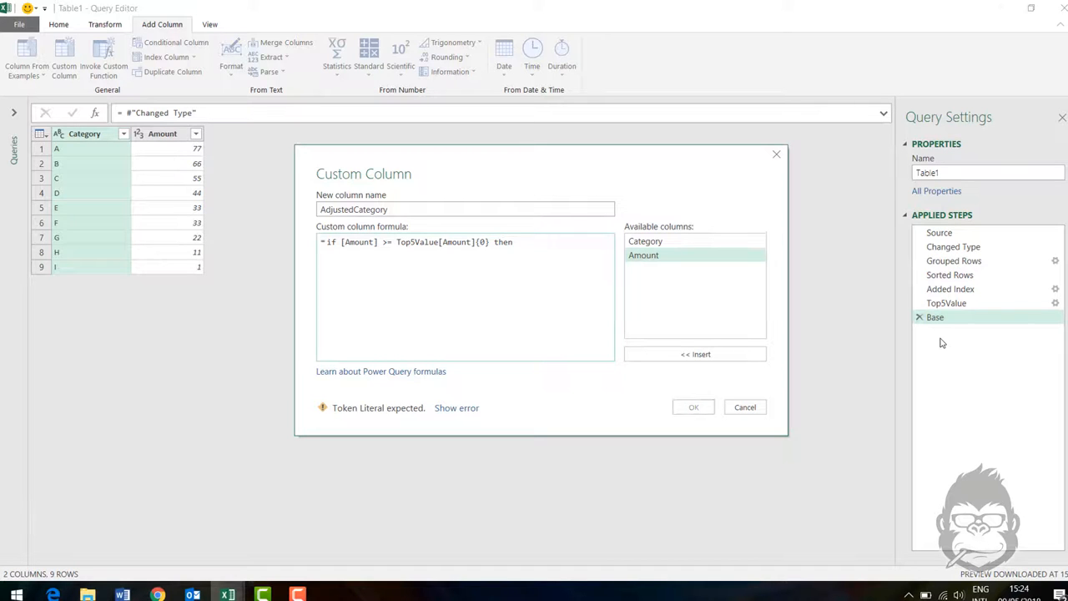
type("TRUE")
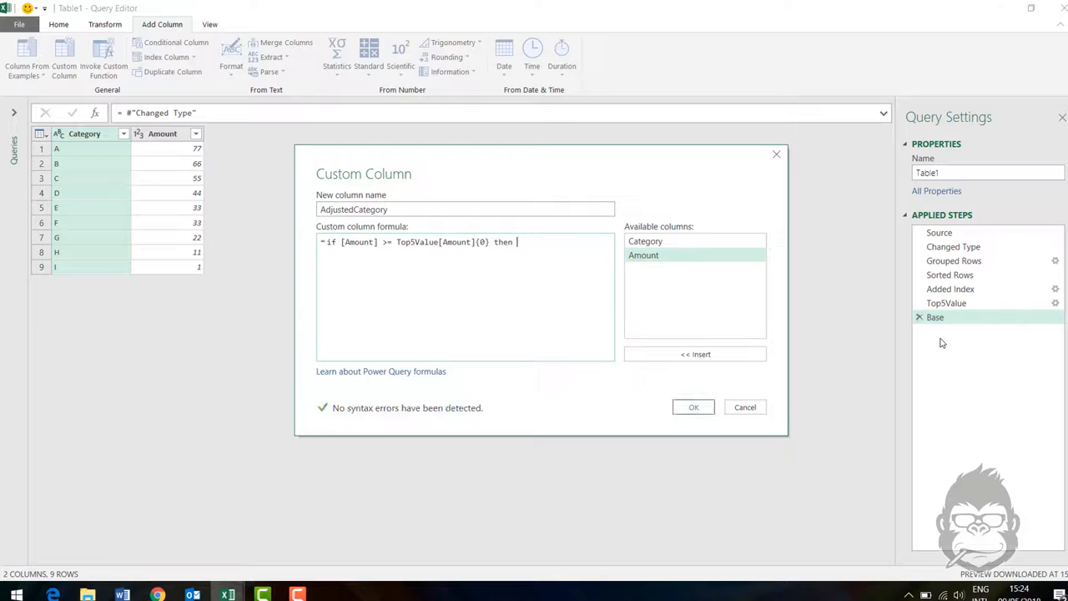
type("\"TRUE\"")
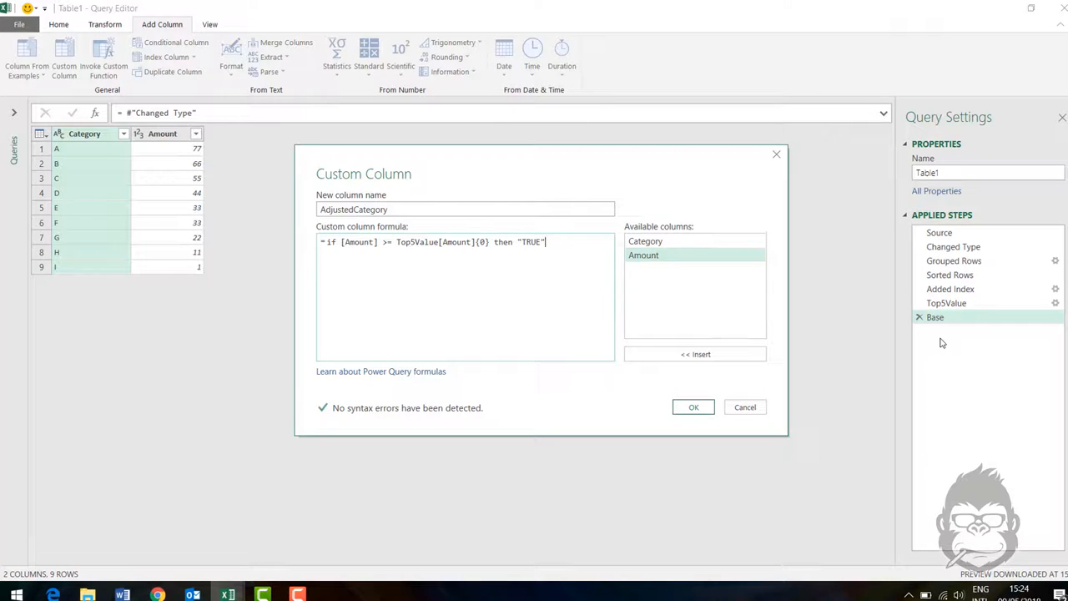
type("else \"FALSE")
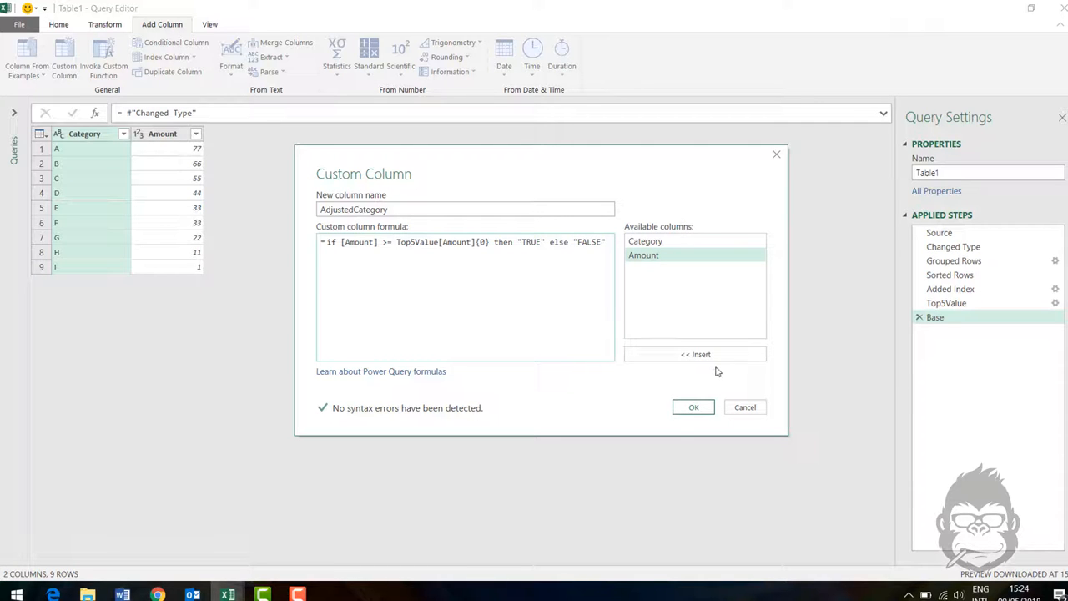
- Add the AdjustedCategory column and set its data type to True/False
left_click(693, 406)
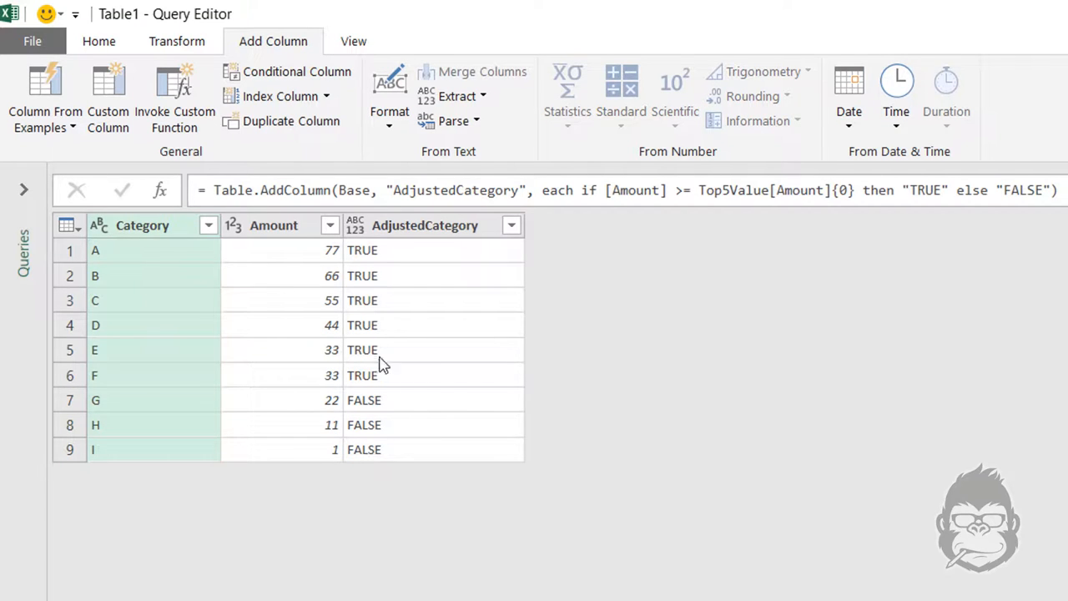
mouse_move(315, 390)
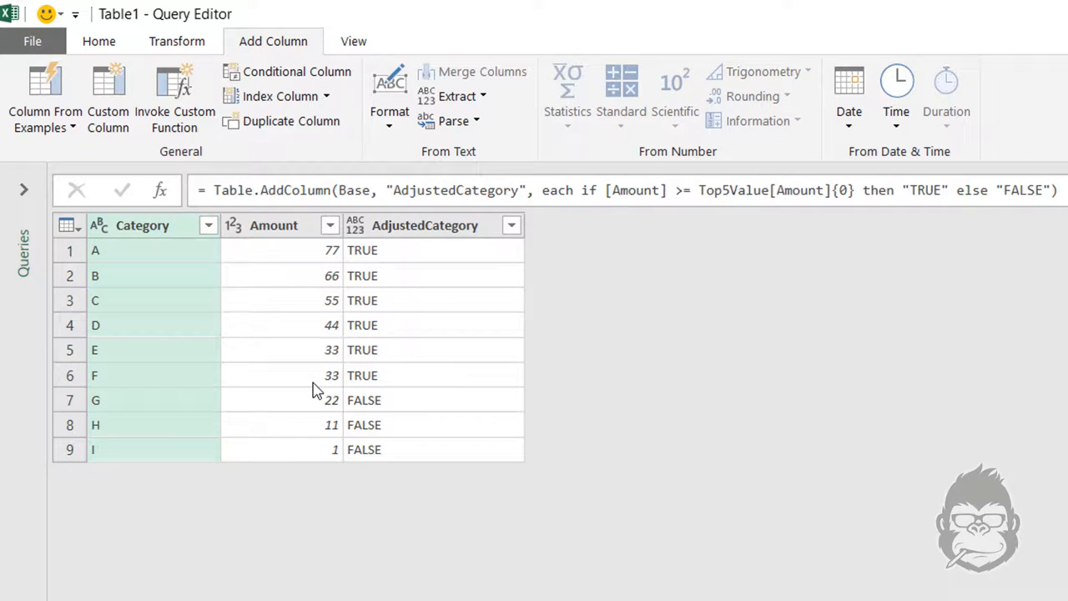
mouse_move(392, 409)
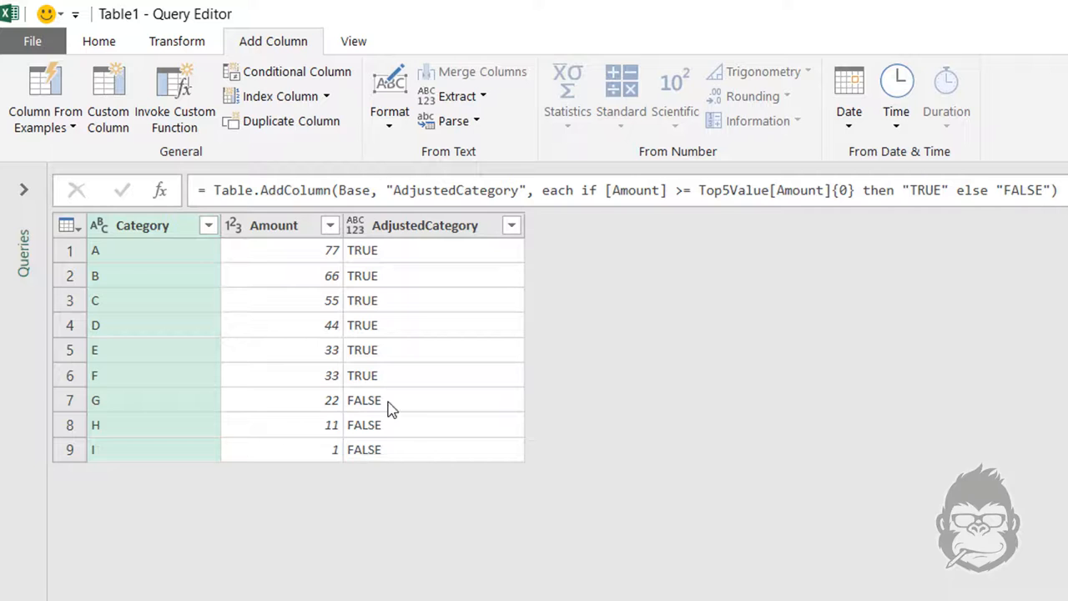
left_click(356, 225)
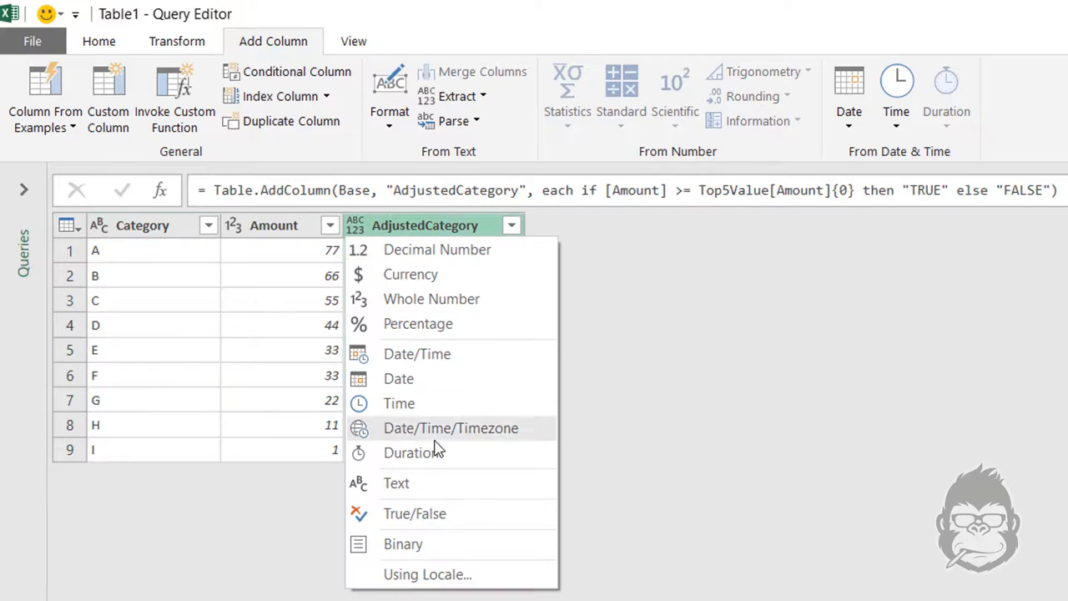
left_click(415, 514)
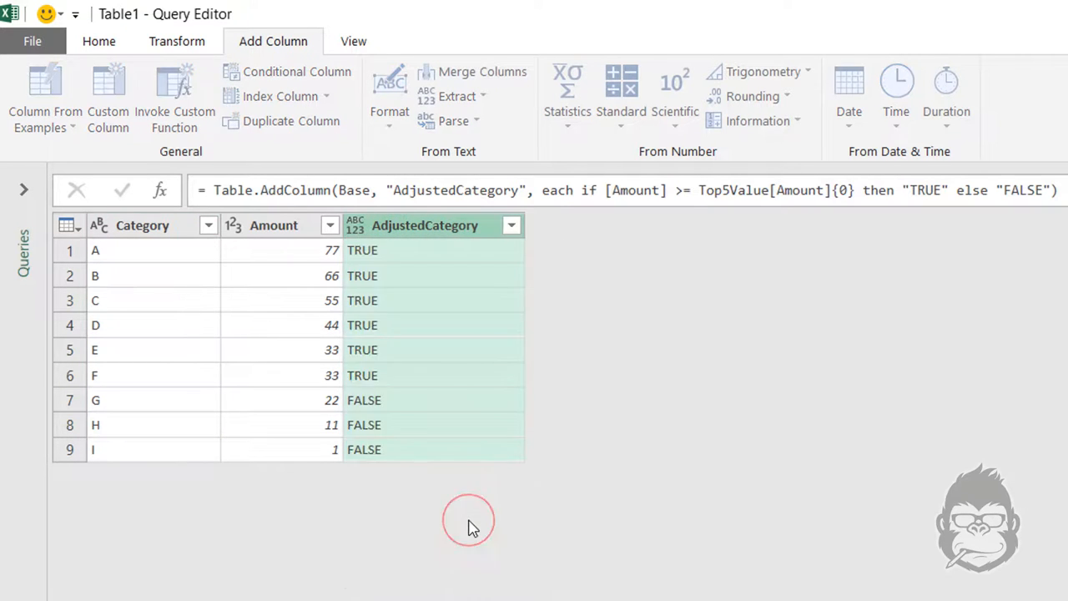
left_click(354, 226)
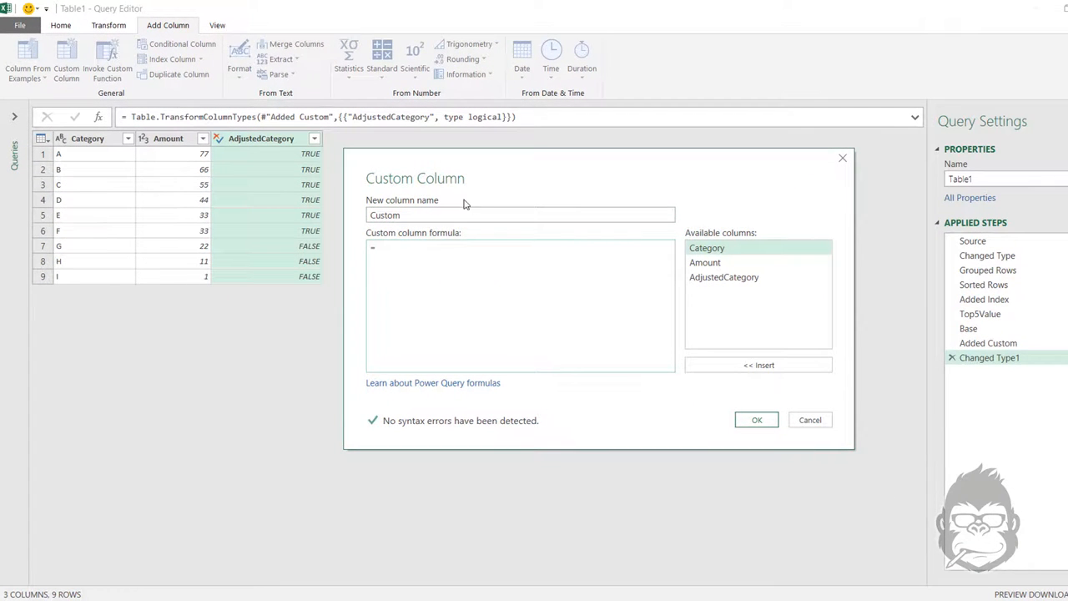
triple_click(520, 215)
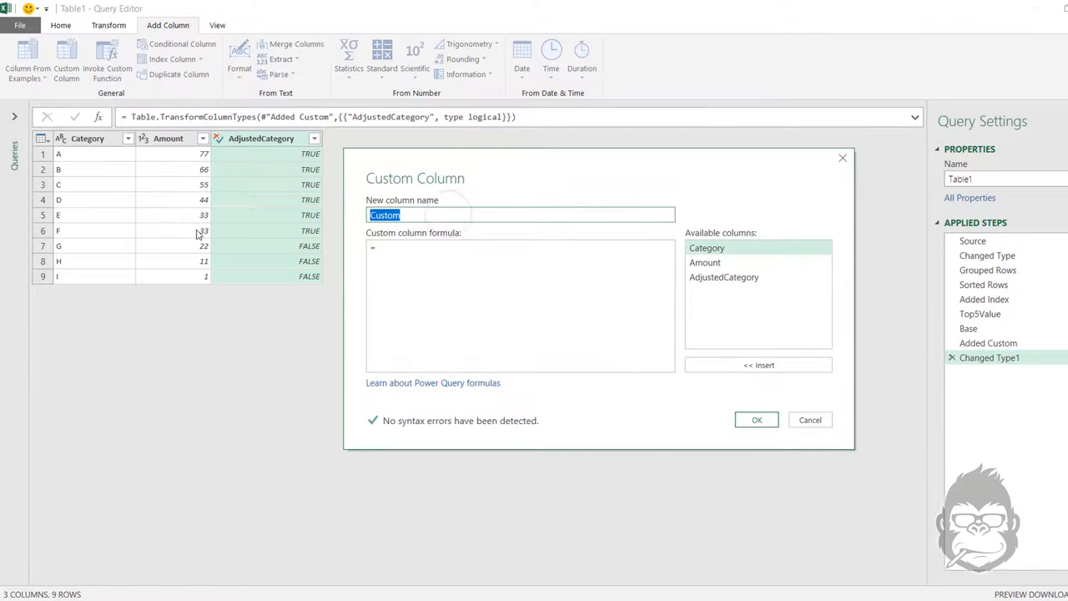
type("FinalCat")
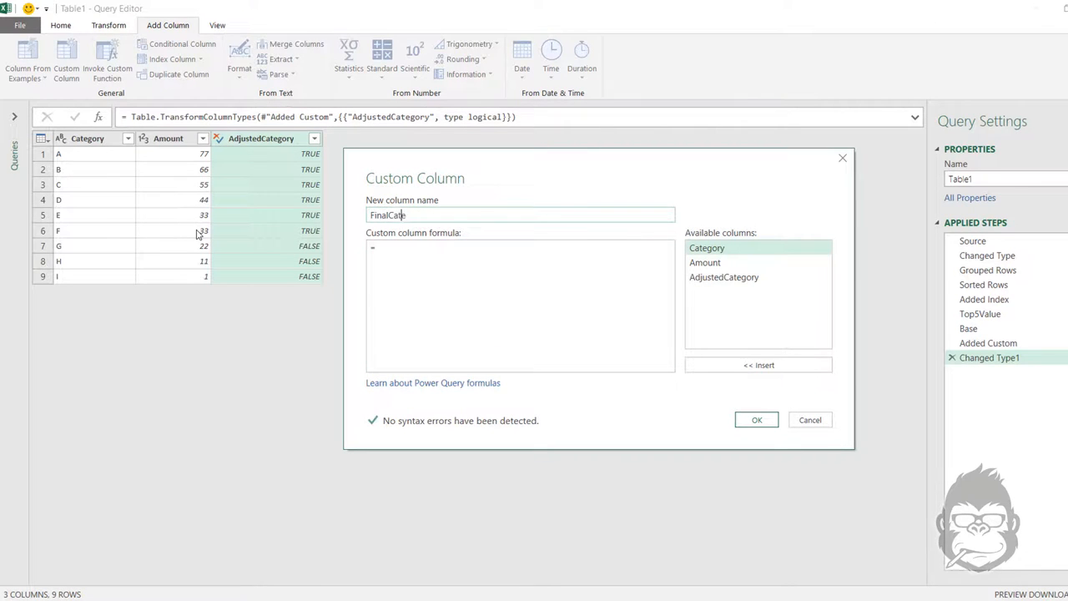
type("egory")
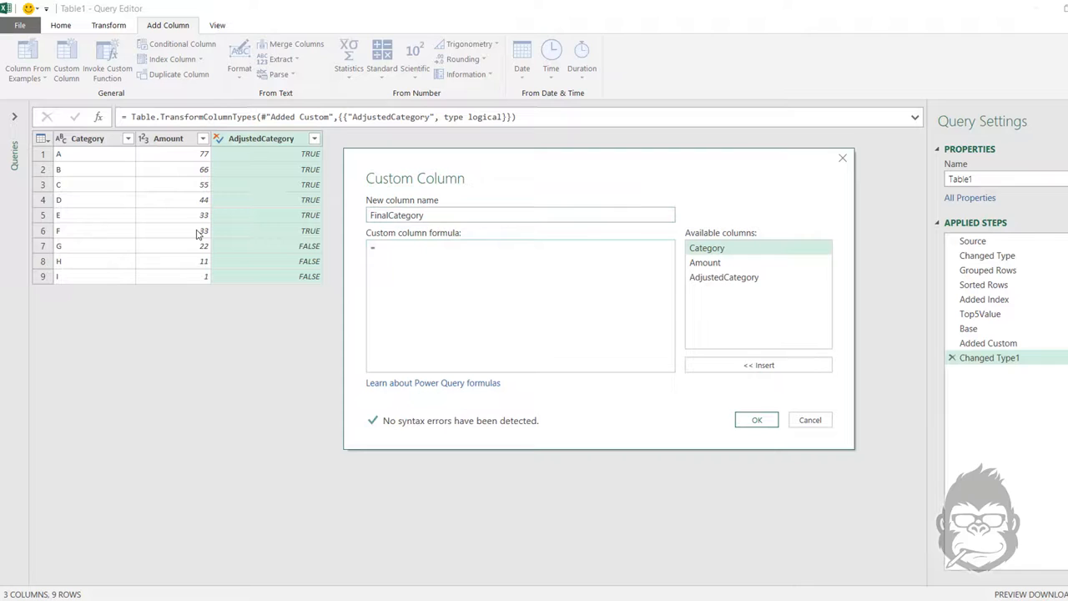
type("if")
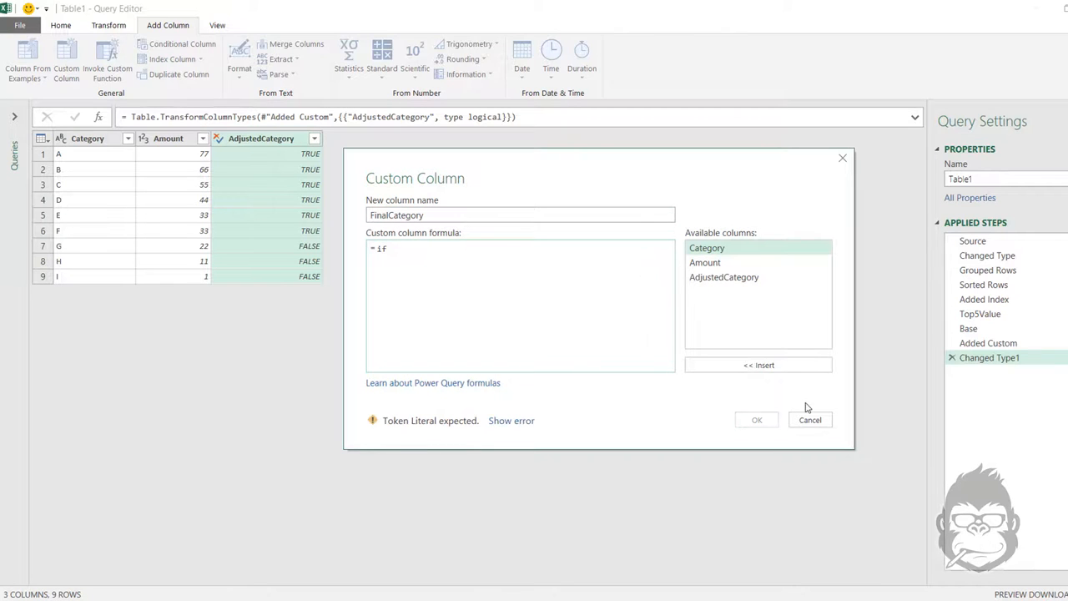
mouse_move(809, 420)
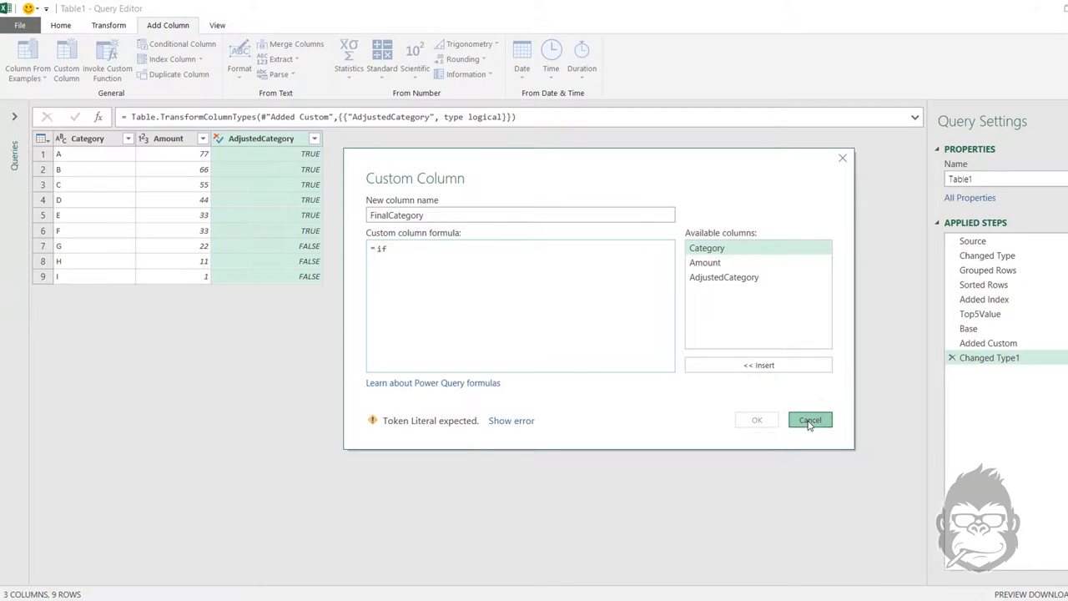
left_click(809, 419)
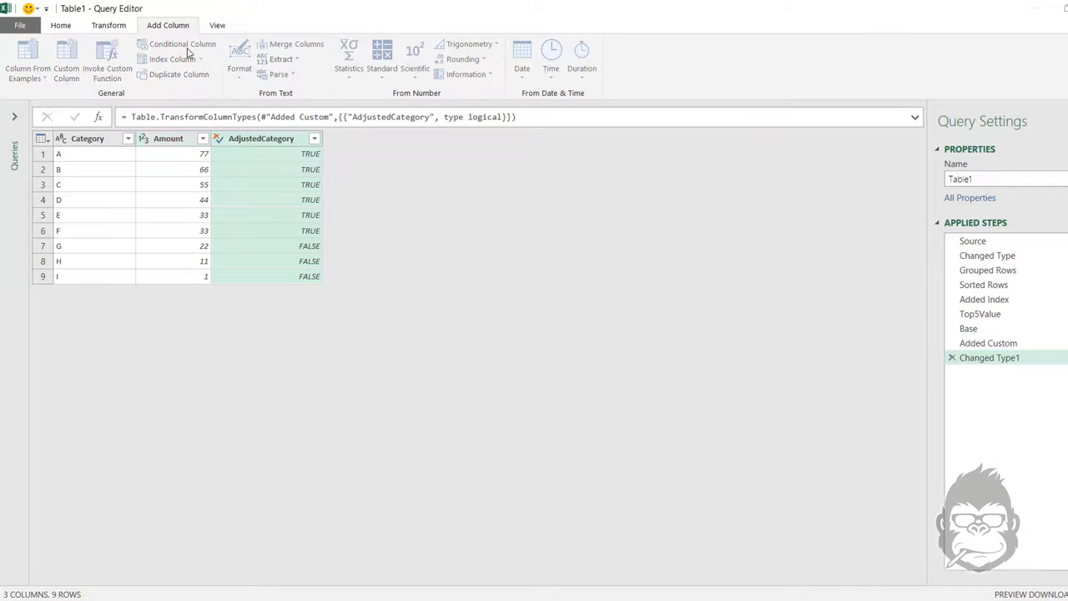
- Add a conditional column: if AdjustedCategory equals TRUE use Category, otherwise Other
left_click(181, 43)
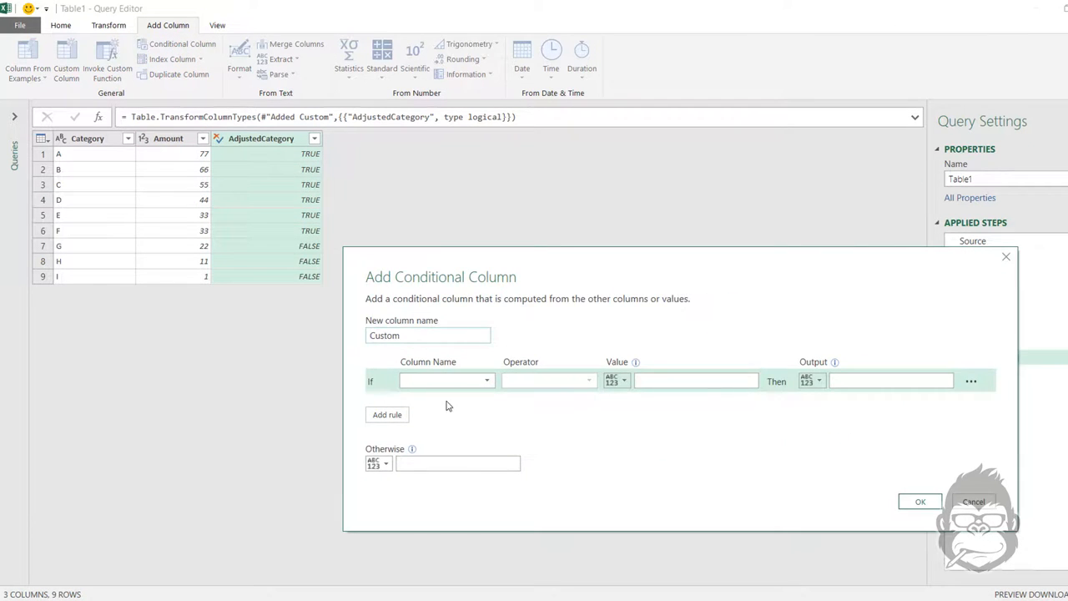
left_click(447, 381)
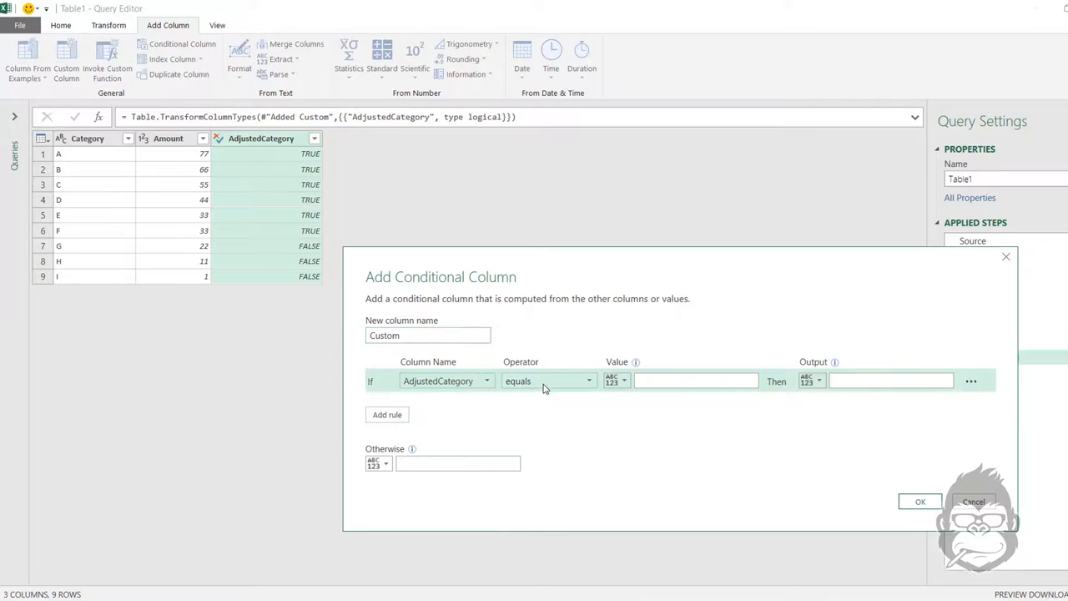
type("TRUE")
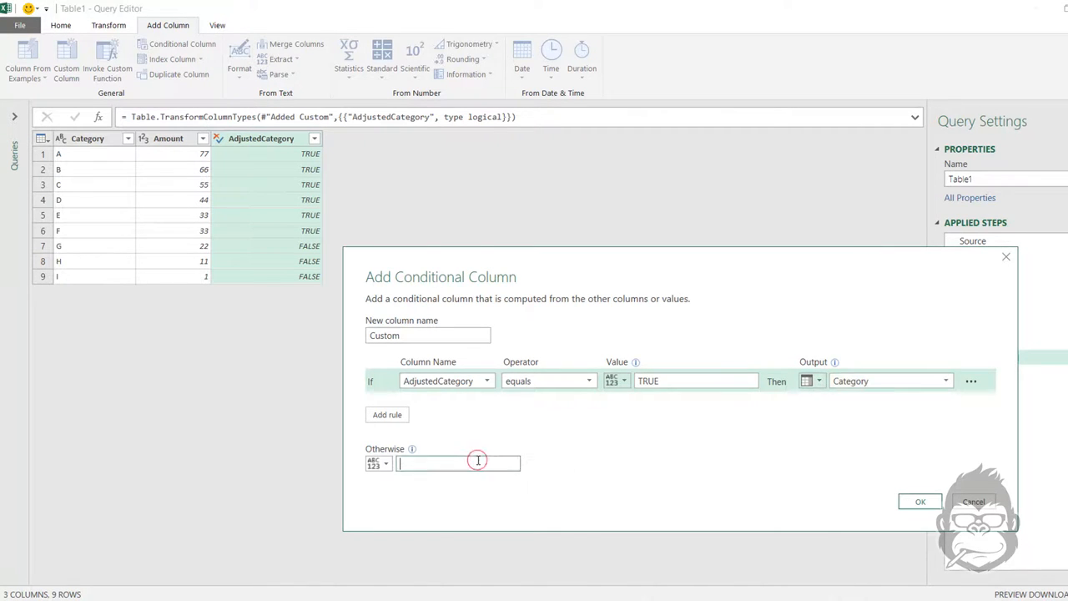
type("O")
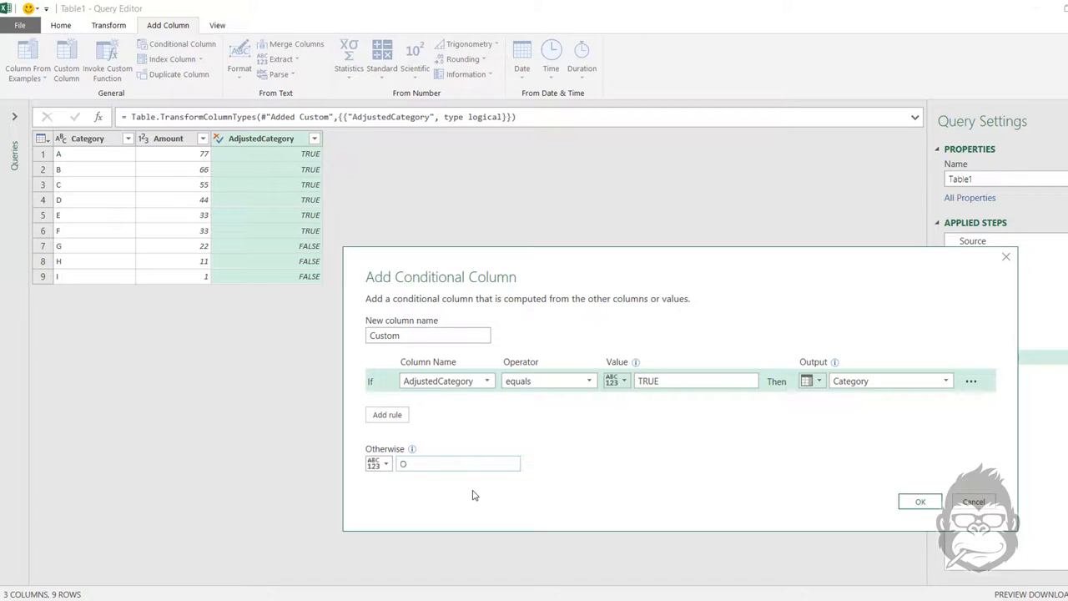
left_click(974, 501)
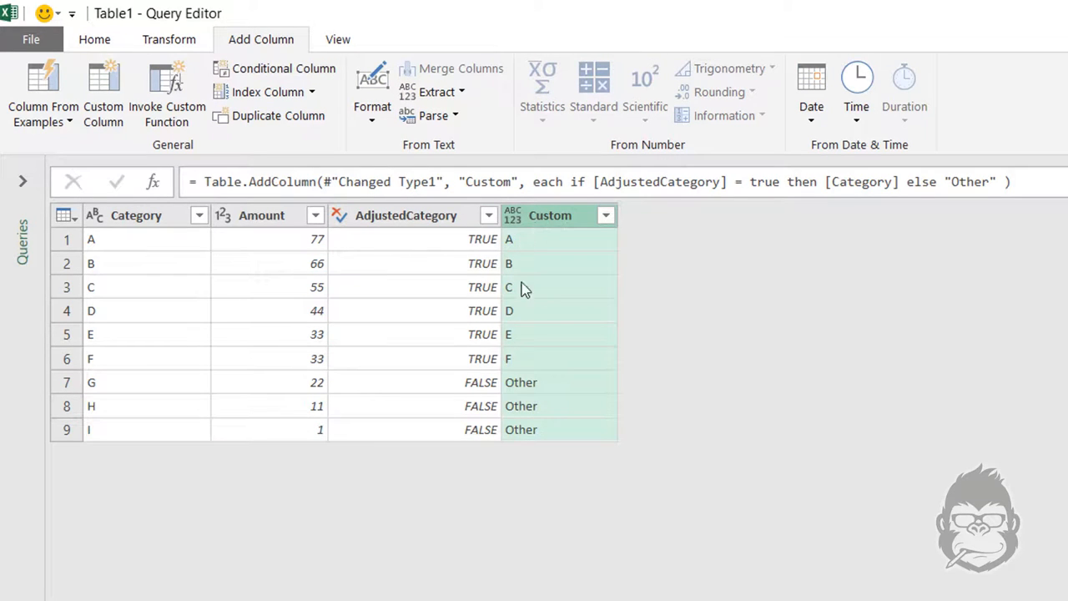
mouse_move(345, 259)
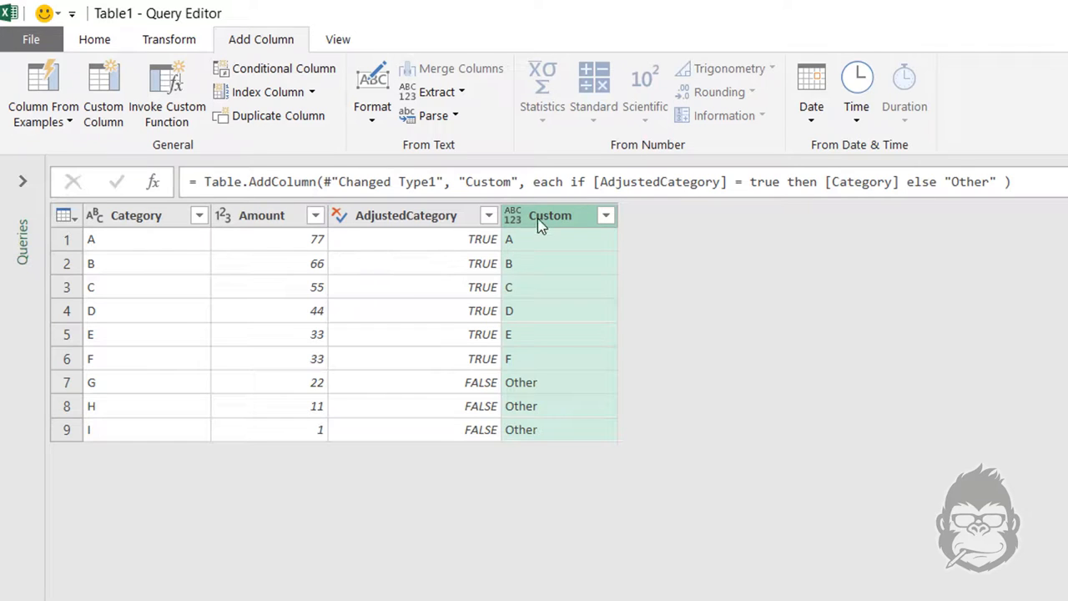
mouse_move(416, 356)
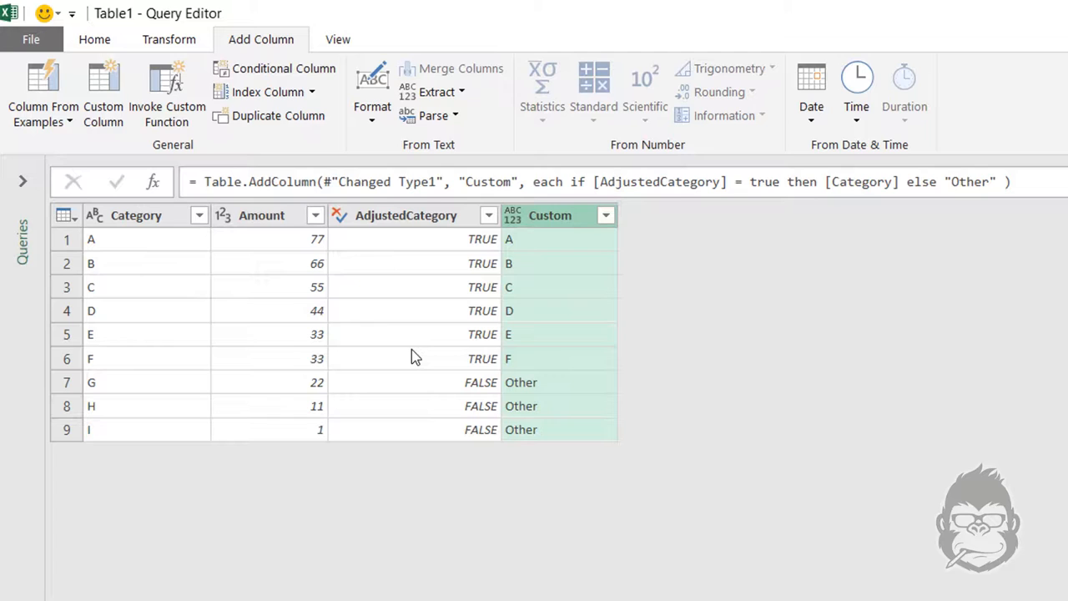
mouse_move(609, 263)
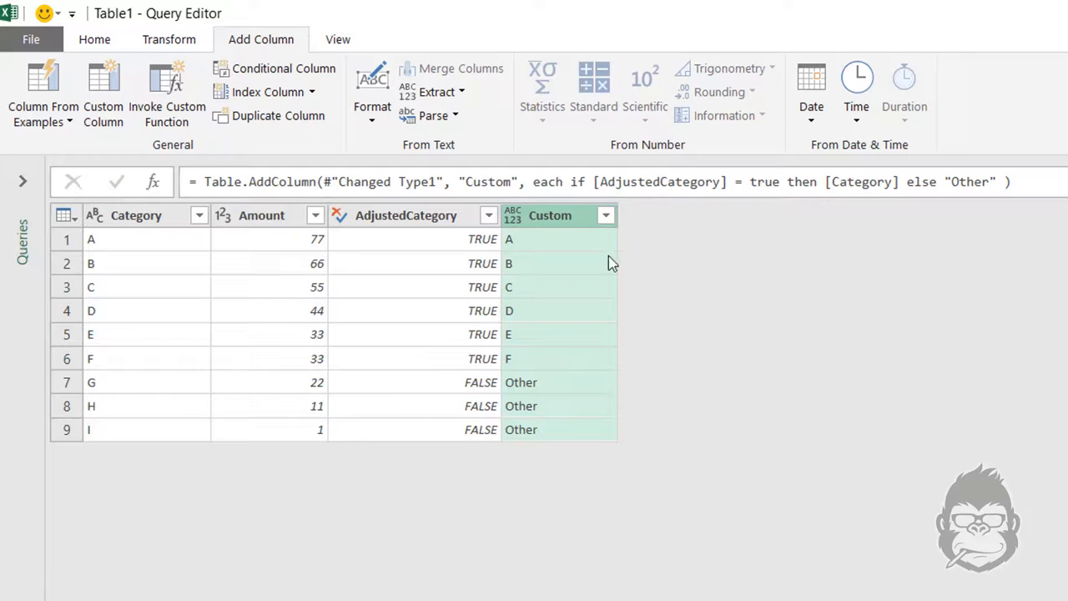
mouse_move(263, 266)
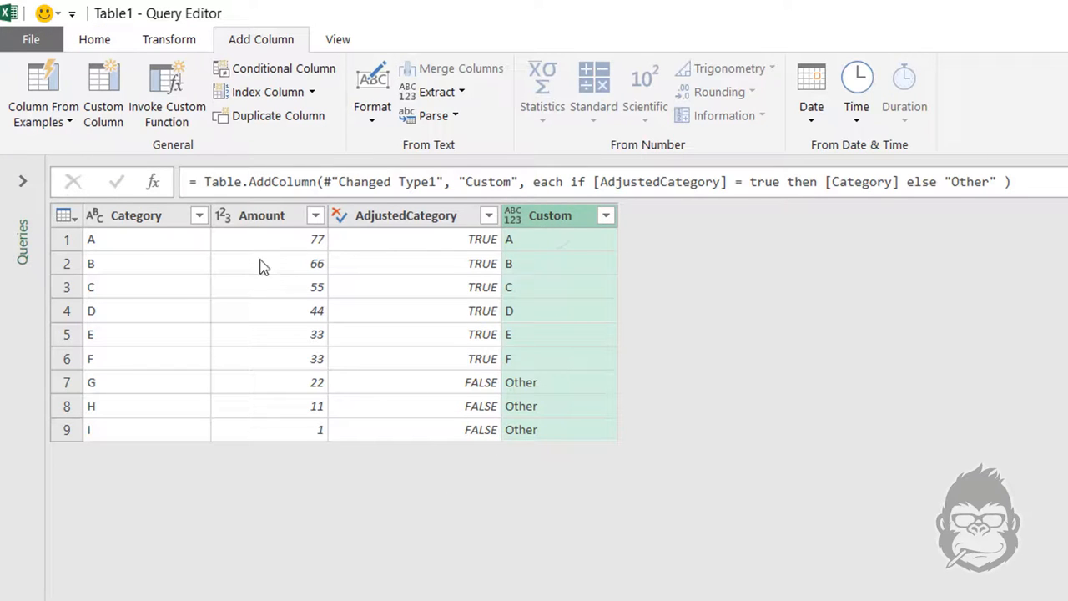
- Keep only the Custom and Amount columns and make Custom a Text column
left_click(261, 215)
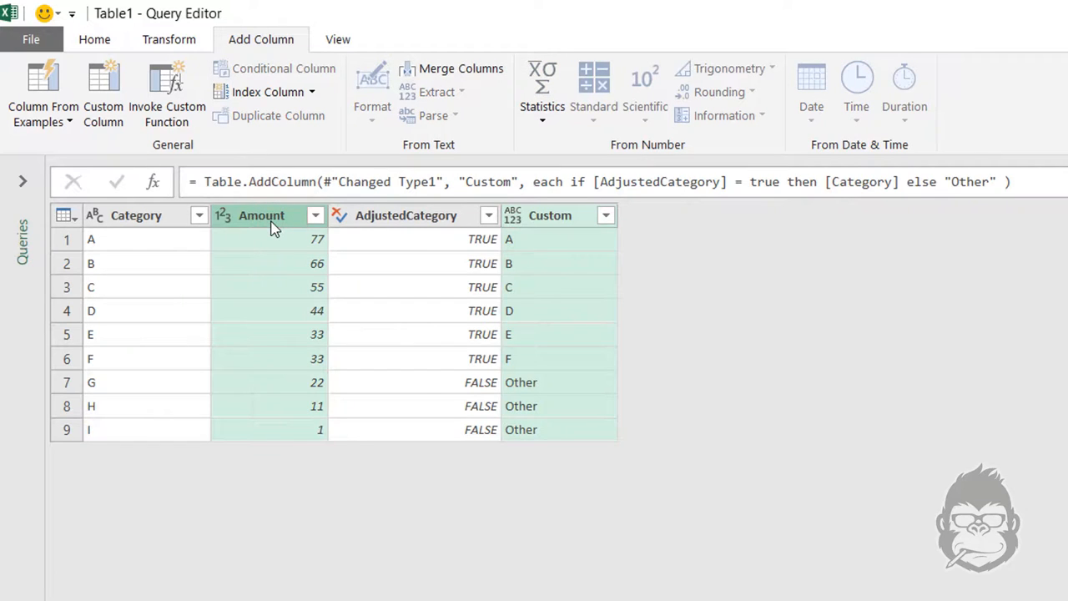
right_click(267, 225)
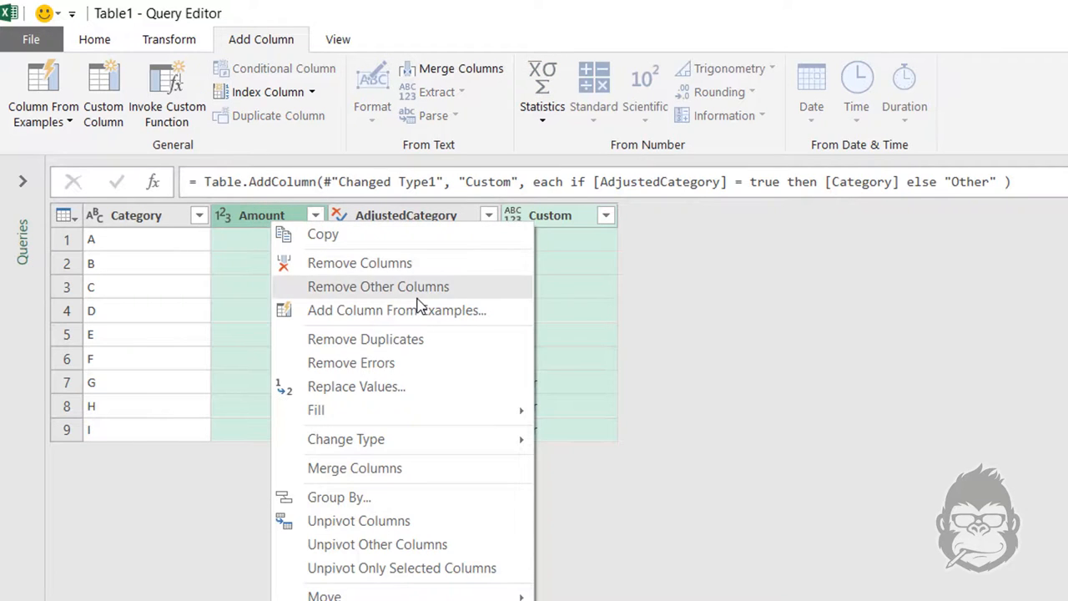
left_click(378, 286)
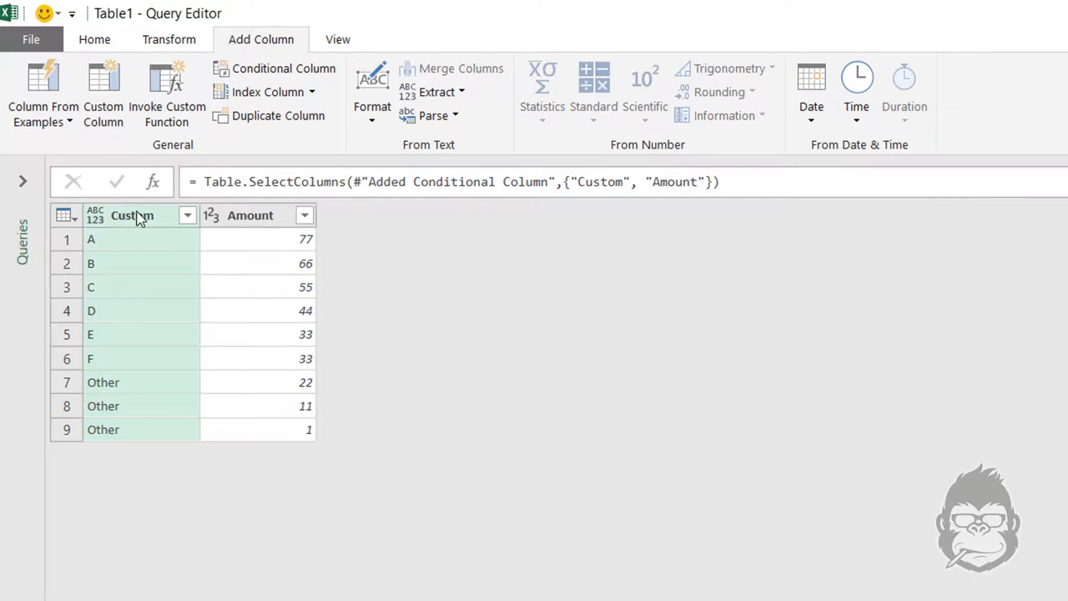
mouse_move(170, 437)
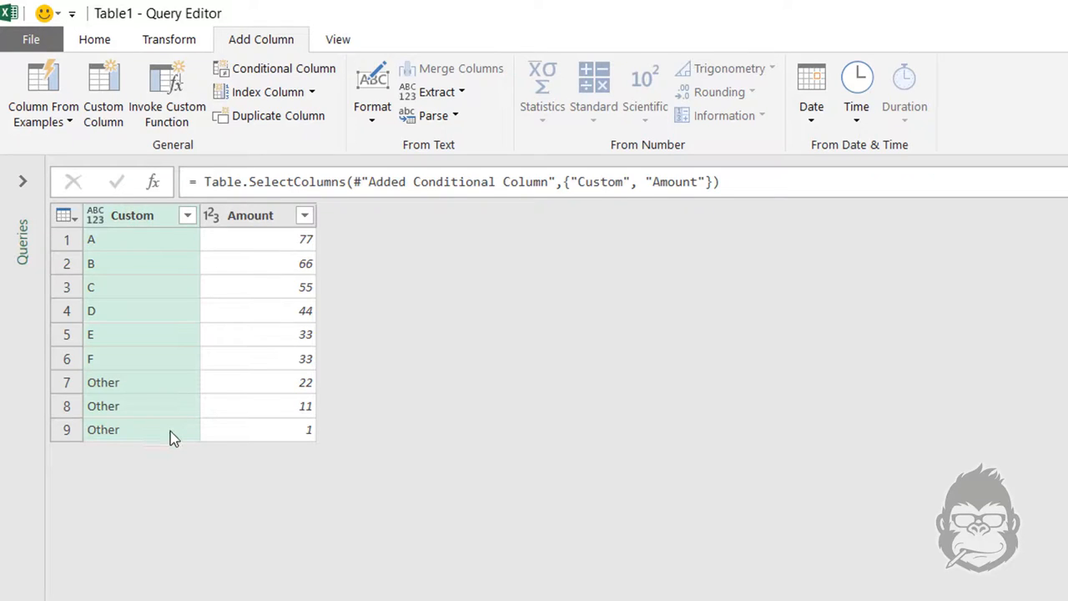
mouse_move(269, 424)
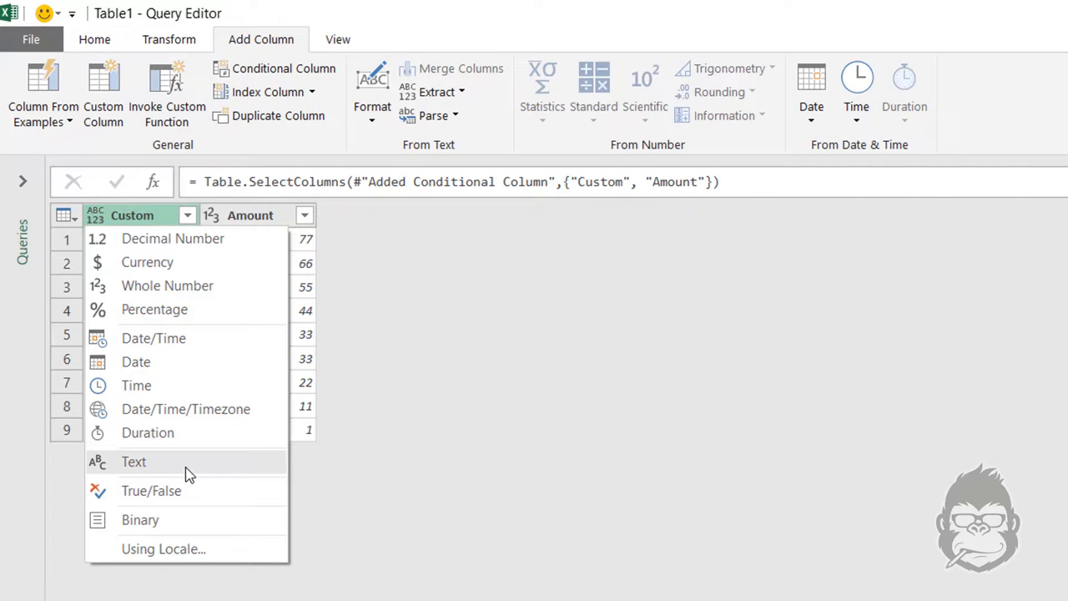
left_click(134, 462)
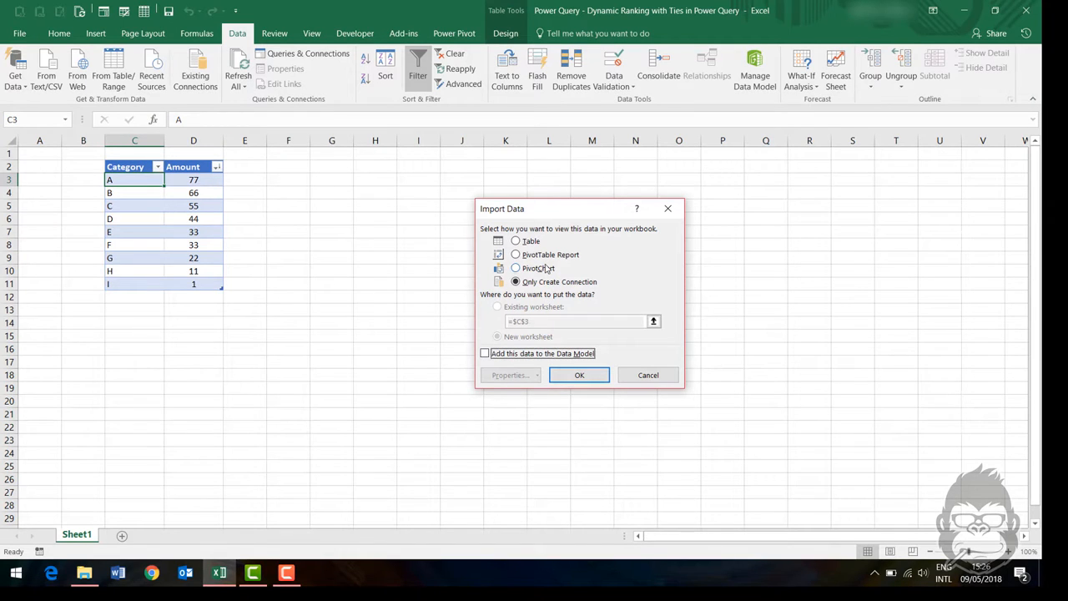
- Load the query as a PivotChart on Sheet1, charting Amount by Category
left_click(516, 268)
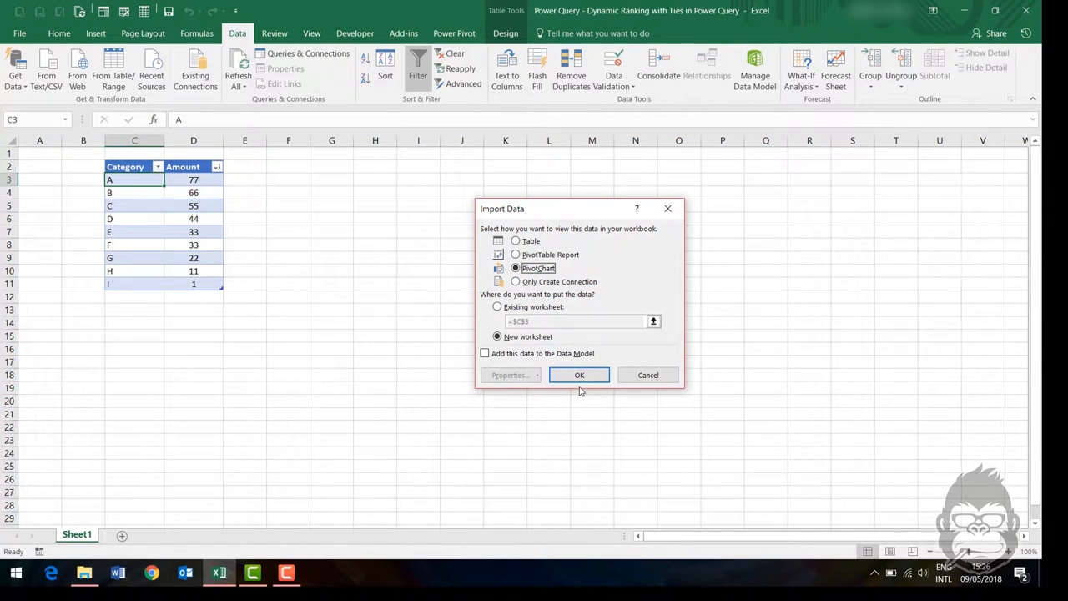
left_click(579, 375)
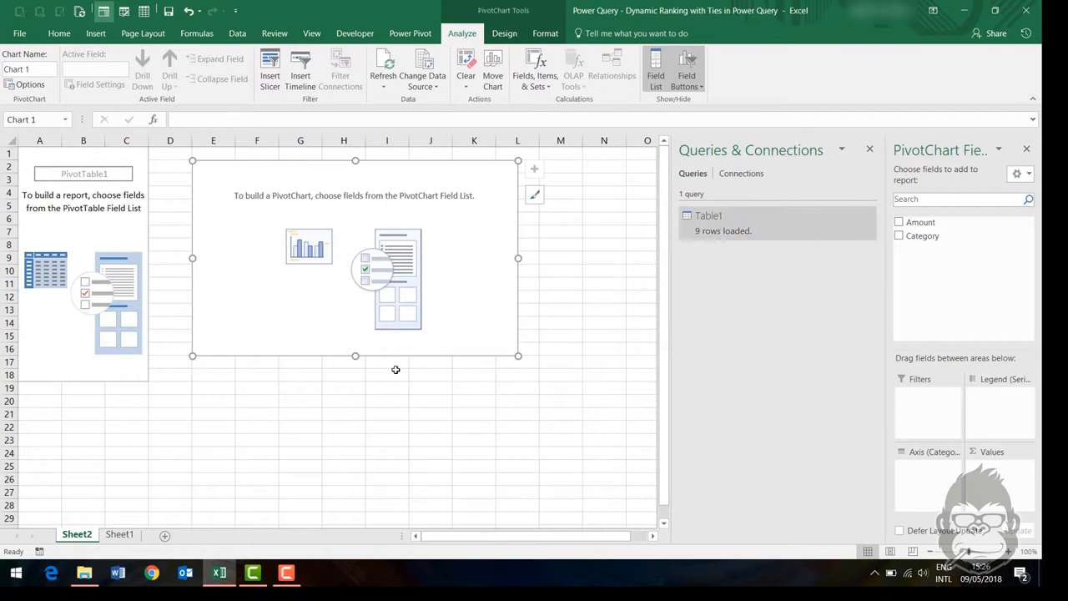
mouse_move(492, 423)
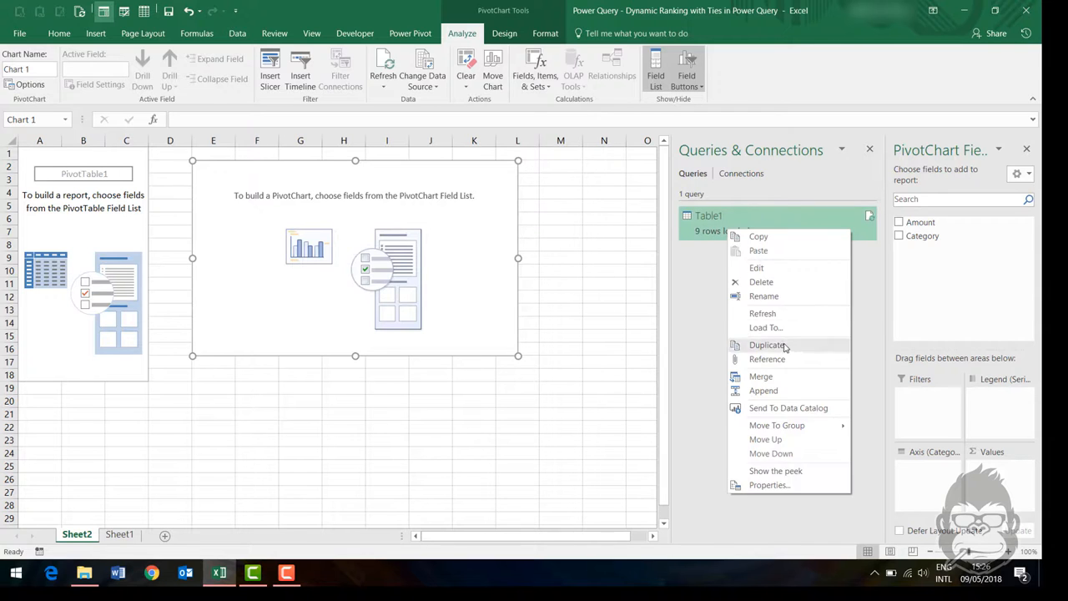
left_click(765, 327)
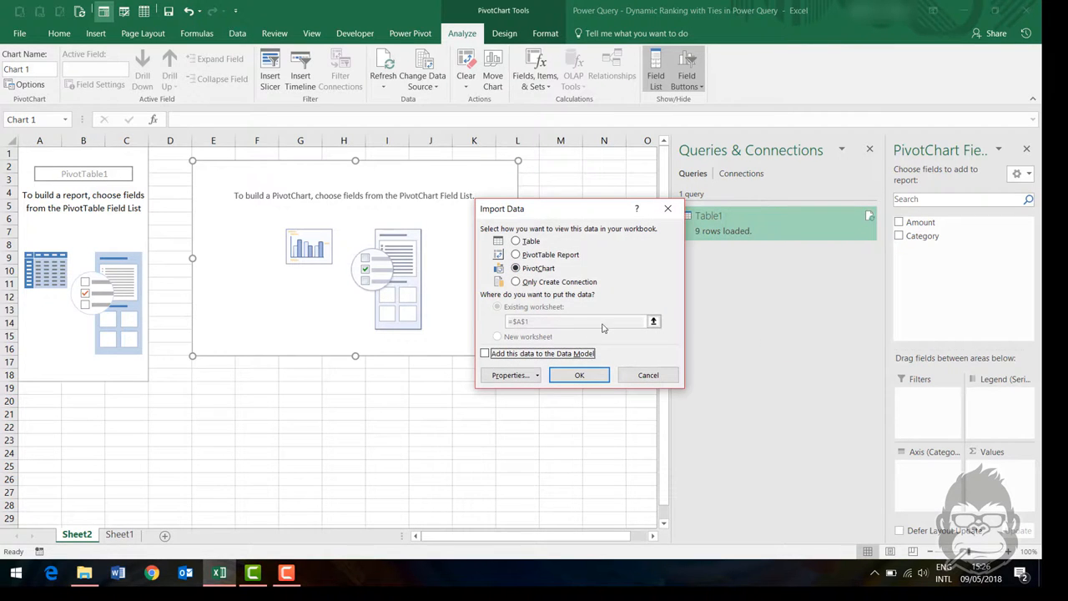
left_click(579, 375)
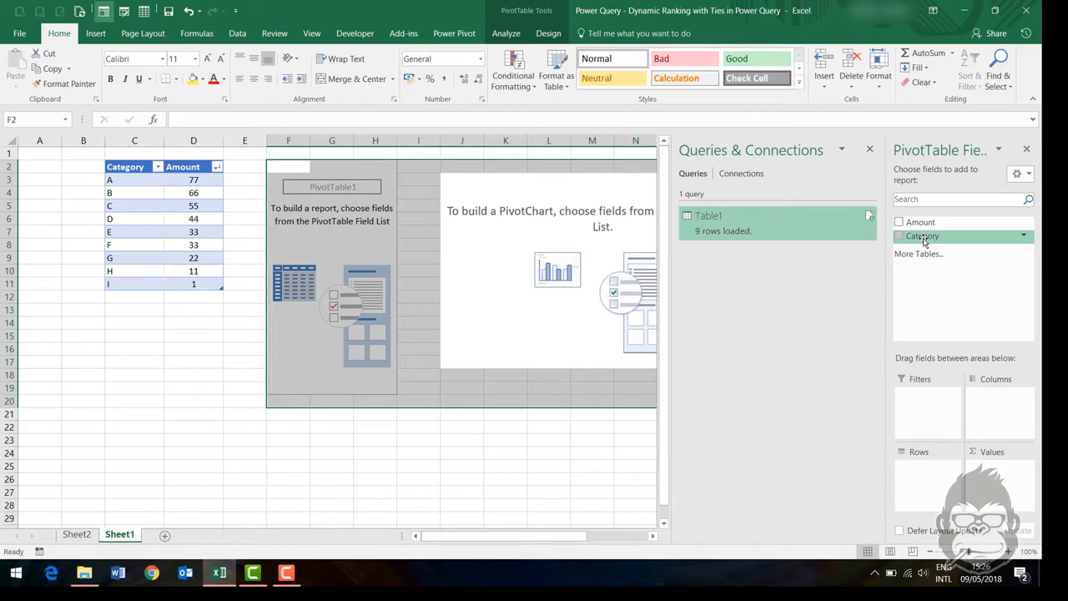
left_click(899, 235)
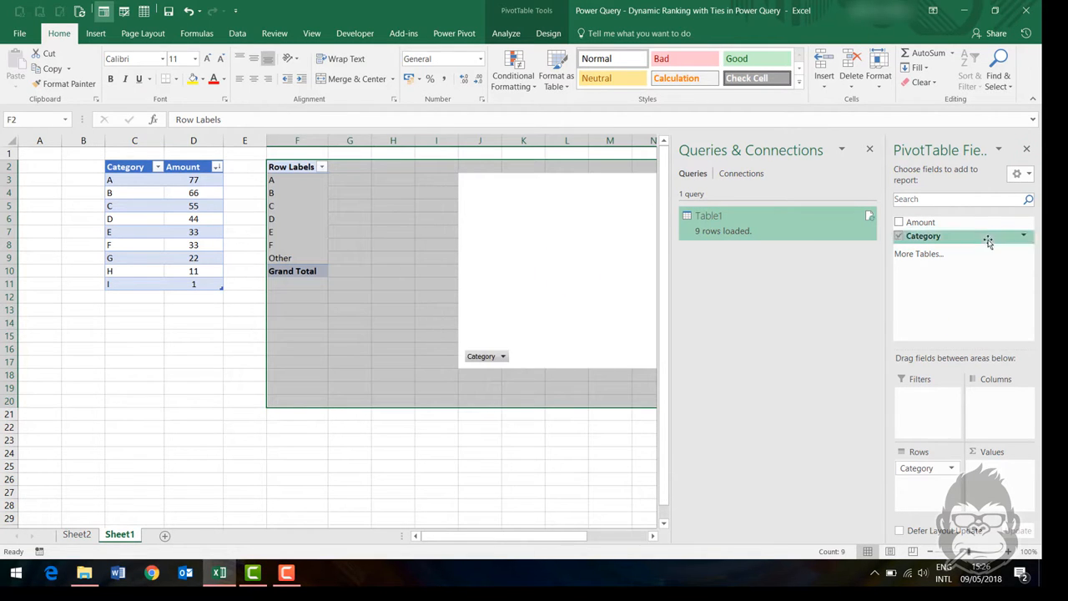
left_click(899, 222)
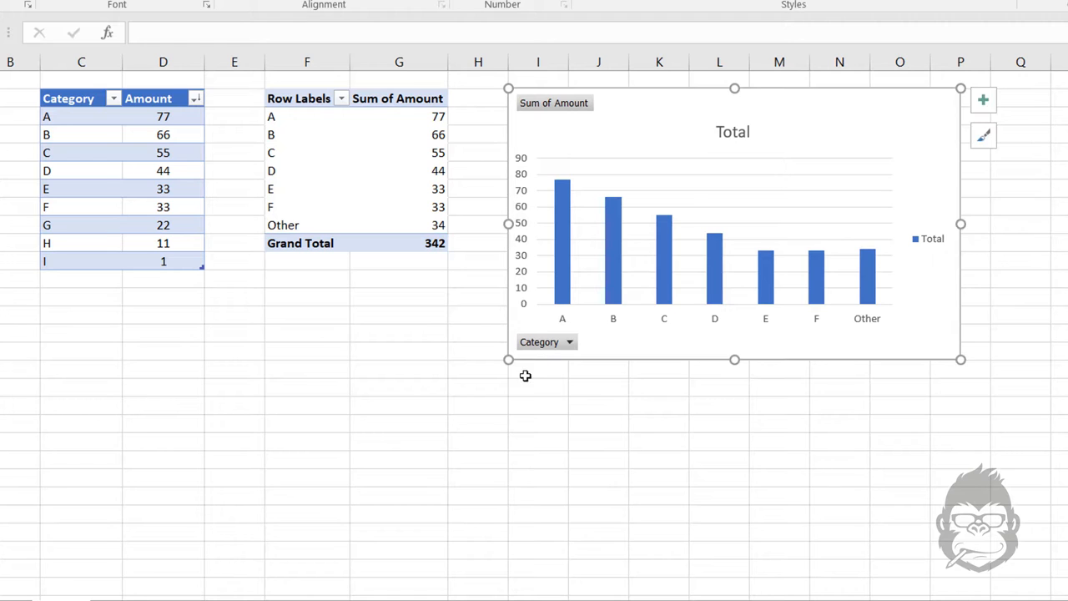
left_click(658, 441)
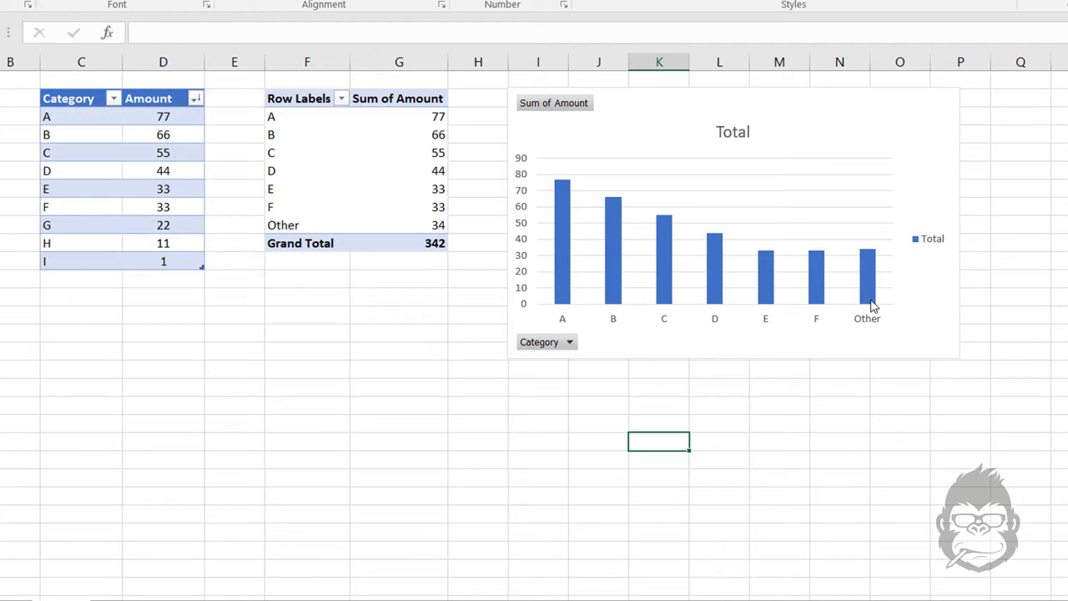
mouse_move(194, 213)
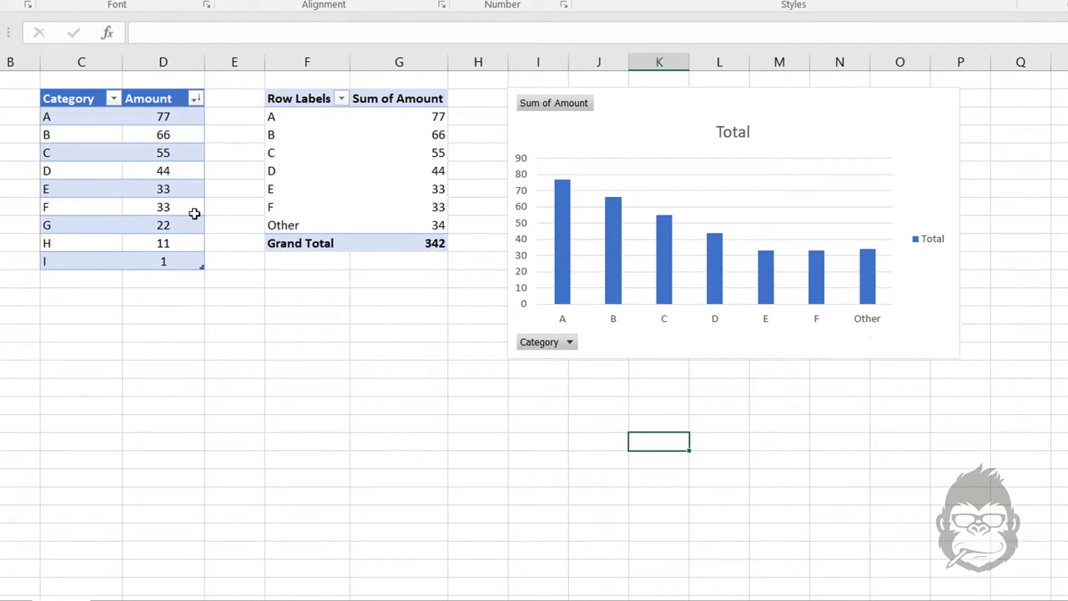
- Change G's amount in D9 to 33 and refresh the PivotChart data
left_click(162, 126)
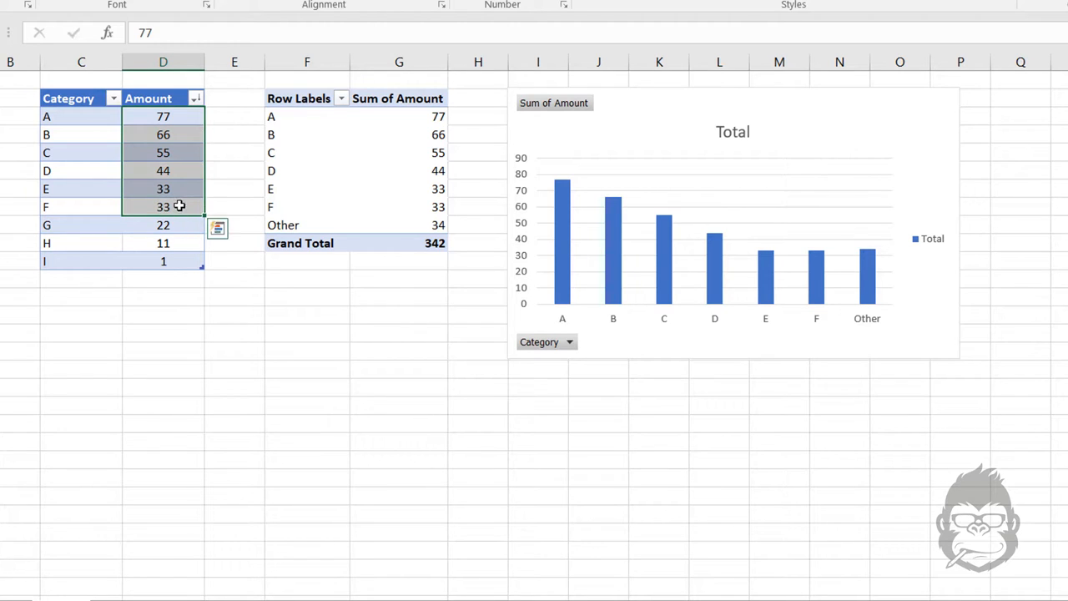
left_click(162, 189)
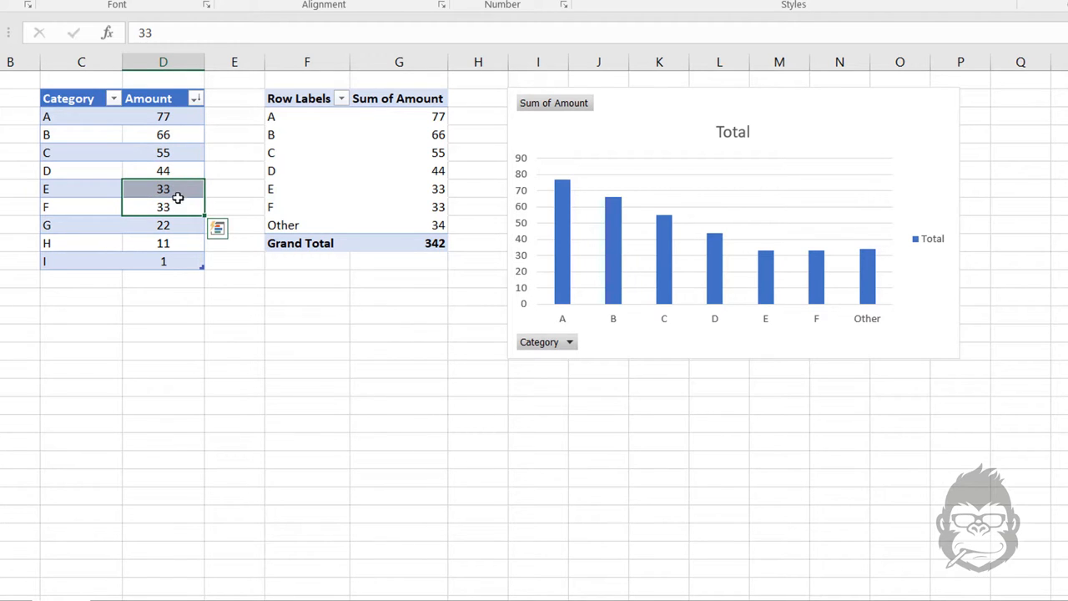
left_click(163, 224)
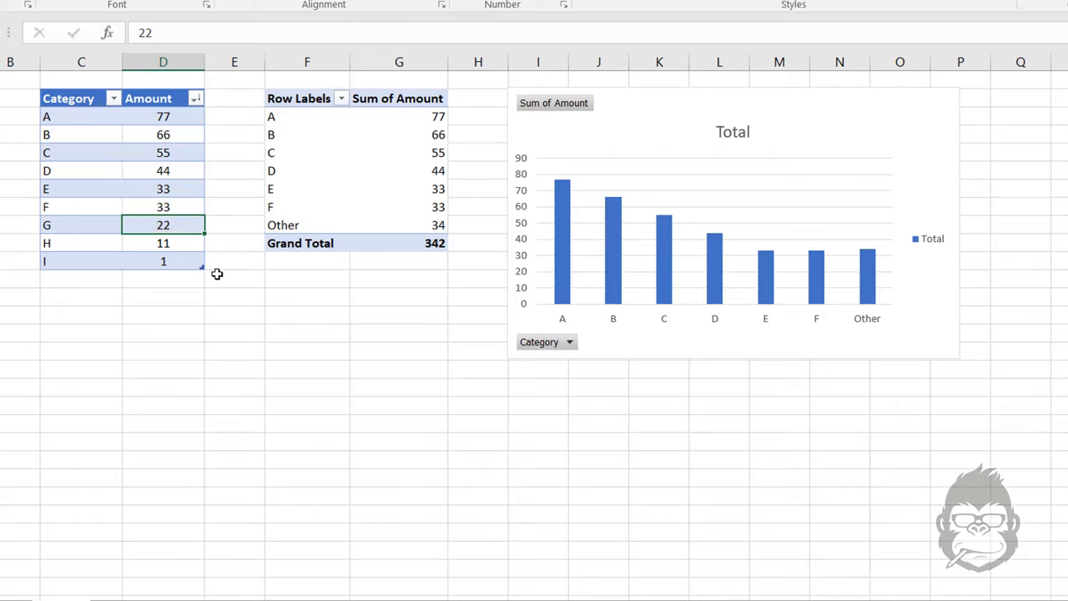
type("33")
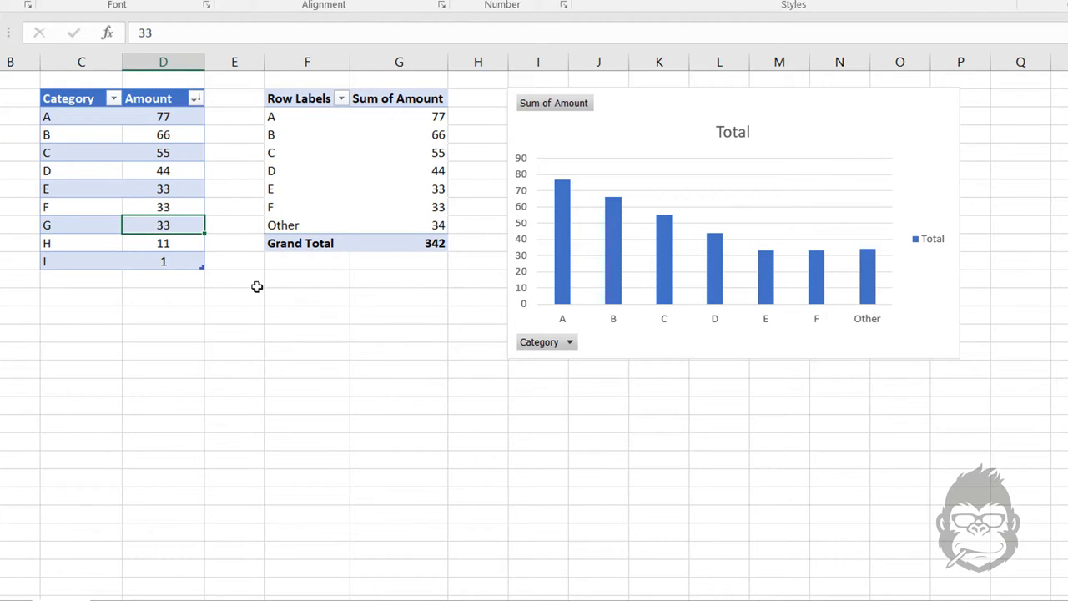
right_click(665, 109)
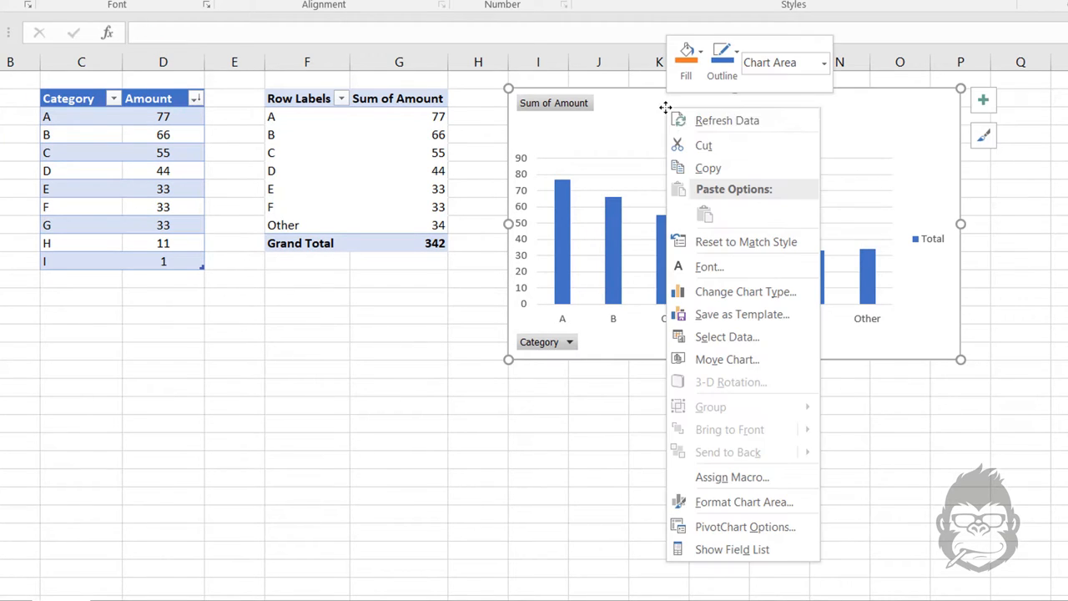
left_click(727, 121)
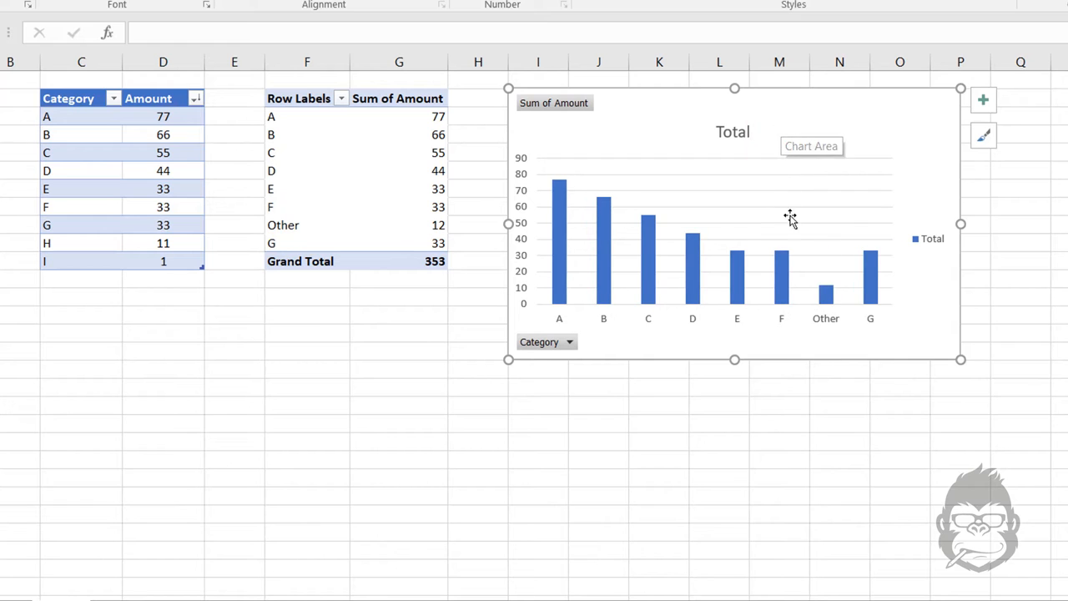
mouse_move(350, 108)
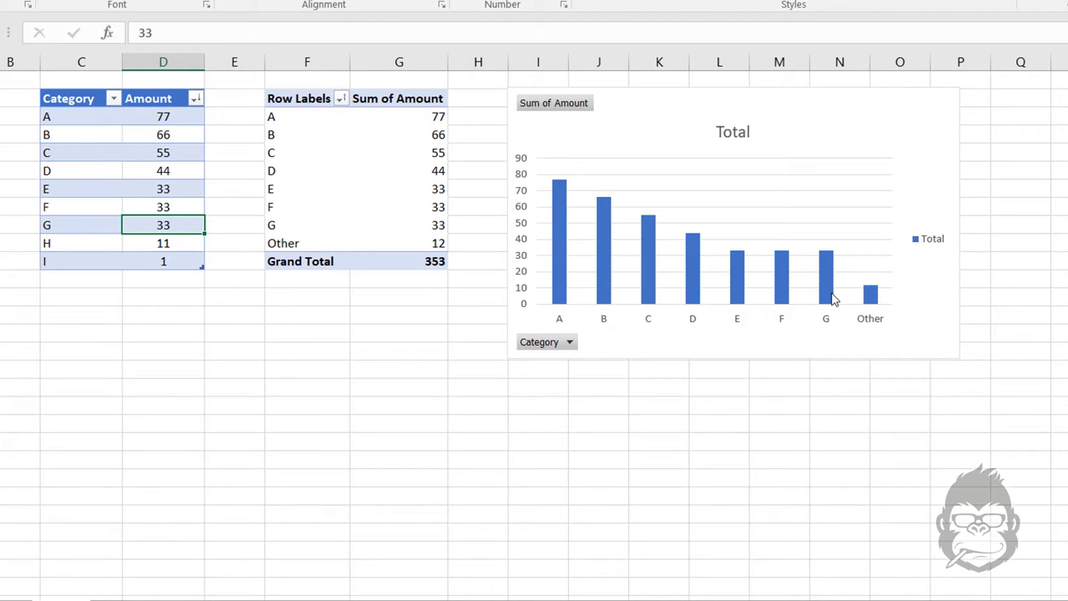
- Select F's amount in D8 and type 1 as its new value
left_click(163, 206)
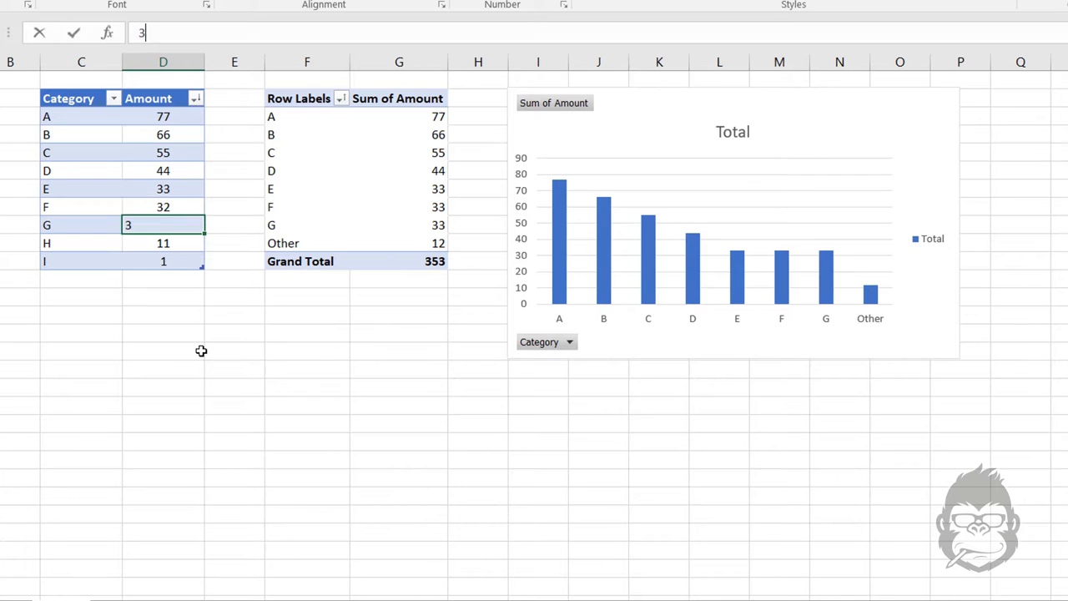
type("1")
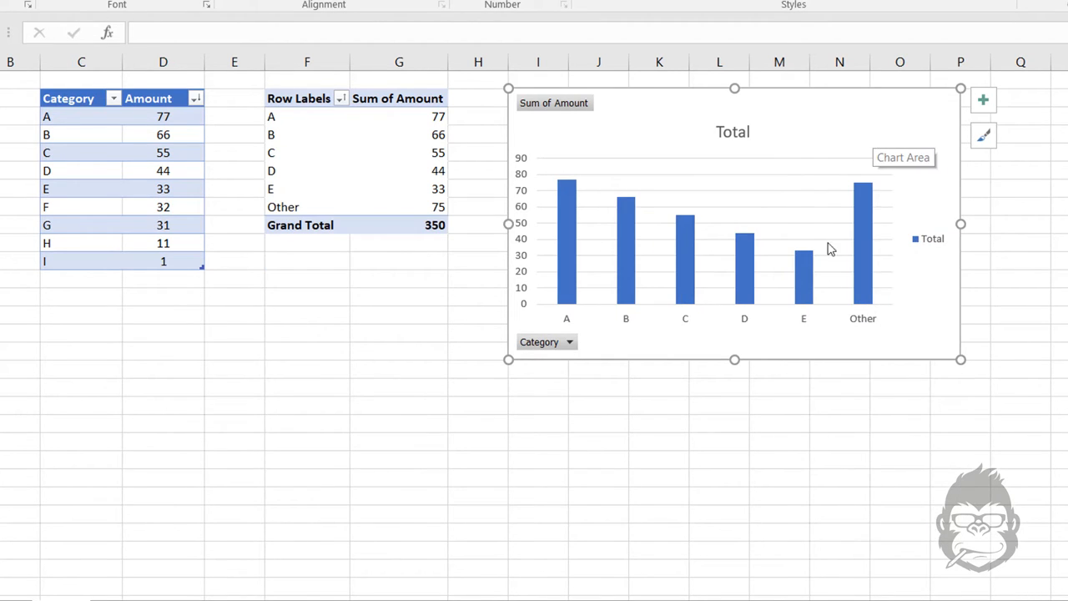
mouse_move(814, 321)
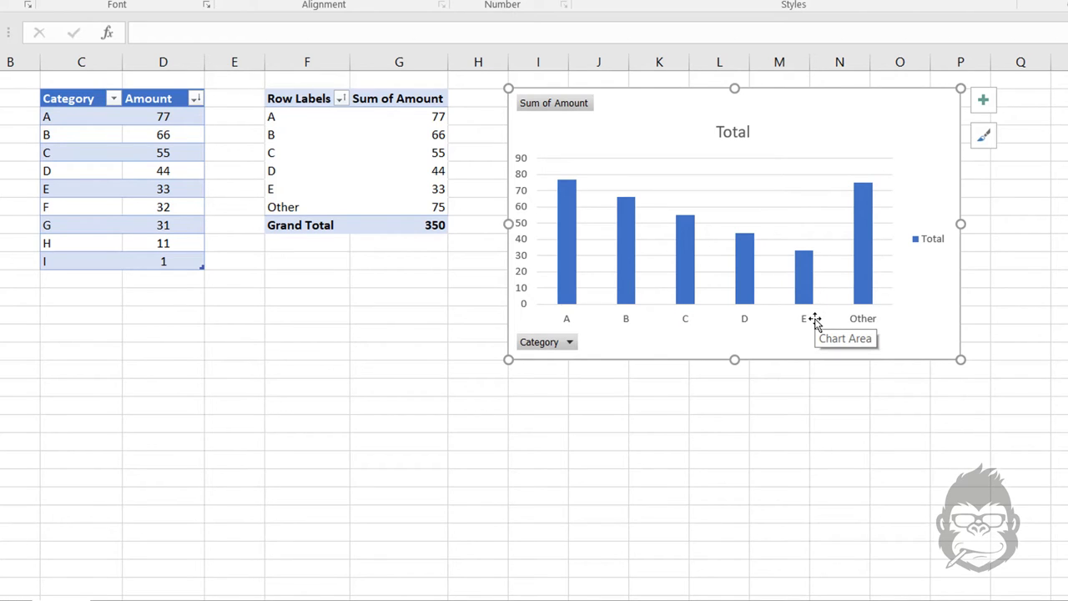
mouse_move(855, 315)
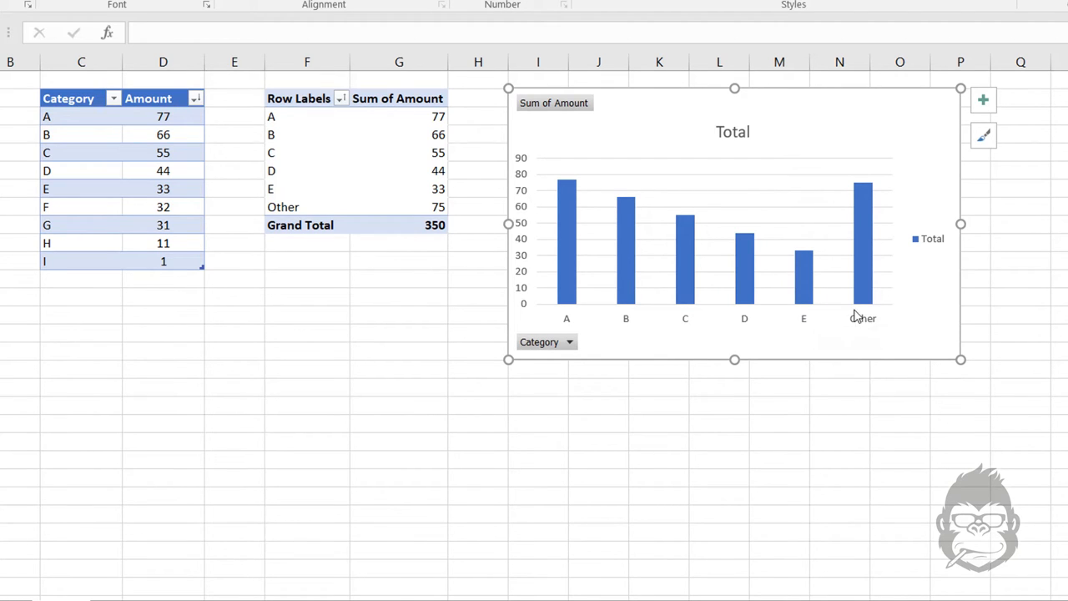
mouse_move(859, 325)
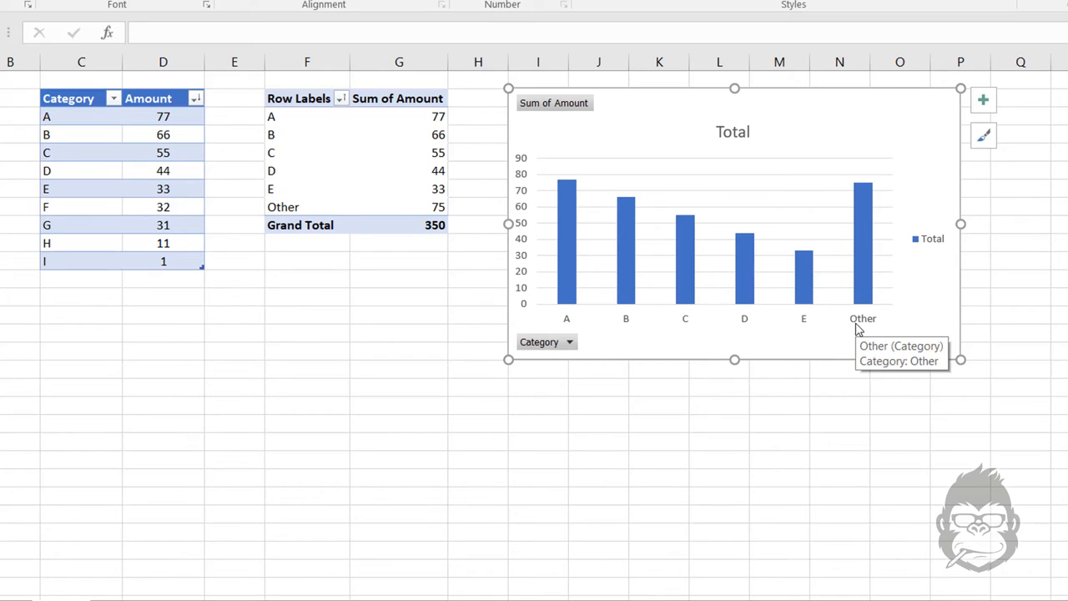
mouse_move(796, 419)
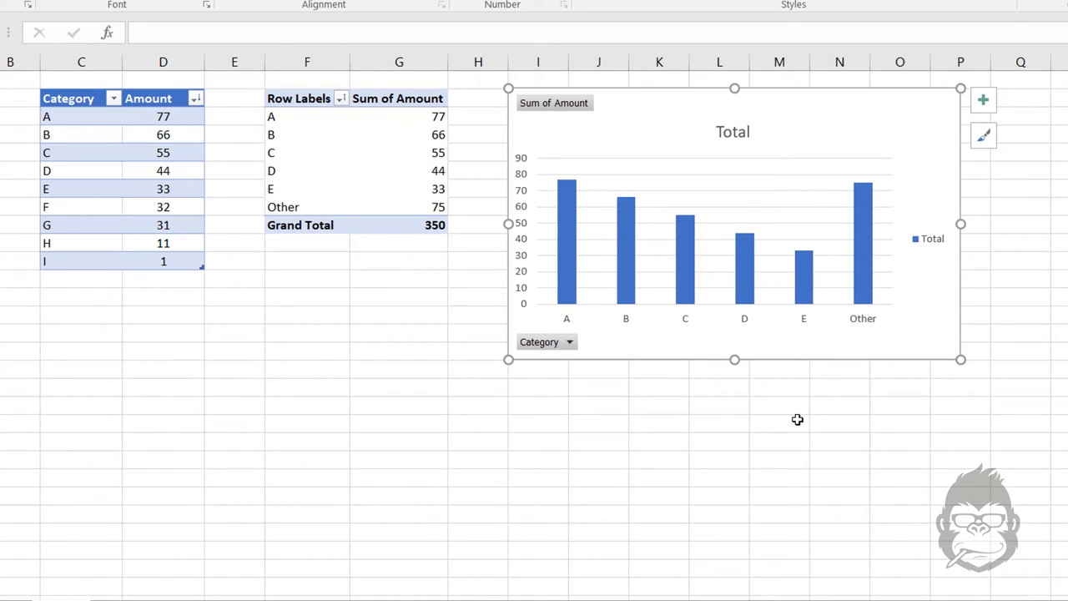